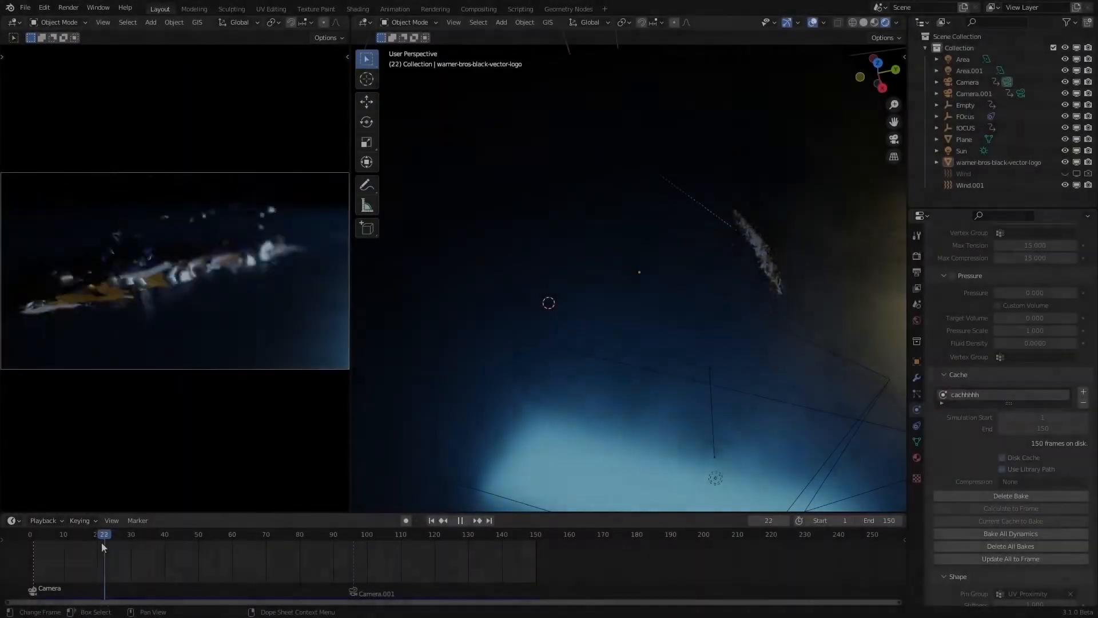
Step: Scrub and play through the finished shattered-logo animation around frame 24
{"action": "left_click_drag", "start_coordinate": [104, 534], "coordinate": [289, 534]}
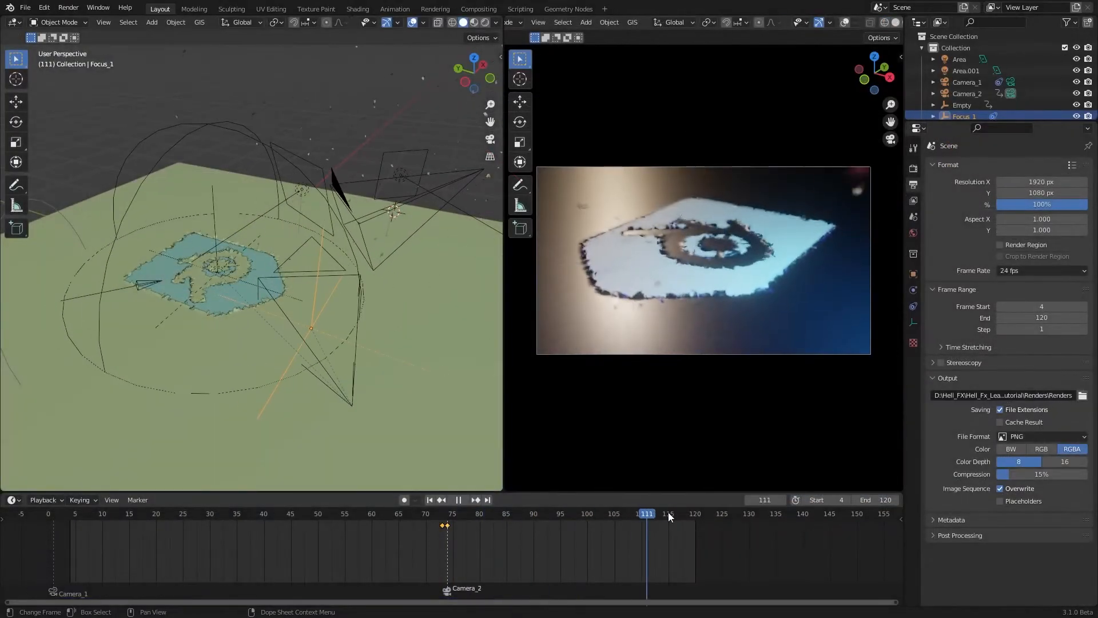
{"action": "left_click", "coordinate": [179, 514]}
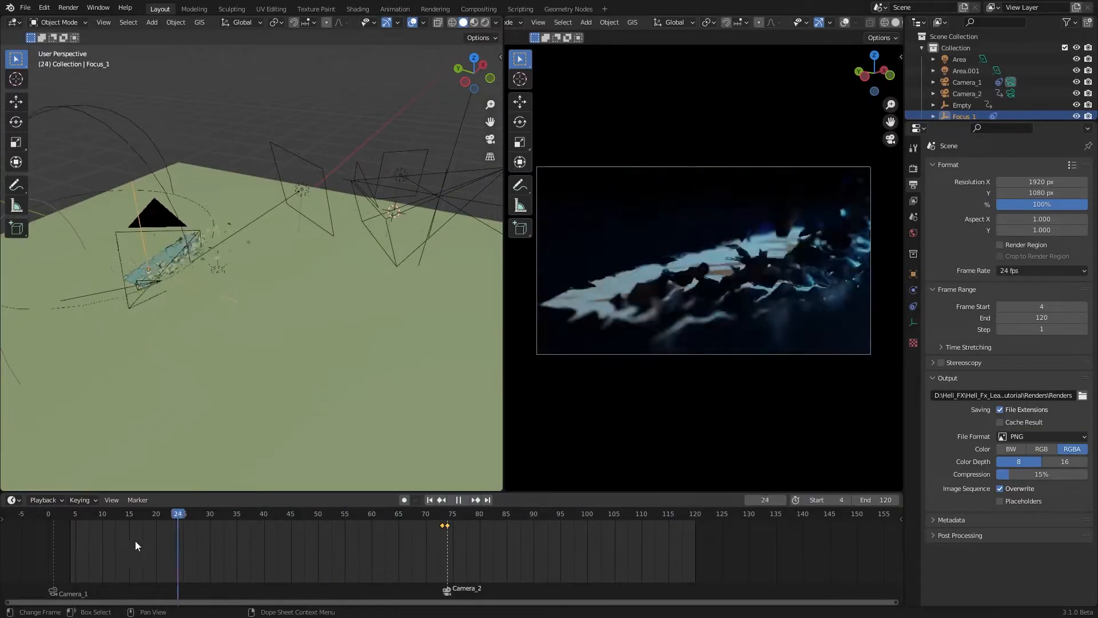
{"action": "left_click", "coordinate": [473, 514]}
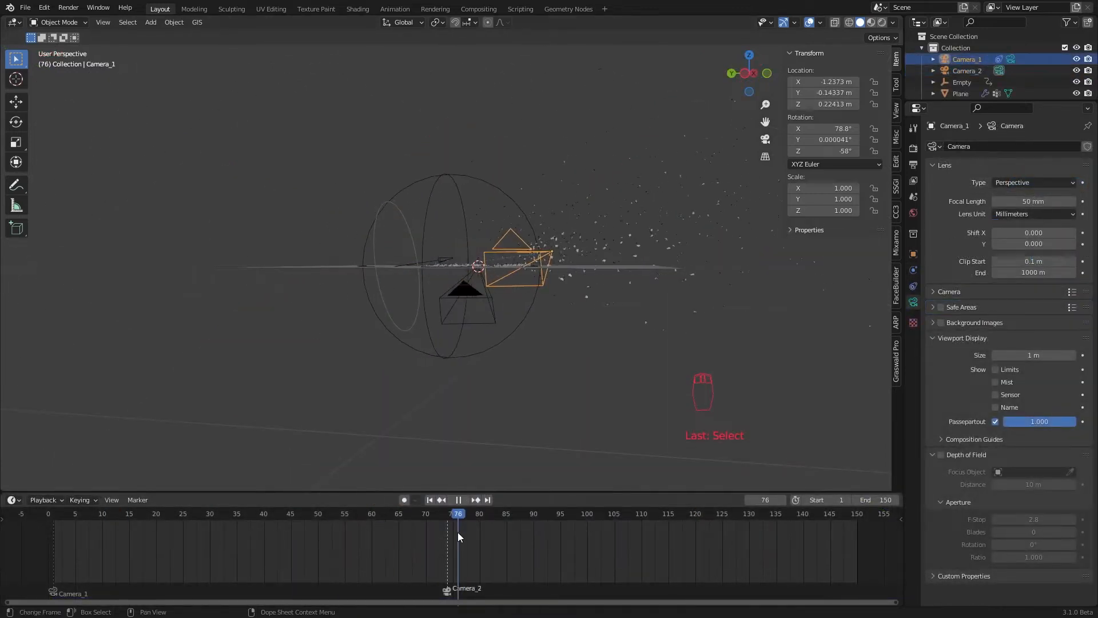
Step: Switch back to the Layout workspace and delete all objects to empty the scene
{"action": "left_click", "coordinate": [357, 8]}
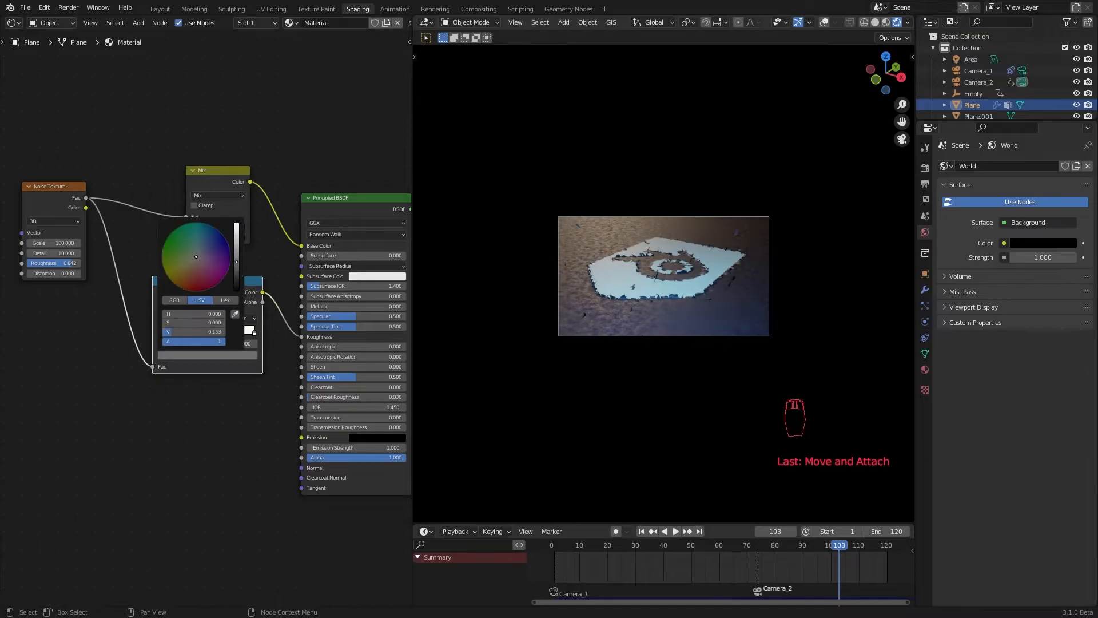
{"action": "left_click", "coordinate": [478, 8]}
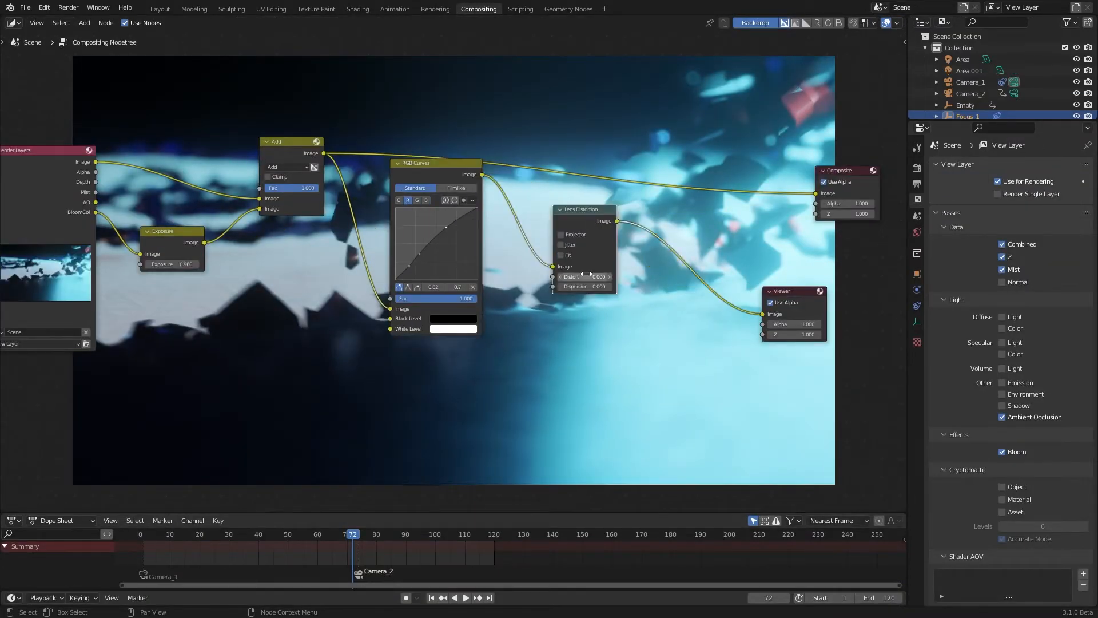
{"action": "left_click", "coordinate": [159, 8]}
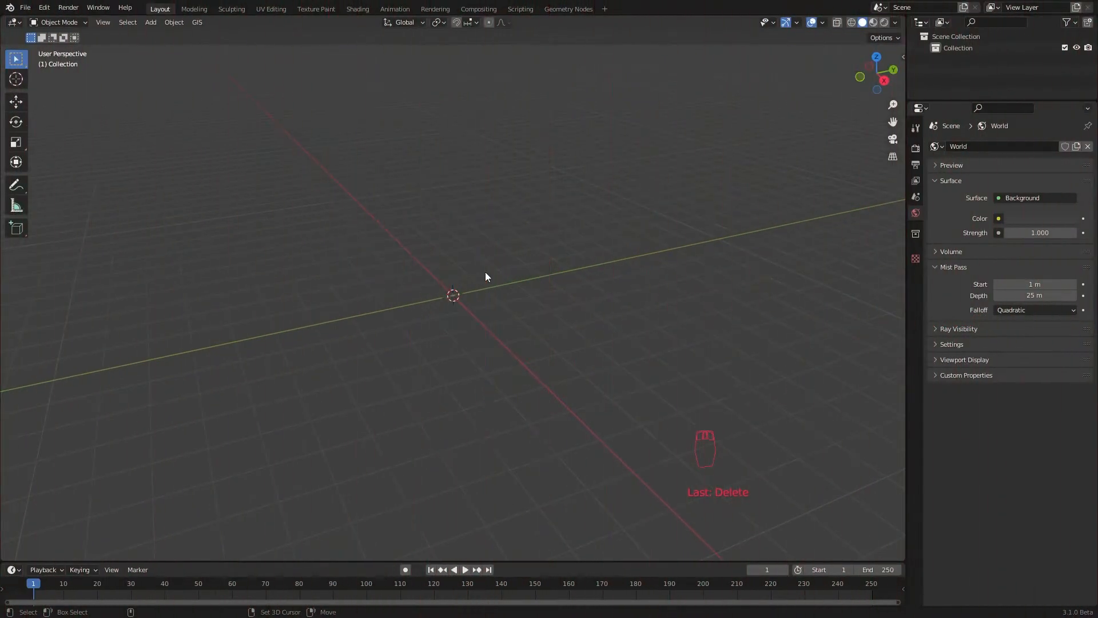
Step: Add a plane, subdivide its mesh in Edit Mode, and give it a Subdivision Surface modifier
{"action": "key", "text": "shift+a"}
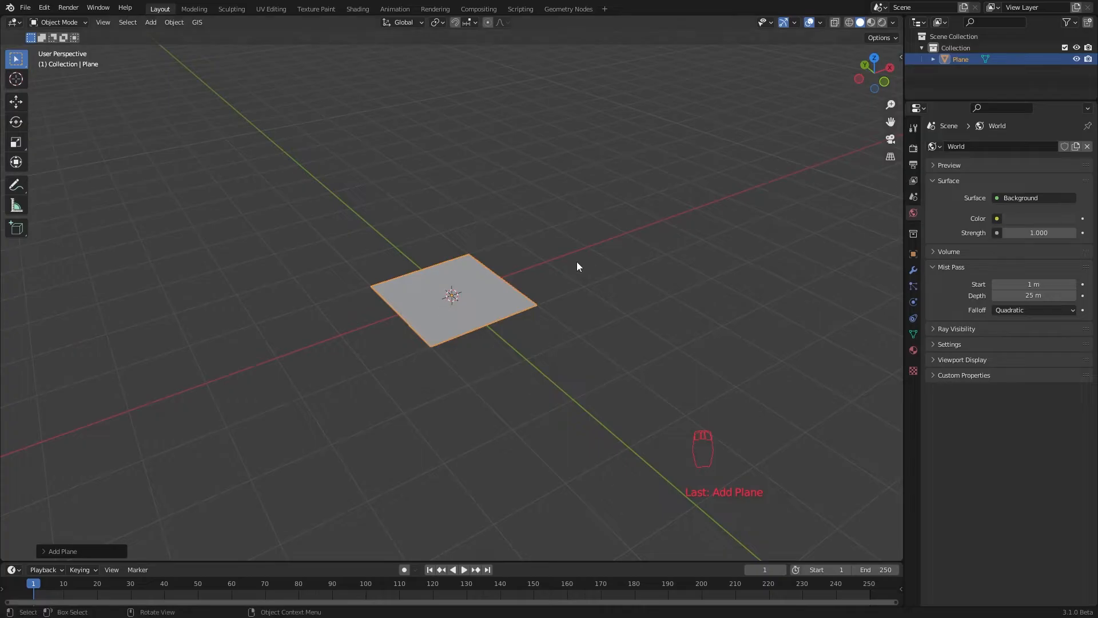
{"action": "key", "text": "Tab"}
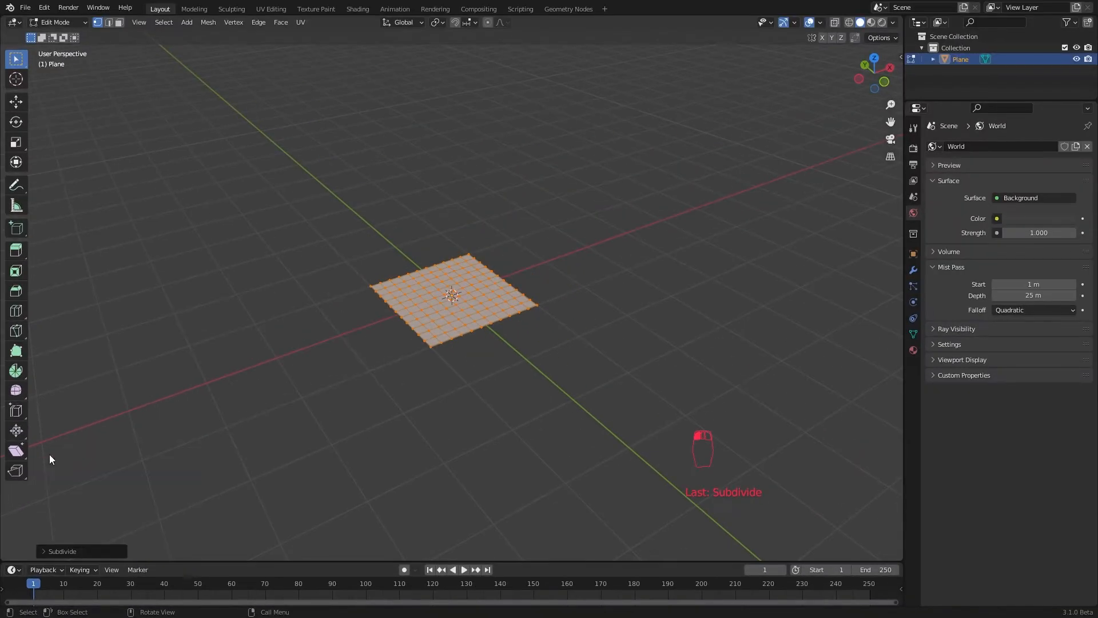
{"action": "key", "text": "Tab"}
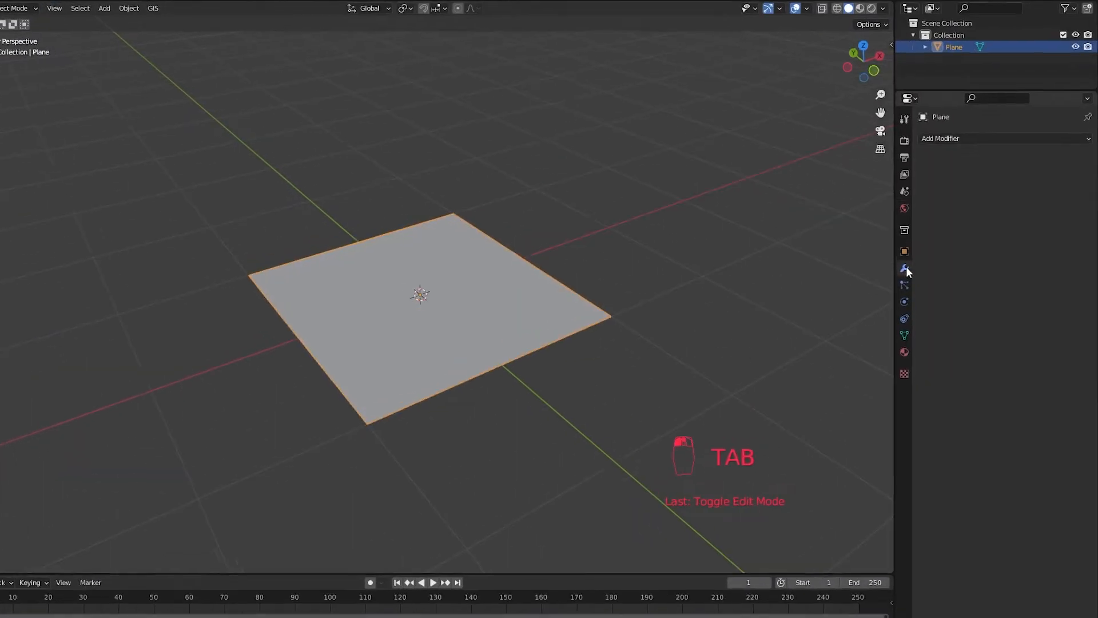
{"action": "left_click", "coordinate": [941, 139]}
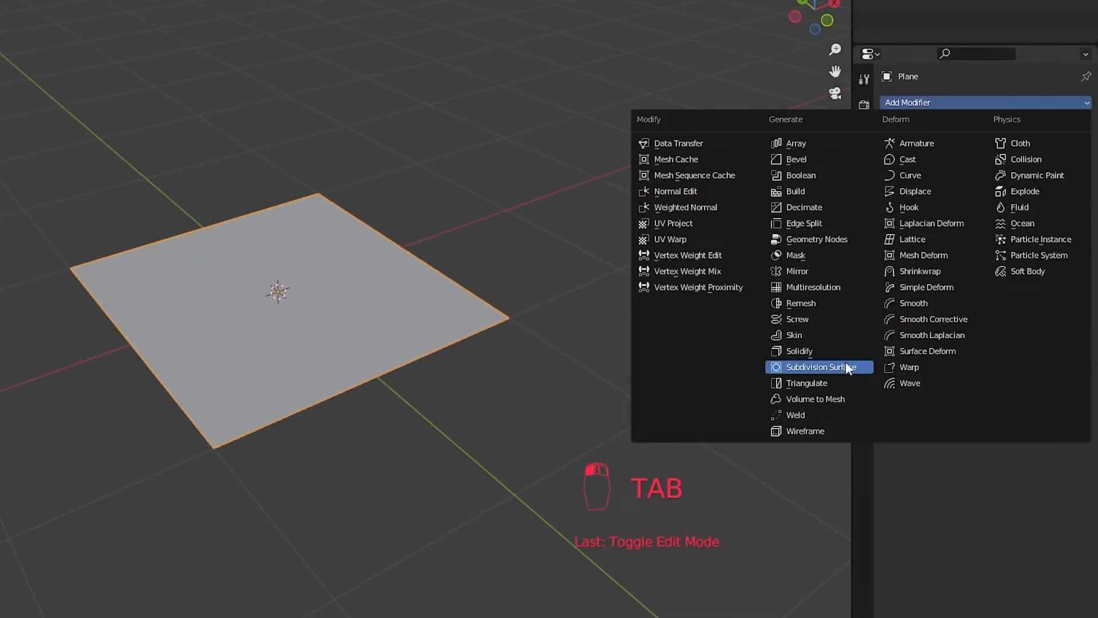
{"action": "left_click", "coordinate": [823, 368]}
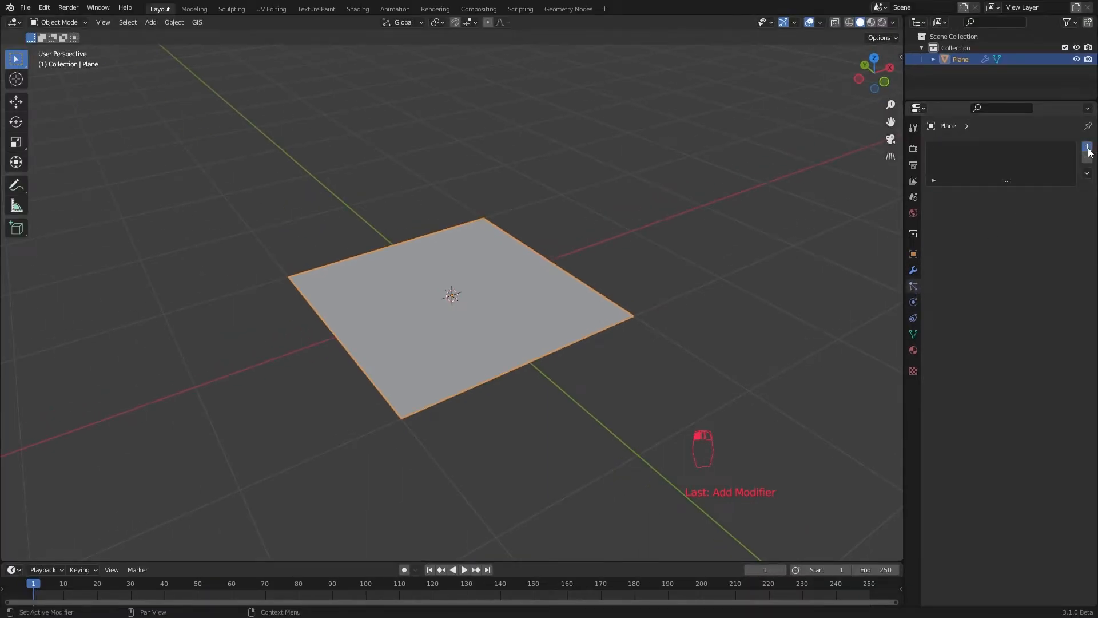
Step: Add a particle system emitting 1000 particles by frame 1, with the scene ending at frame 150
{"action": "left_click", "coordinate": [1087, 146]}
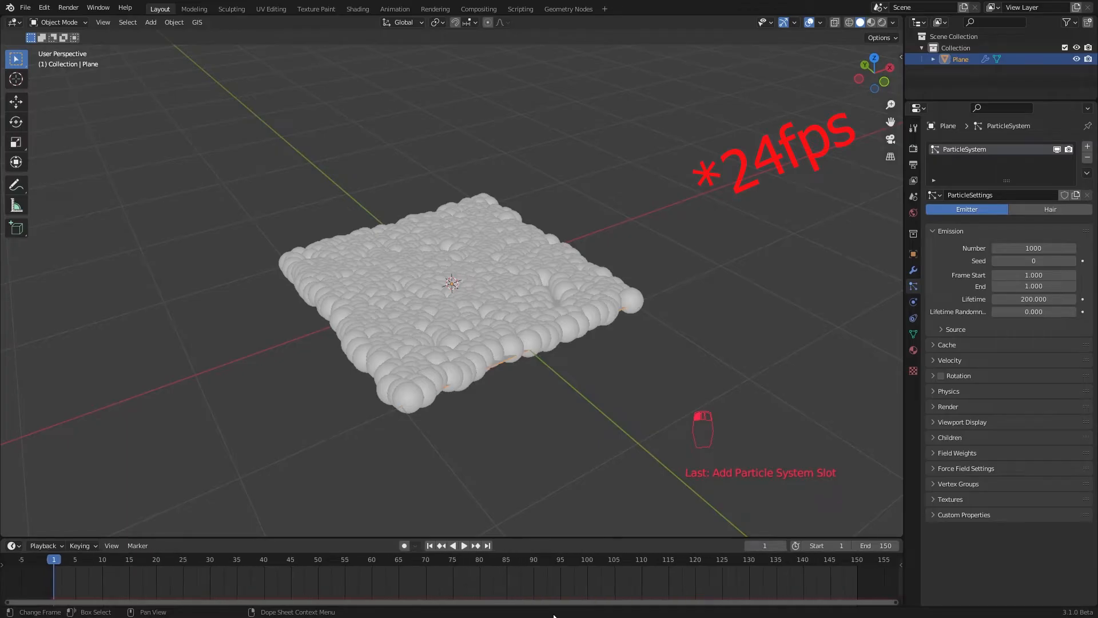
{"action": "left_click", "coordinate": [464, 545]}
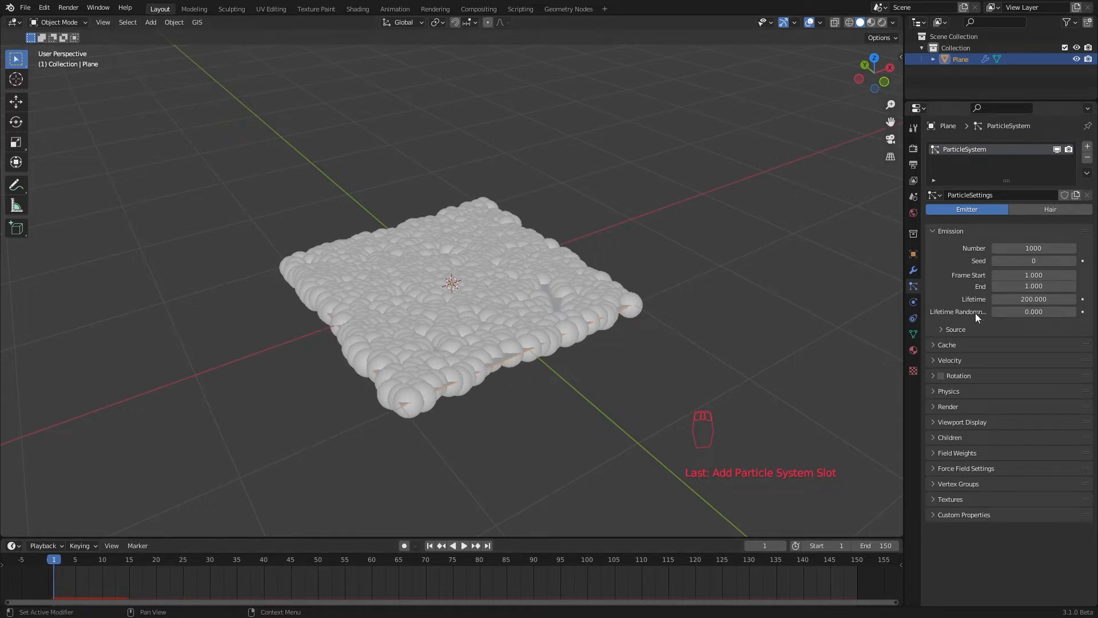
{"action": "left_click", "coordinate": [954, 329]}
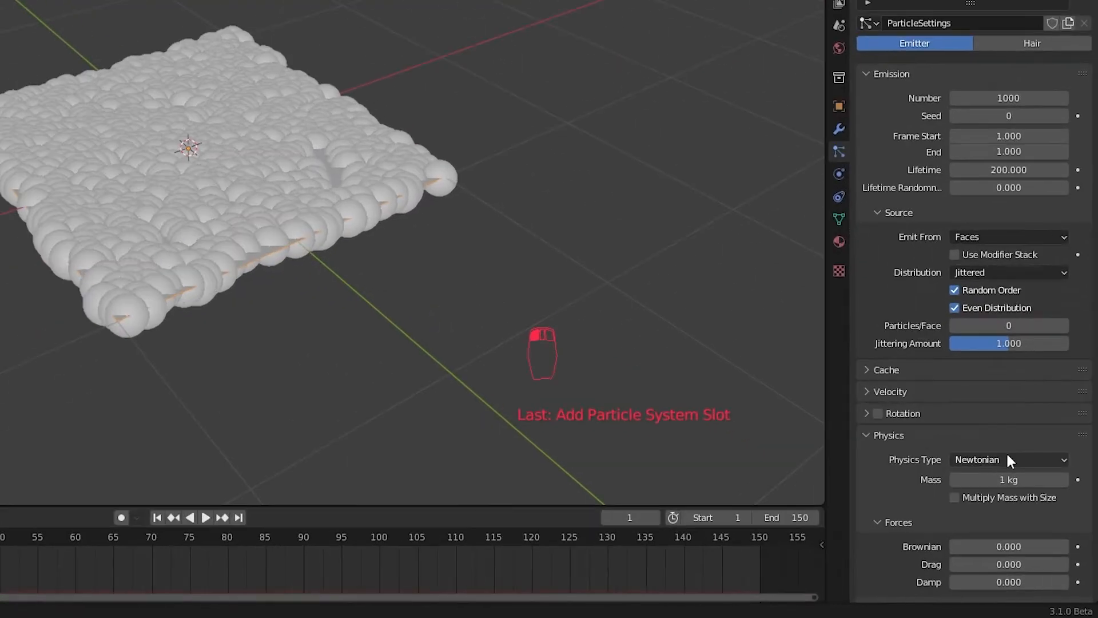
Step: Set particle physics to None, stop them rendering, and change their viewport display
{"action": "left_click", "coordinate": [1009, 459]}
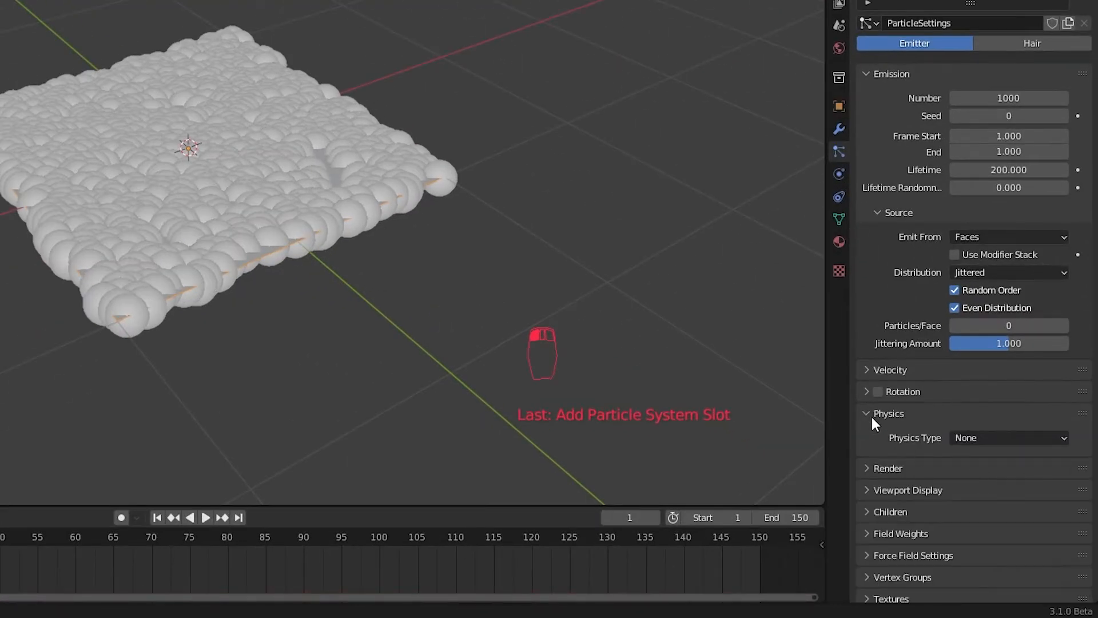
{"action": "left_click", "coordinate": [887, 434]}
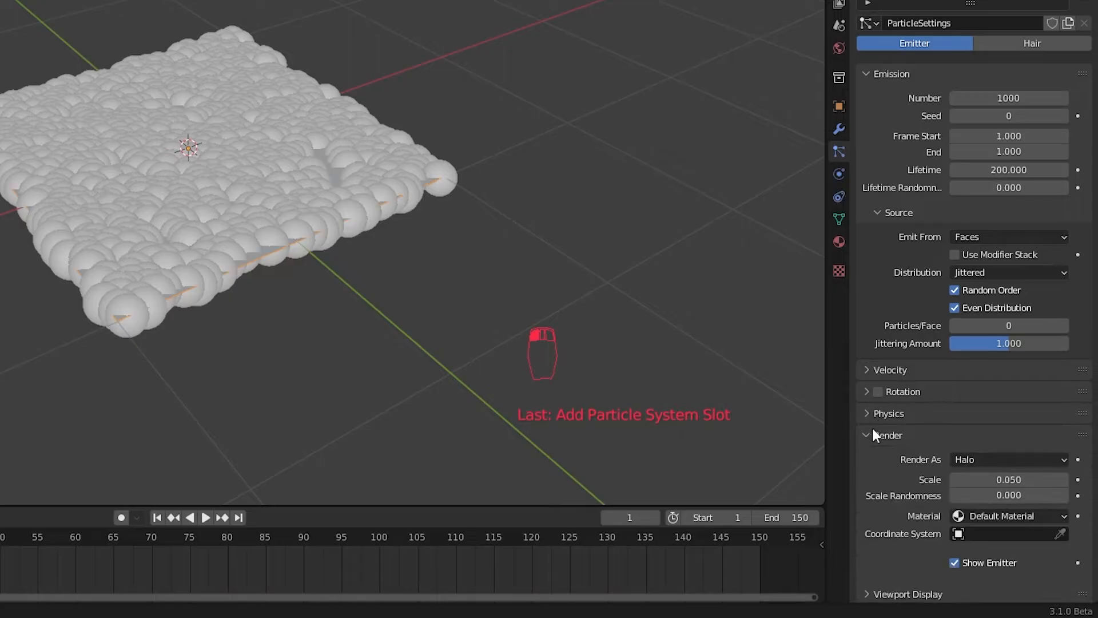
{"action": "left_click", "coordinate": [1009, 459]}
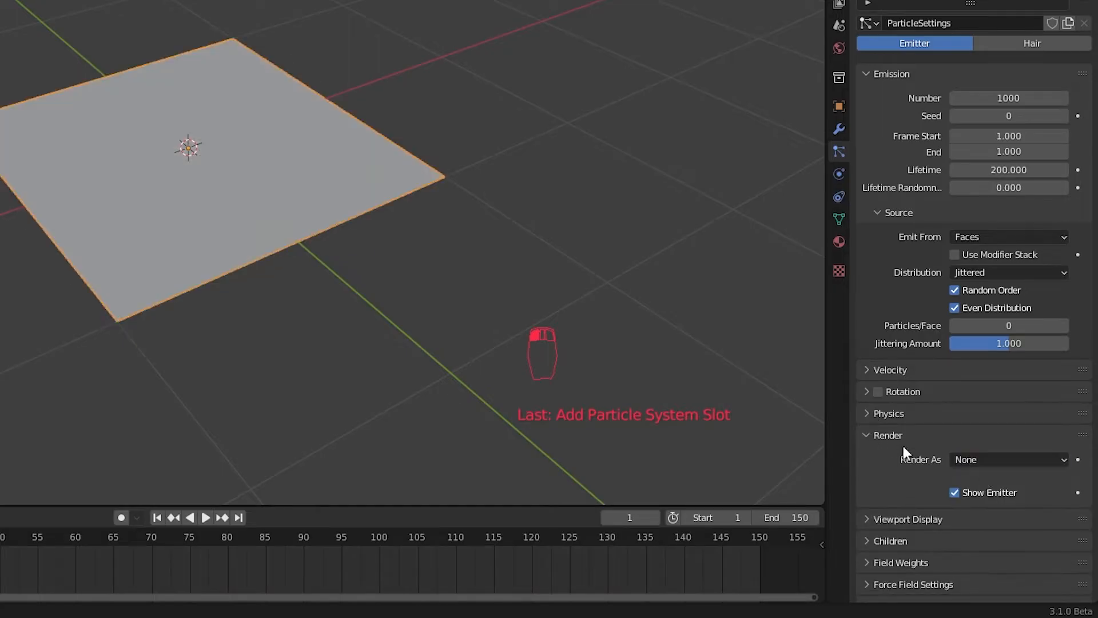
{"action": "left_click", "coordinate": [1009, 481]}
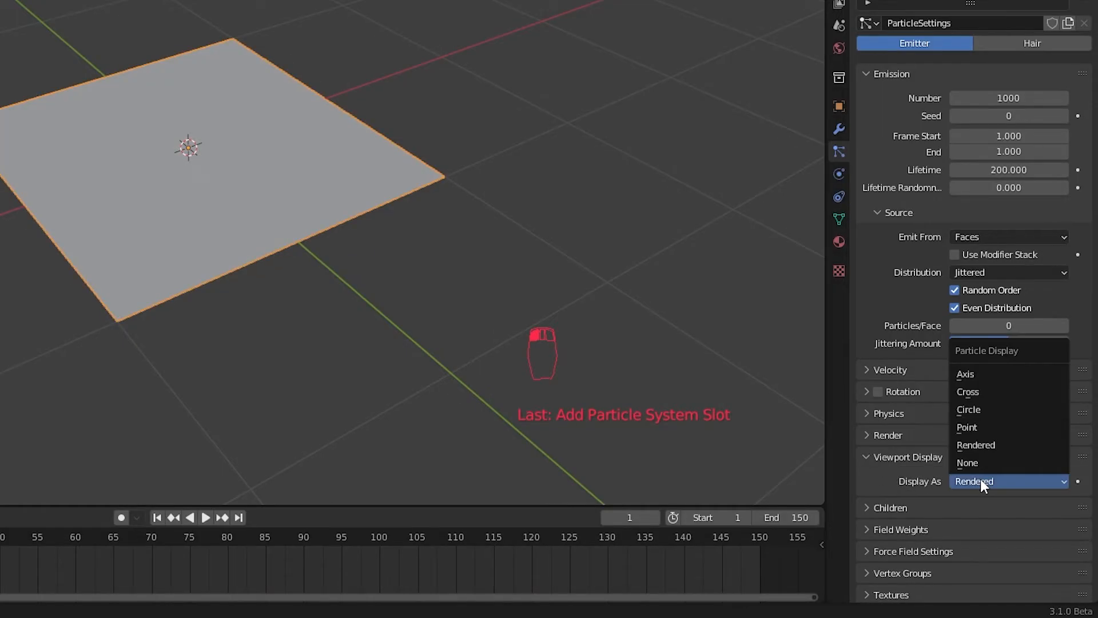
{"action": "left_click", "coordinate": [968, 427]}
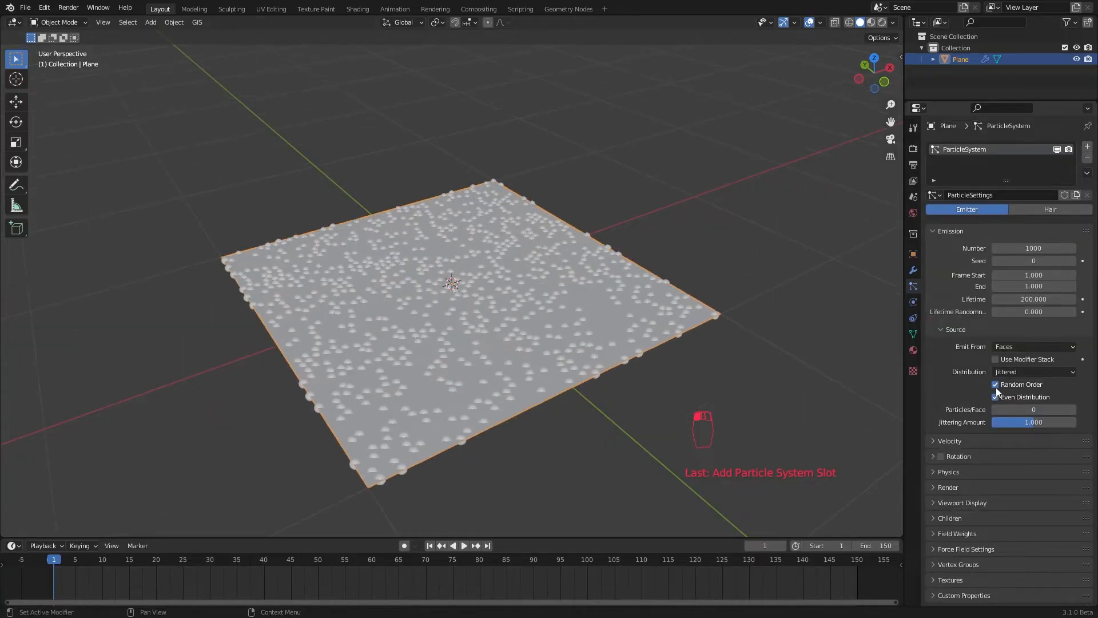
Step: Emit from the modifier stack with random, uneven distribution across the subdivided surface
{"action": "left_click", "coordinate": [995, 397]}
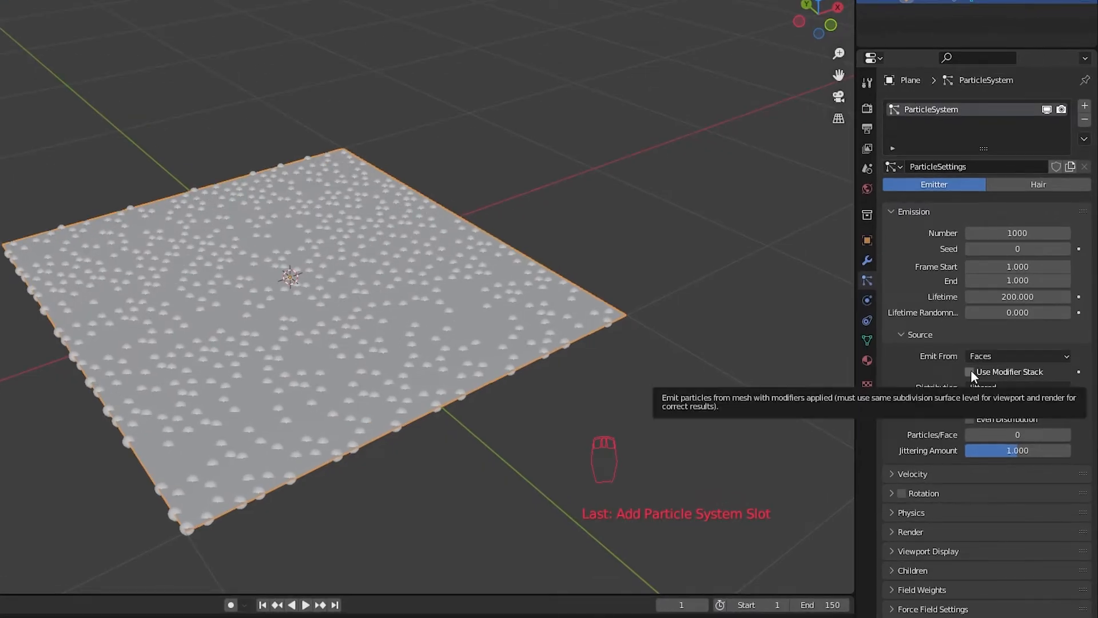
{"action": "left_click", "coordinate": [969, 372]}
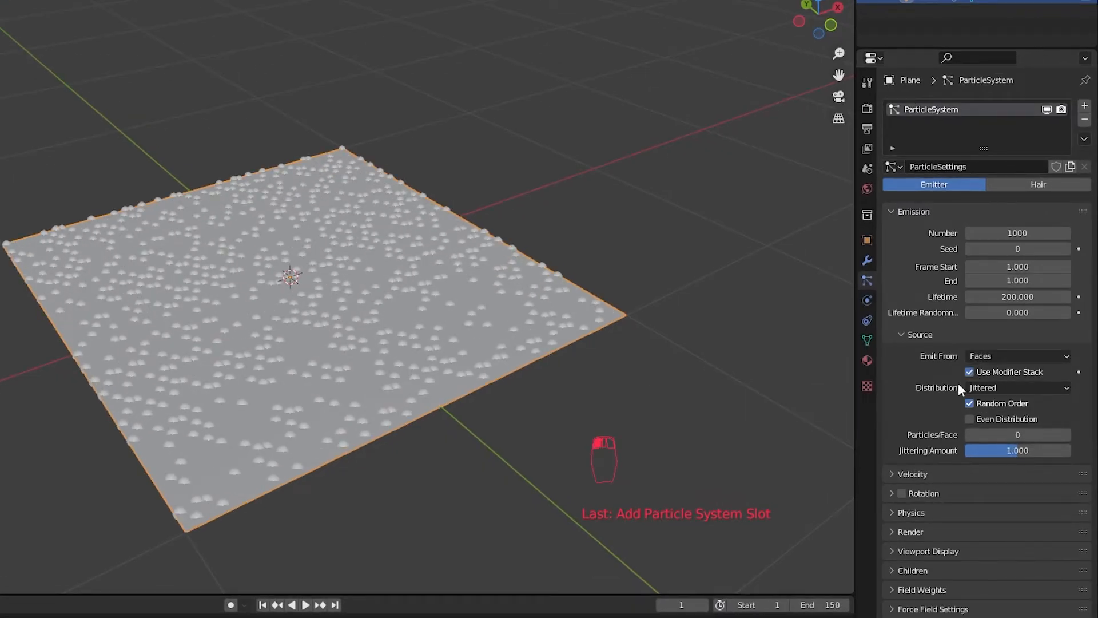
{"action": "mouse_move", "coordinate": [872, 267]}
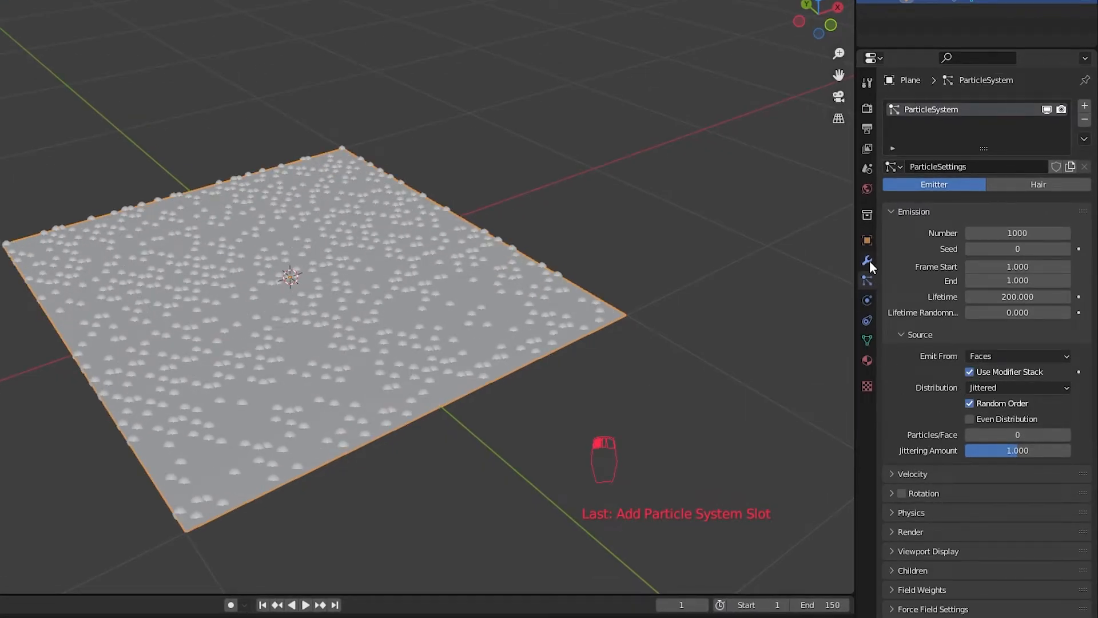
{"action": "left_click", "coordinate": [867, 260]}
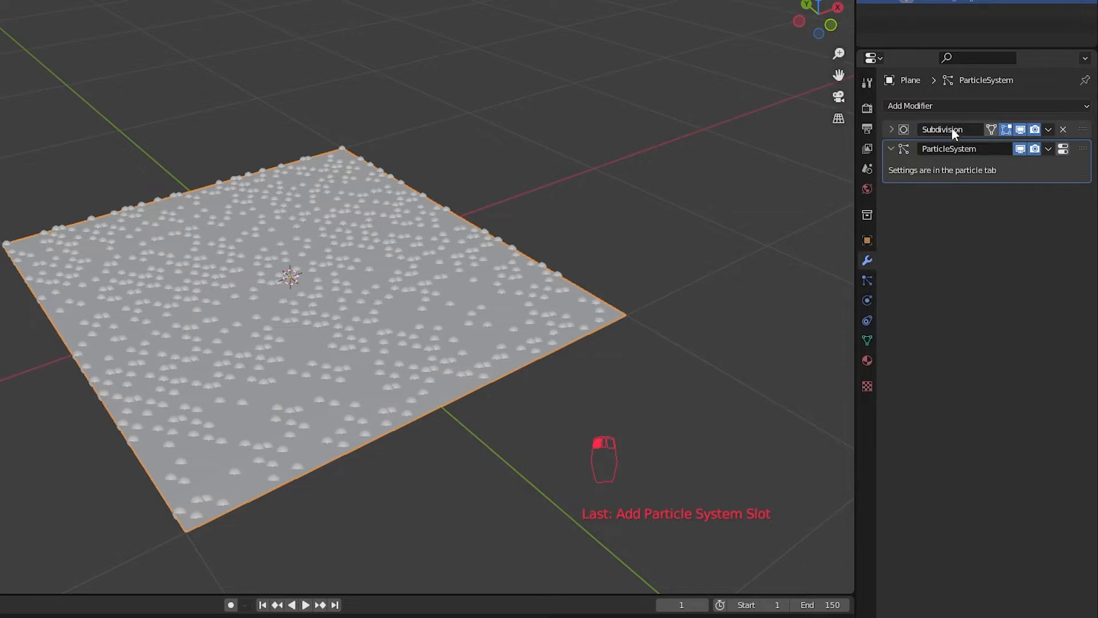
{"action": "mouse_move", "coordinate": [869, 290]}
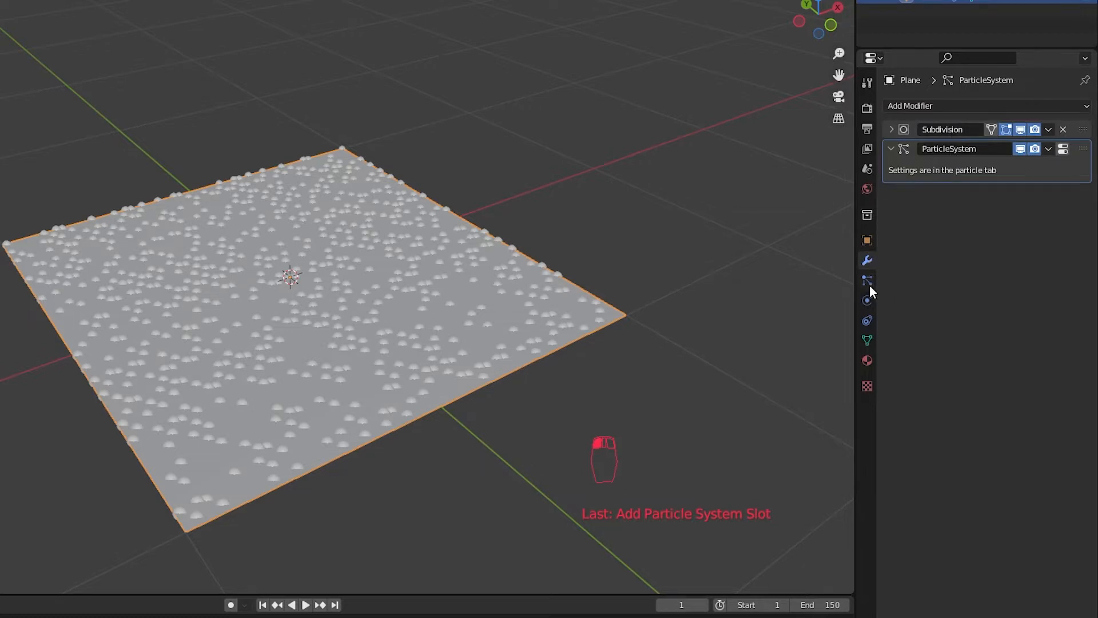
{"action": "left_click", "coordinate": [866, 282]}
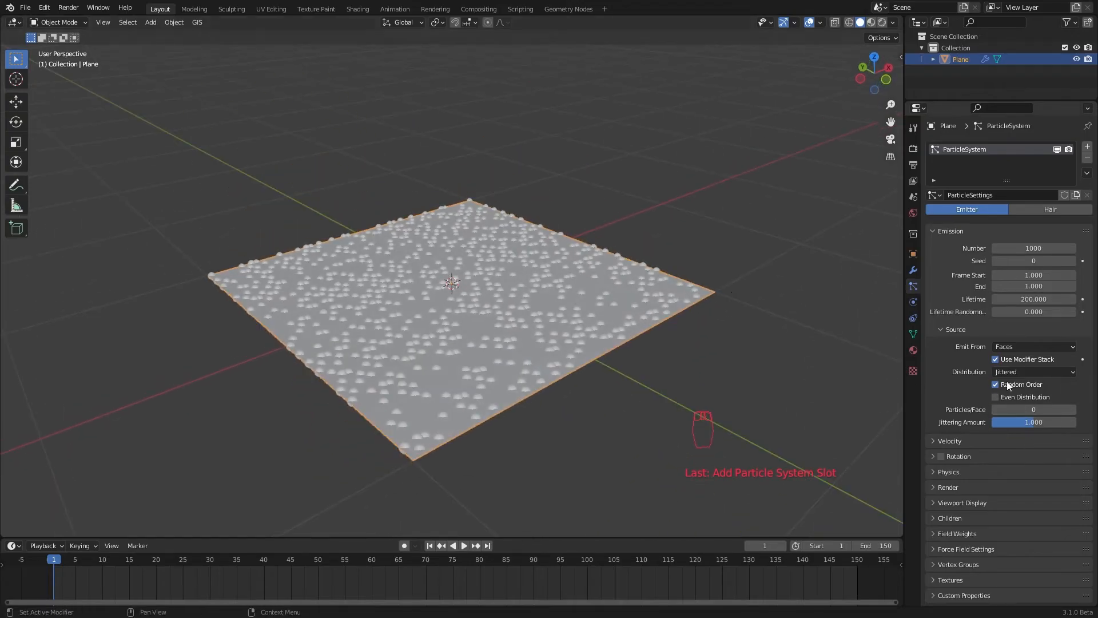
{"action": "left_click", "coordinate": [1034, 371]}
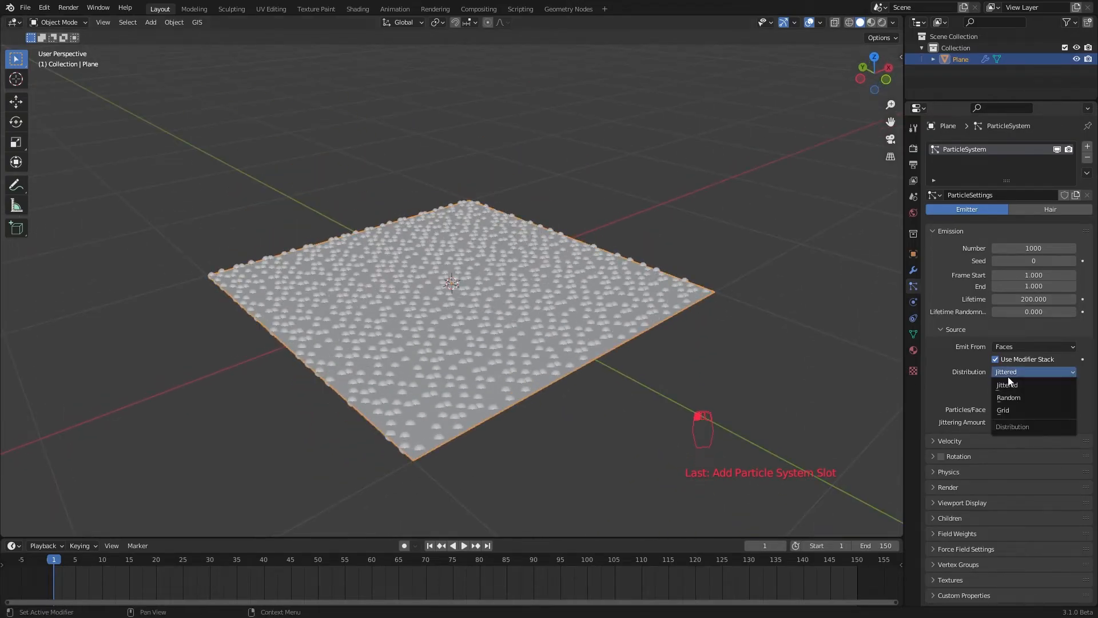
{"action": "left_click", "coordinate": [1007, 397]}
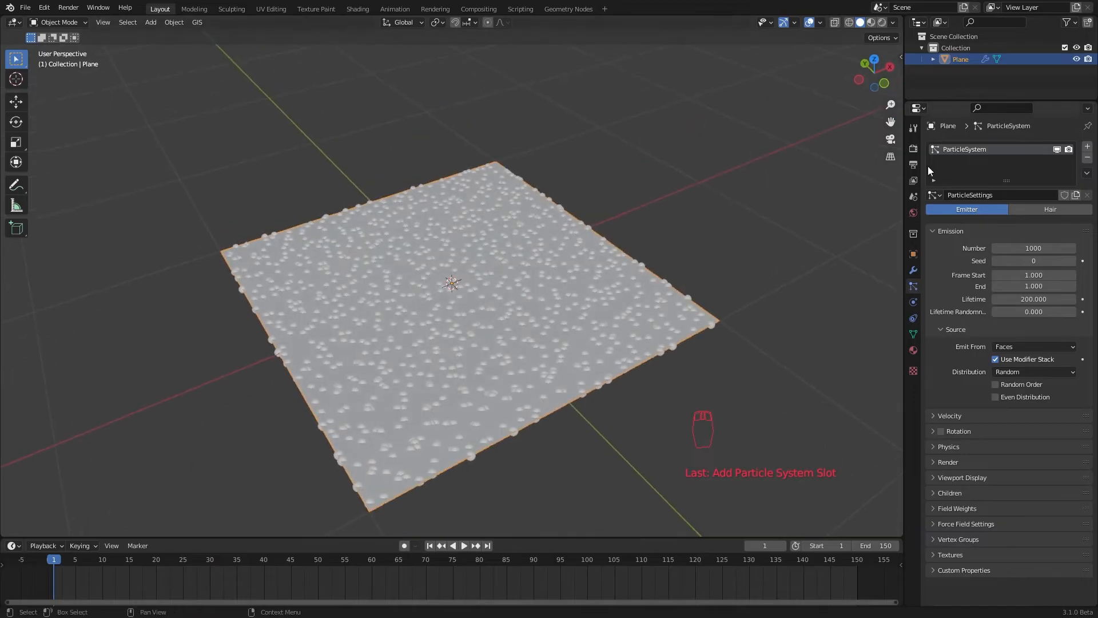
{"action": "left_click", "coordinate": [954, 329]}
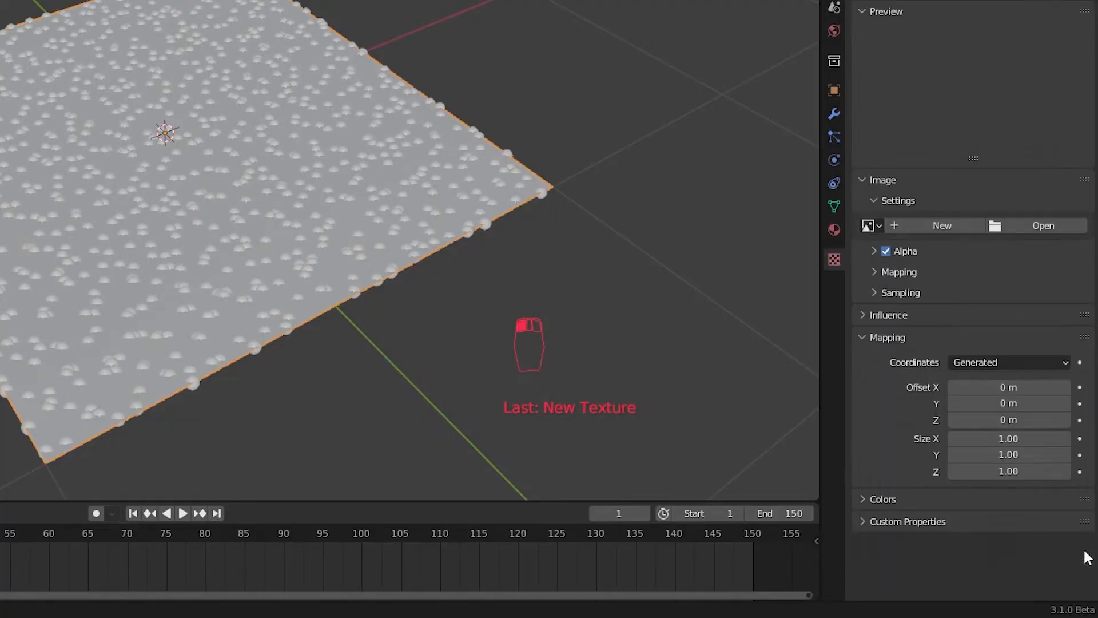
Step: Drive particle density with the Texture.jpg image using UV coordinates, influencing only Density
{"action": "key", "text": "Ctrl+Space"}
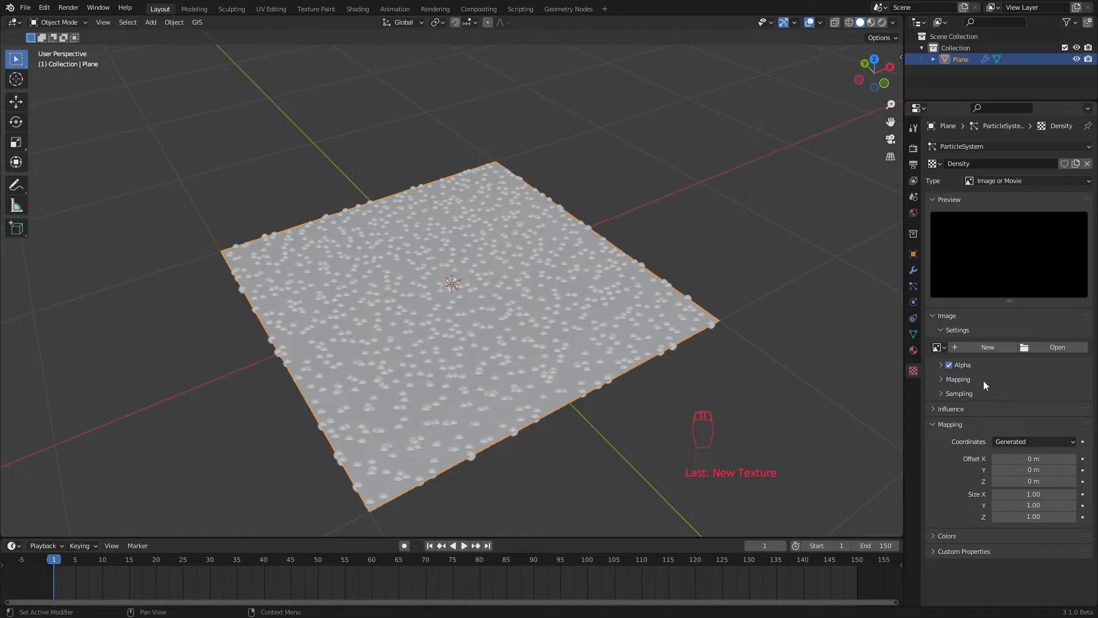
{"action": "left_click", "coordinate": [1023, 181]}
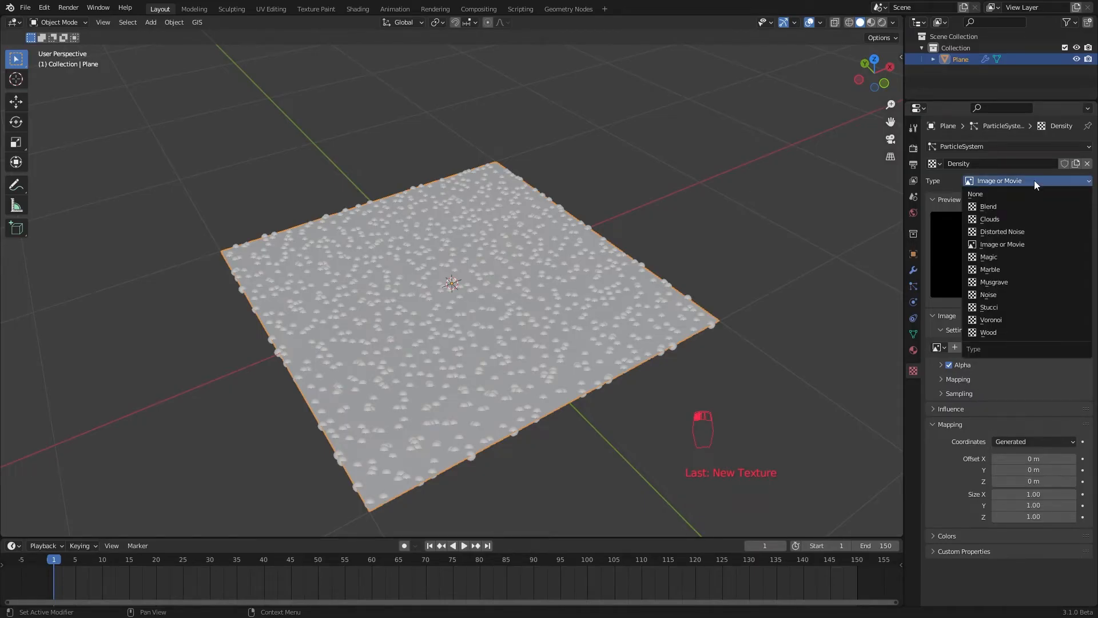
{"action": "left_click", "coordinate": [1002, 244]}
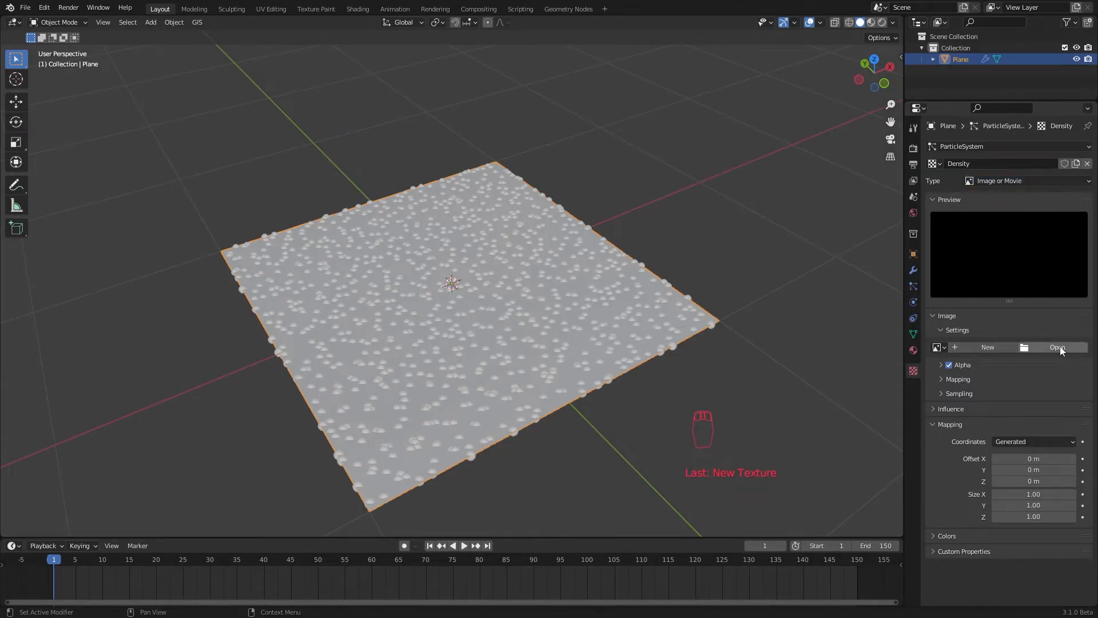
{"action": "left_click", "coordinate": [1057, 346]}
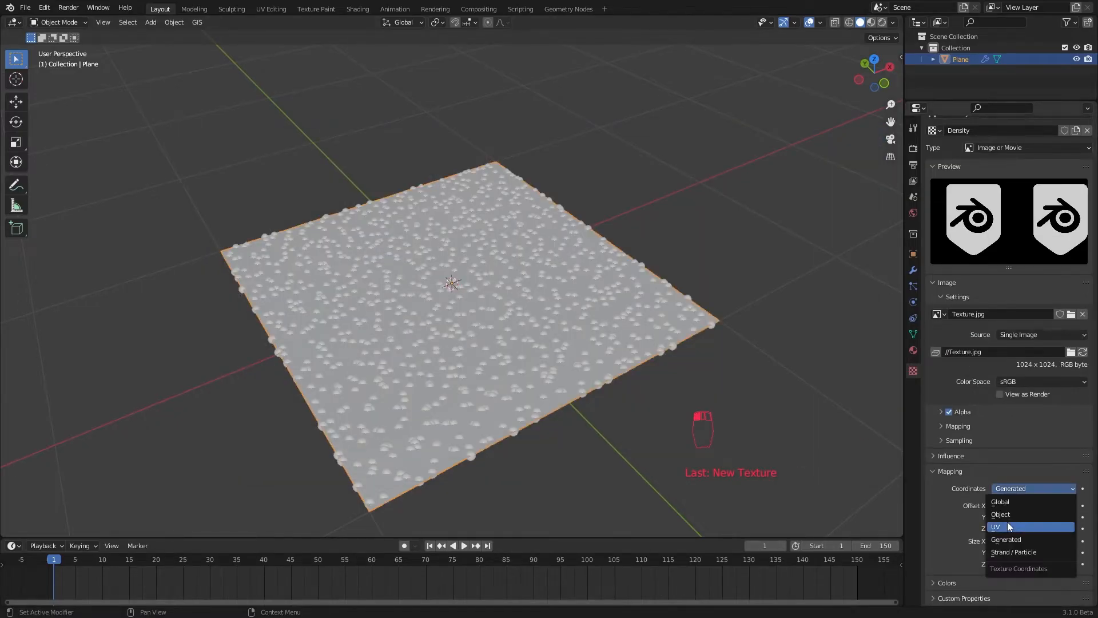
{"action": "left_click", "coordinate": [1009, 527]}
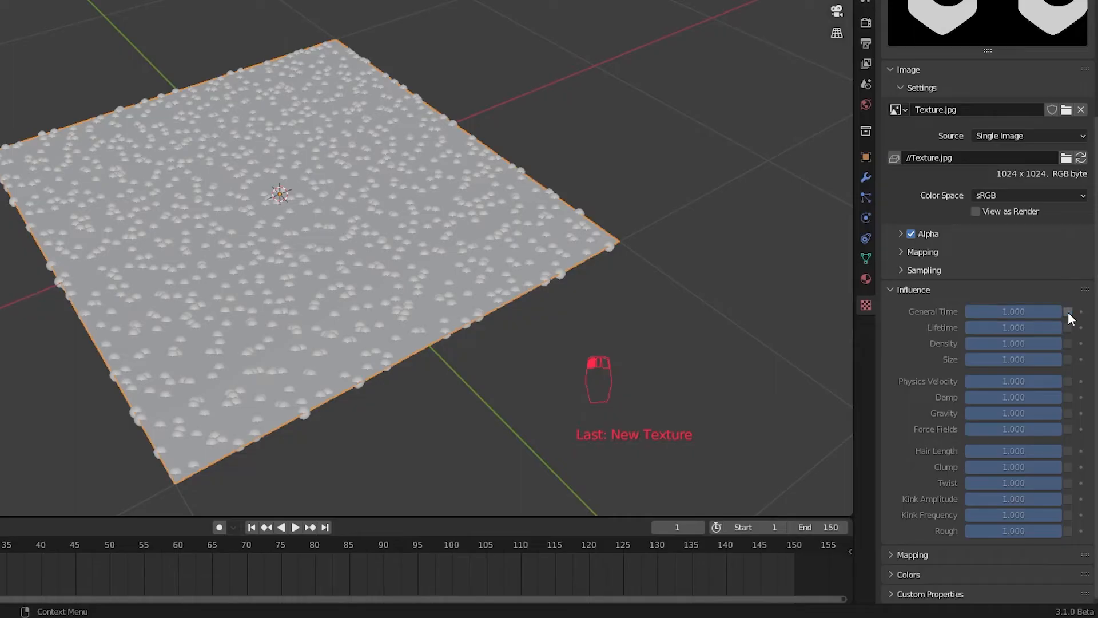
{"action": "left_click", "coordinate": [1012, 343]}
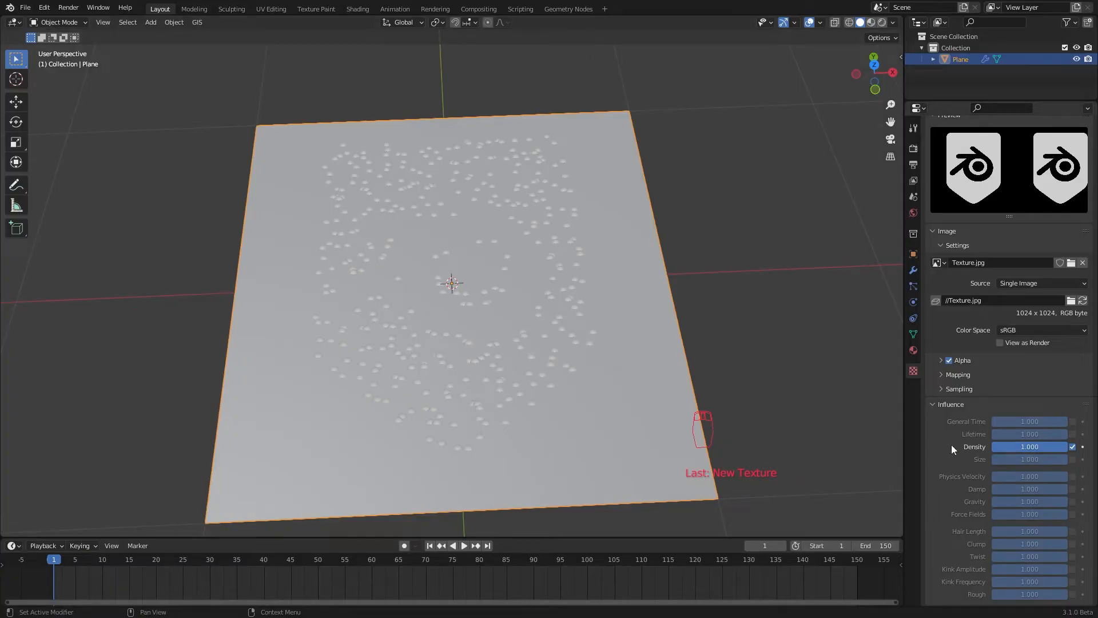
{"action": "left_click", "coordinate": [913, 270]}
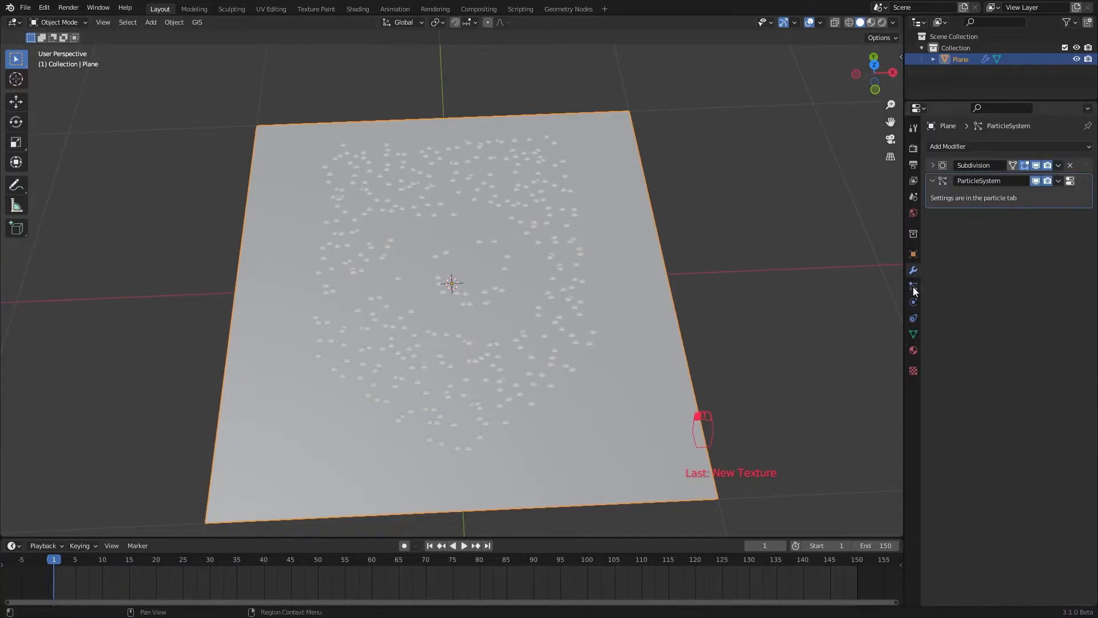
{"action": "left_click", "coordinate": [913, 286]}
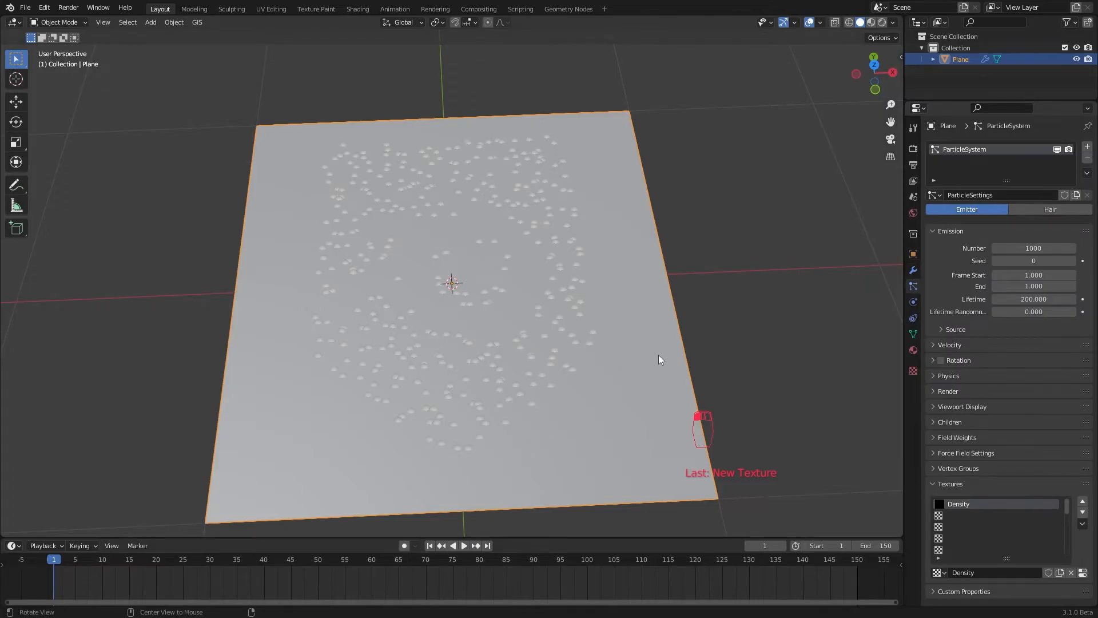
Step: Raise particles to 2000 and add an Explode modifier so the plane's faces break apart
{"action": "left_click_drag", "start_coordinate": [659, 359], "coordinate": [703, 340]}
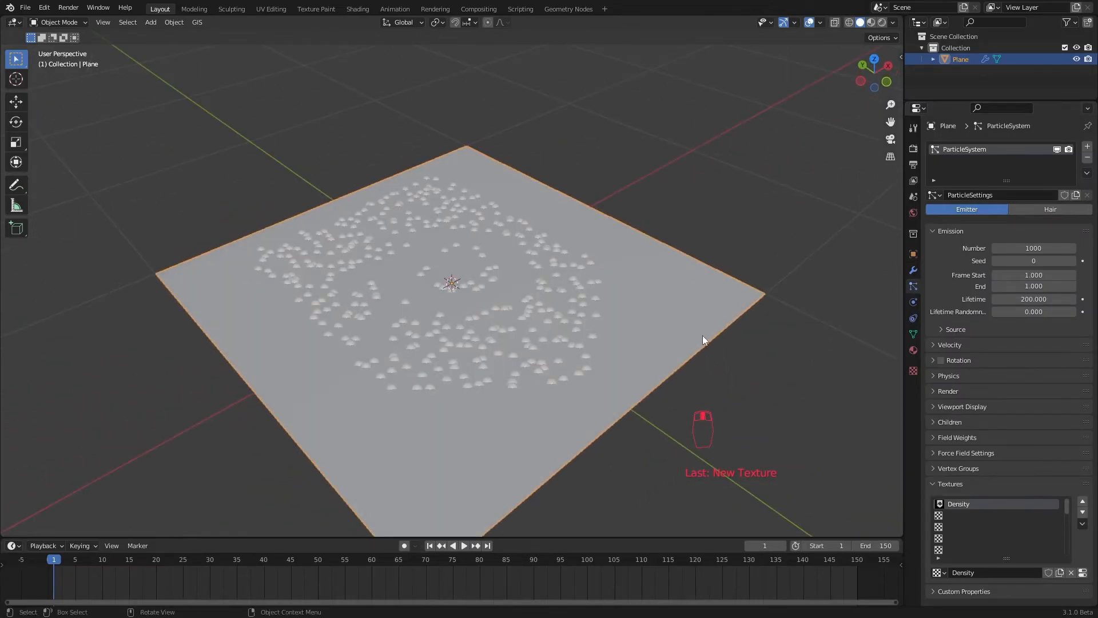
{"action": "left_click", "coordinate": [913, 270]}
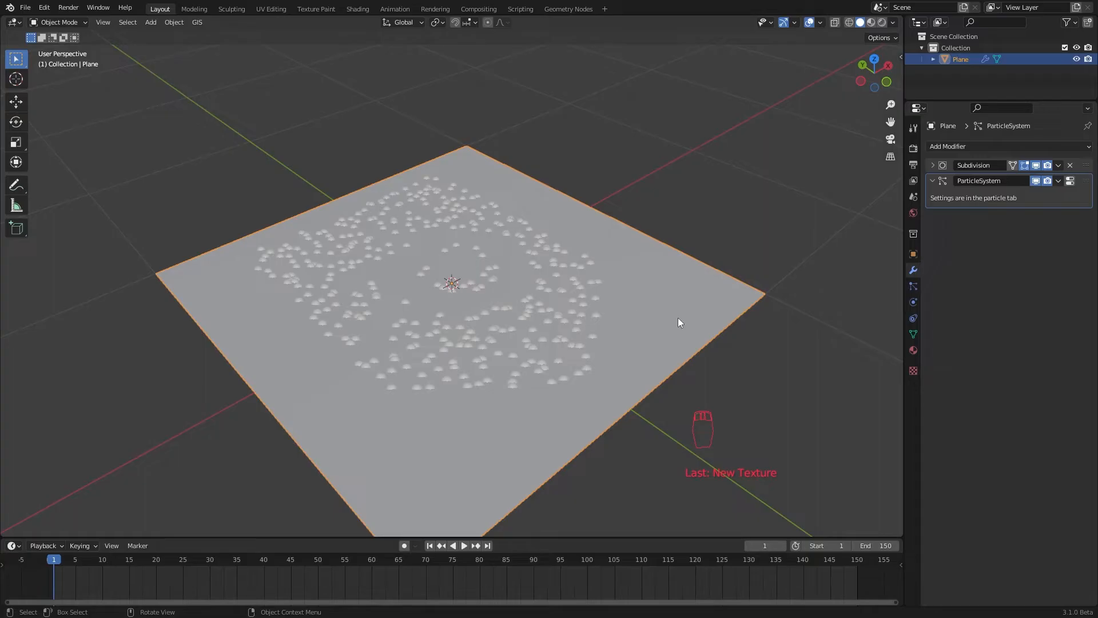
{"action": "left_click", "coordinate": [950, 146]}
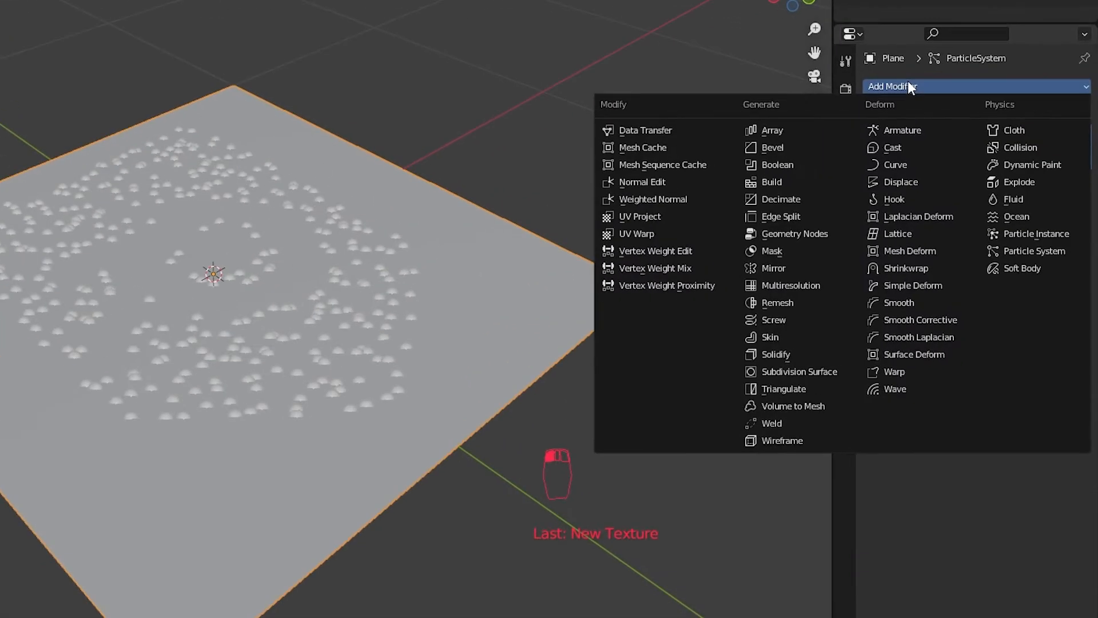
{"action": "mouse_move", "coordinate": [1019, 181]}
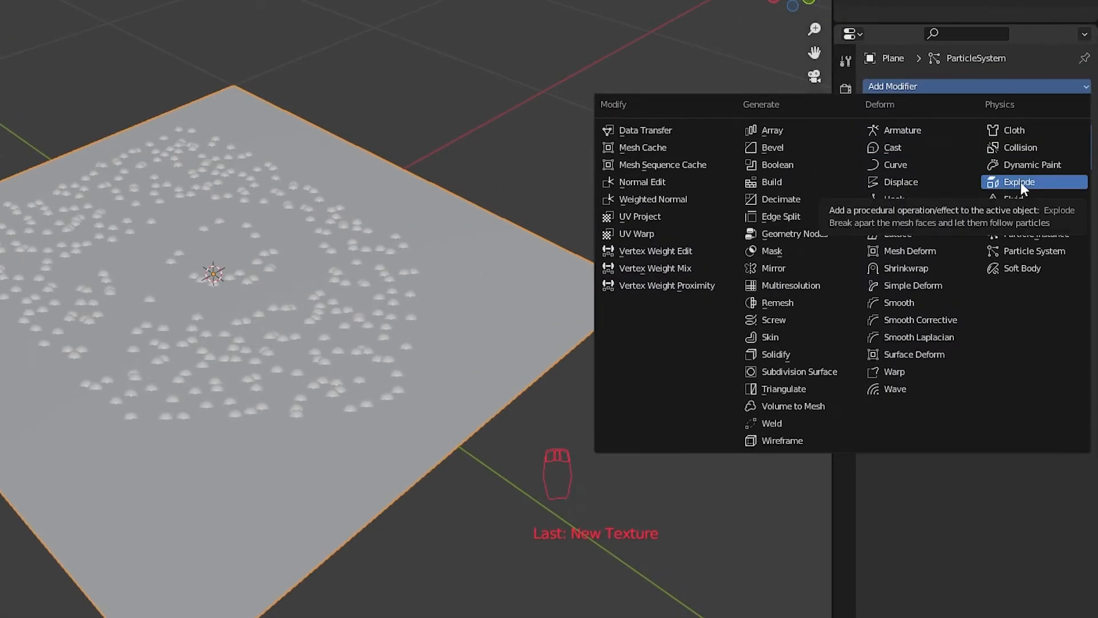
{"action": "left_click", "coordinate": [1018, 181]}
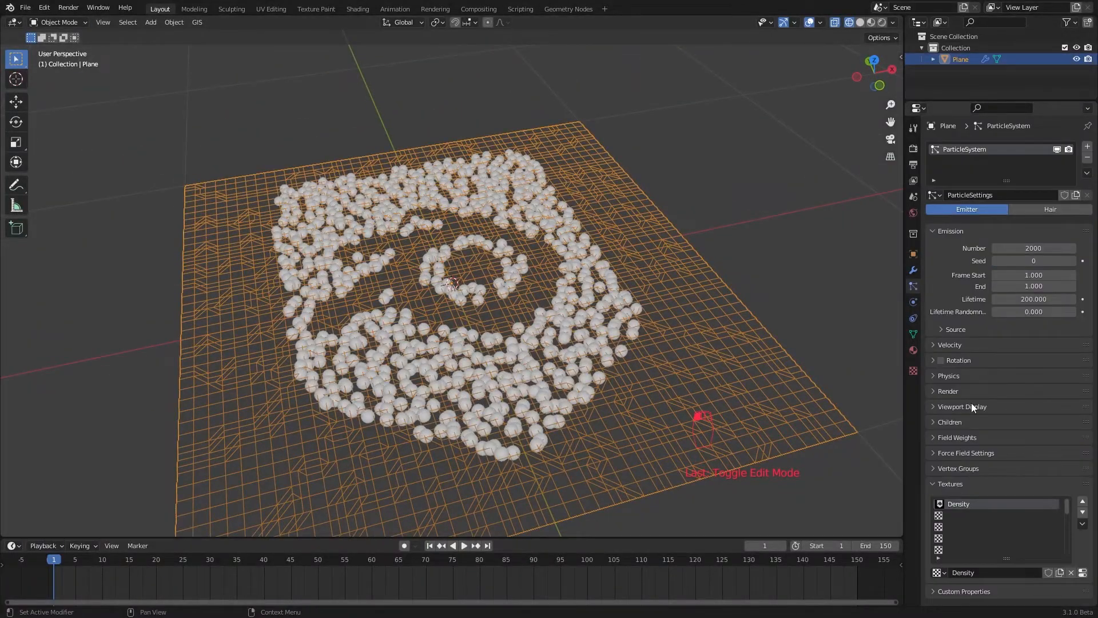
{"action": "key", "text": "KP_7"}
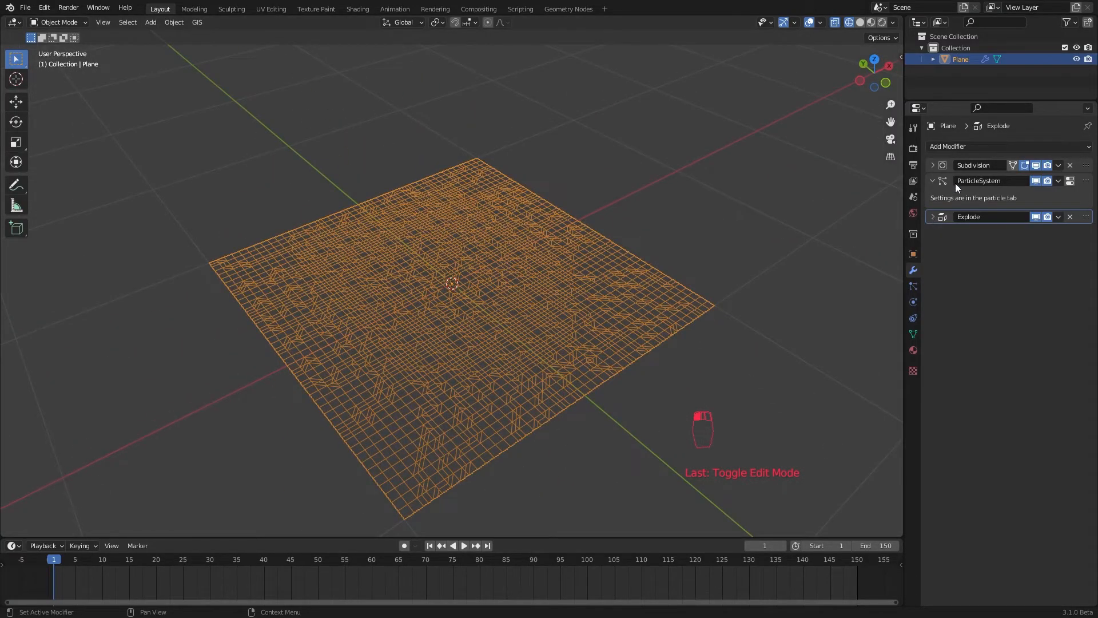
{"action": "mouse_move", "coordinate": [913, 302]}
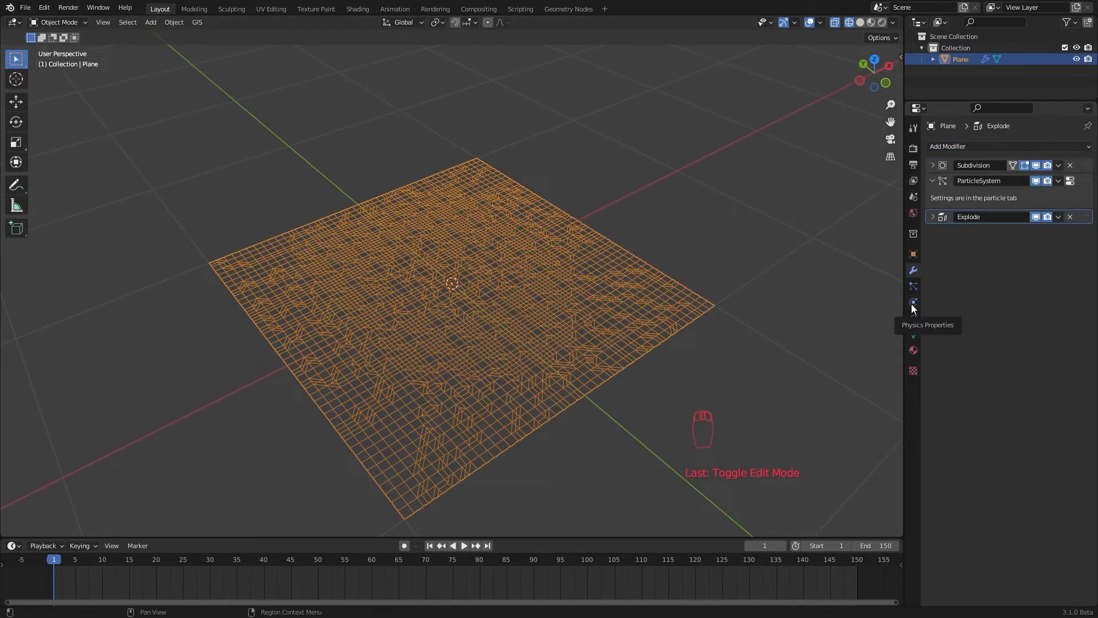
Step: Add Cloth physics to the plane after the Explode modifier and review its Shape settings
{"action": "left_click", "coordinate": [913, 302]}
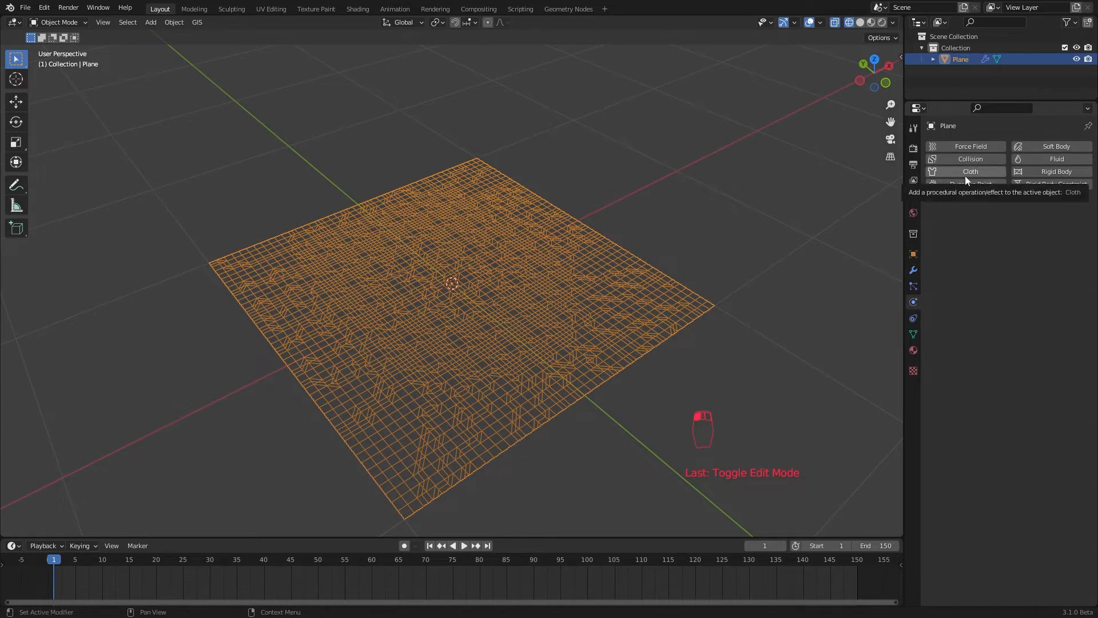
{"action": "left_click", "coordinate": [972, 171]}
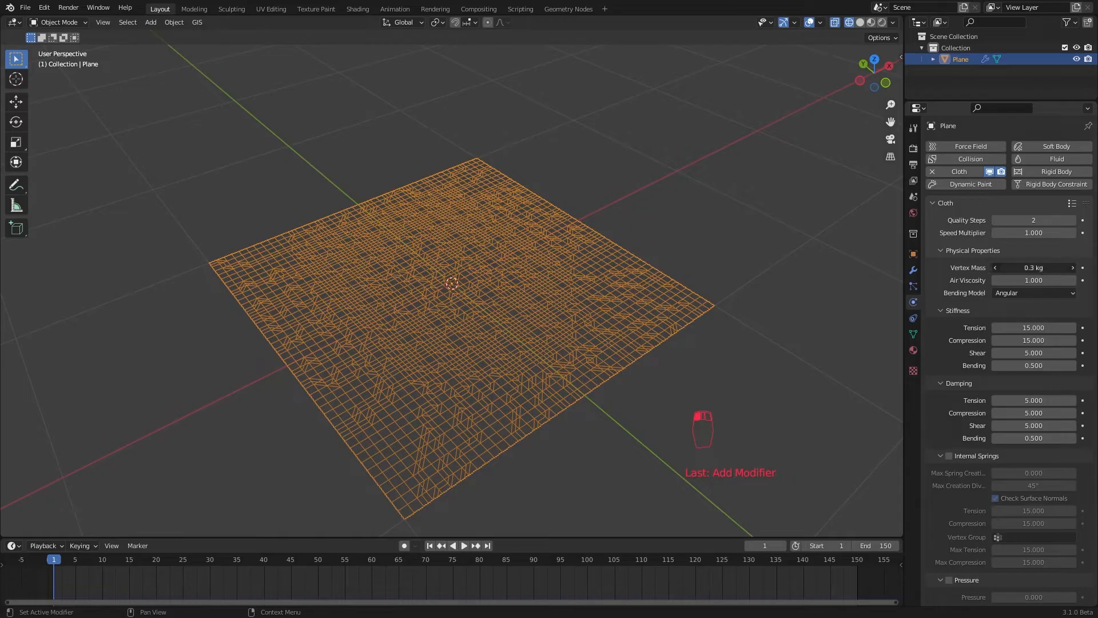
{"action": "scroll", "scroll_direction": "down", "scroll_amount": 3}
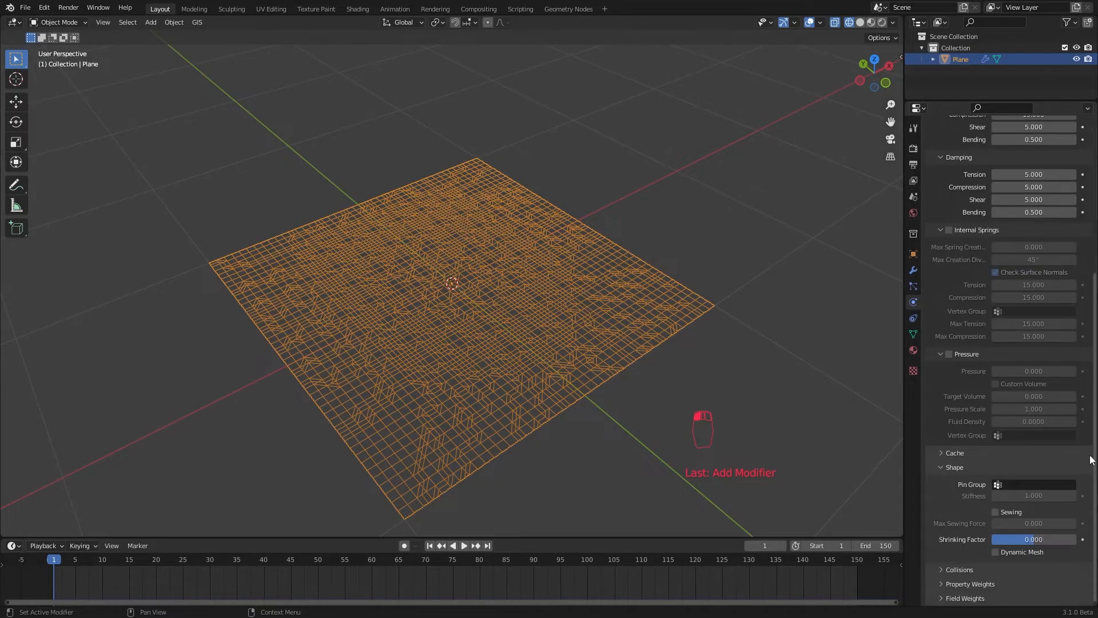
{"action": "key", "text": "space"}
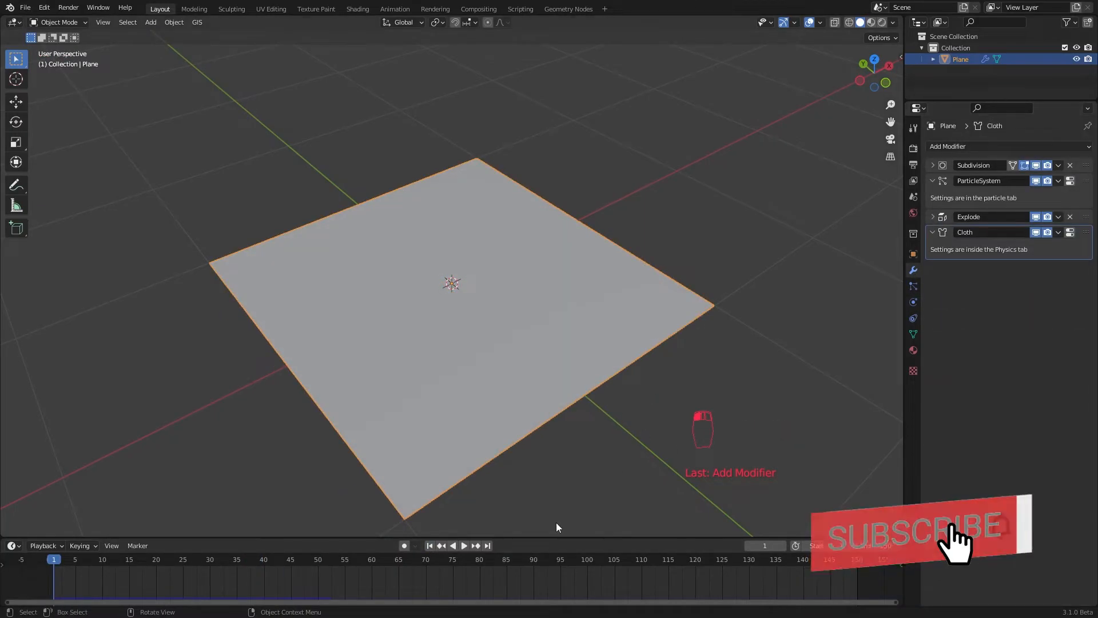
{"action": "left_click", "coordinate": [564, 336]}
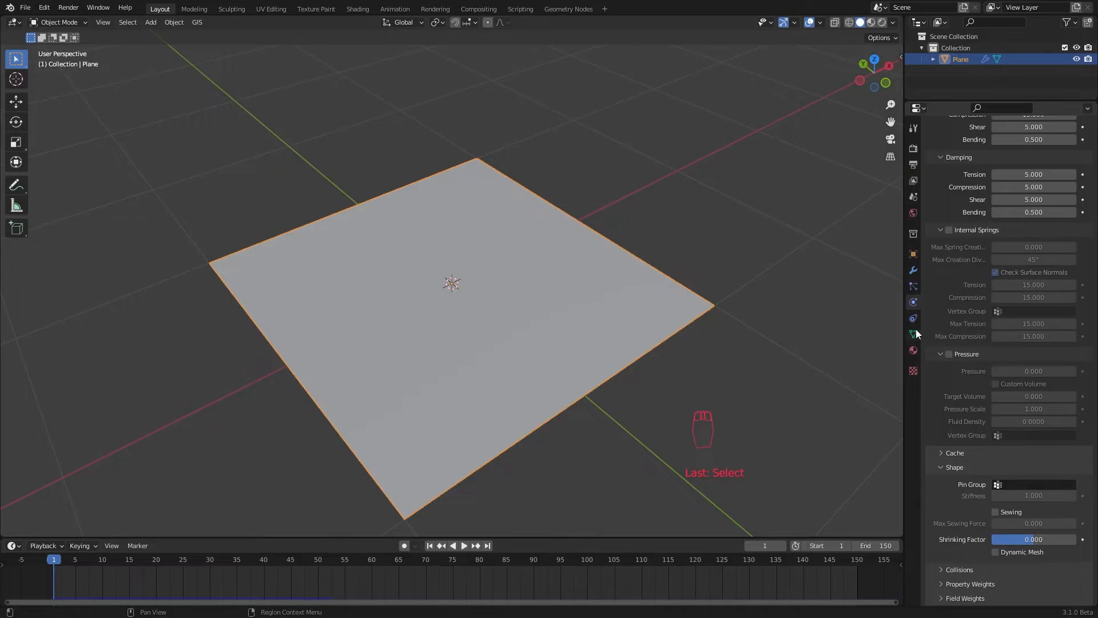
{"action": "left_click", "coordinate": [913, 270]}
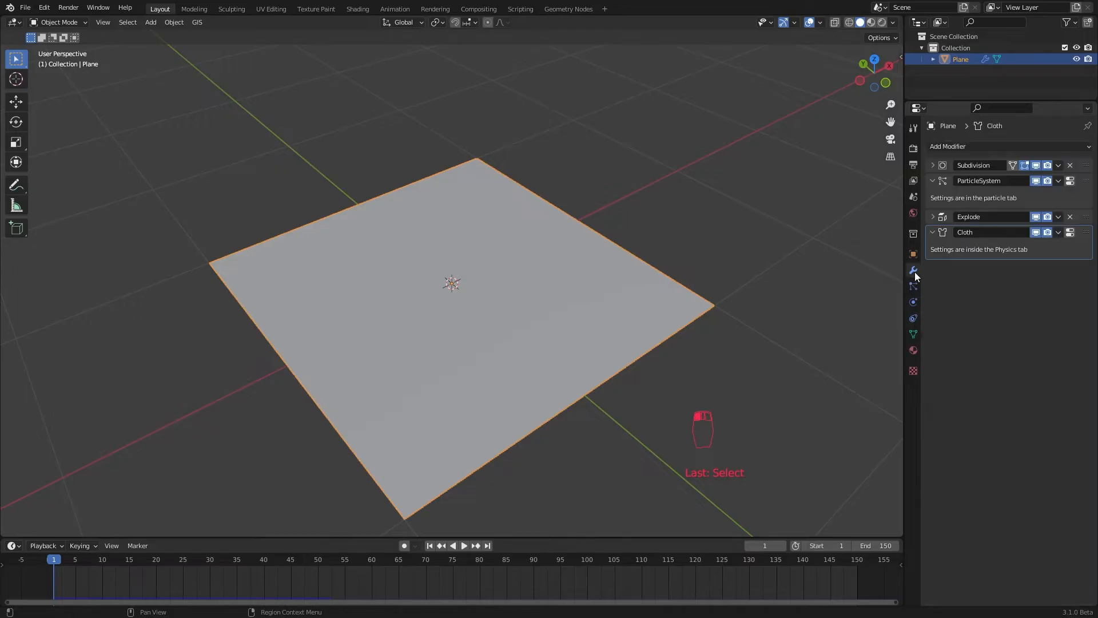
Step: Add a sphere empty keyframed at the origin on frame 95 and Y 2.5456 m on frame 1, with set interpolation
{"action": "key", "text": "shift+a"}
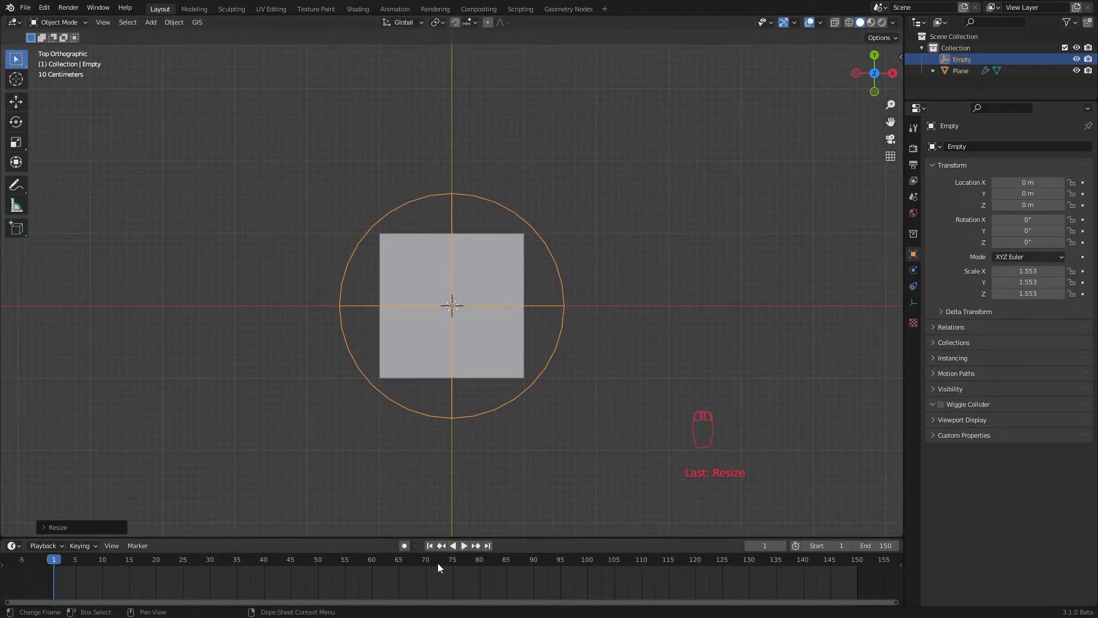
{"action": "left_click", "coordinate": [458, 544]}
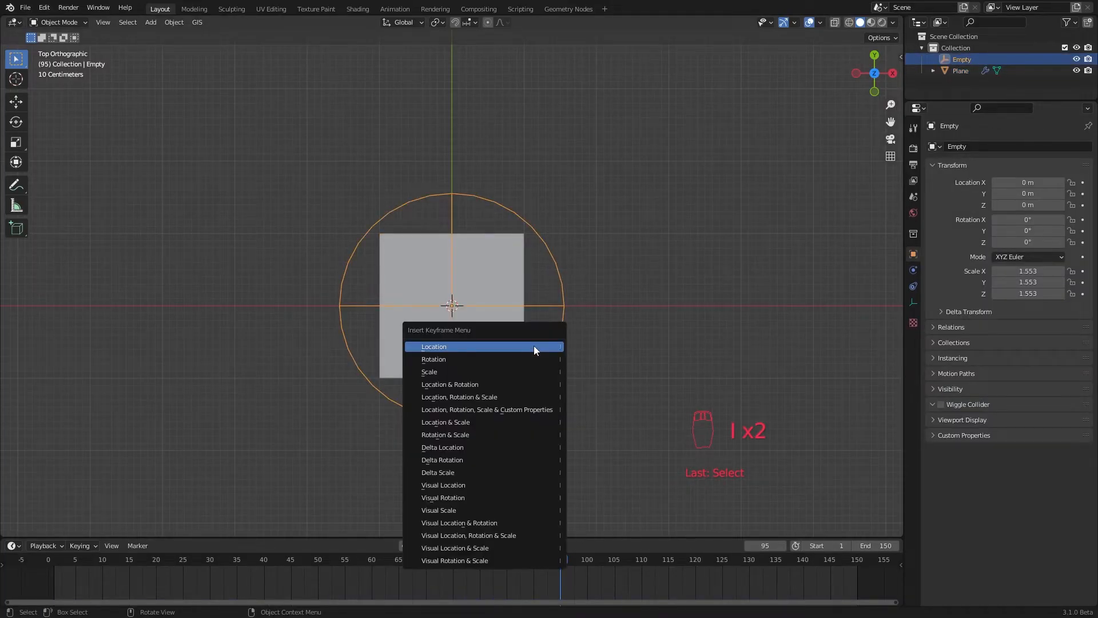
{"action": "left_click", "coordinate": [434, 346]}
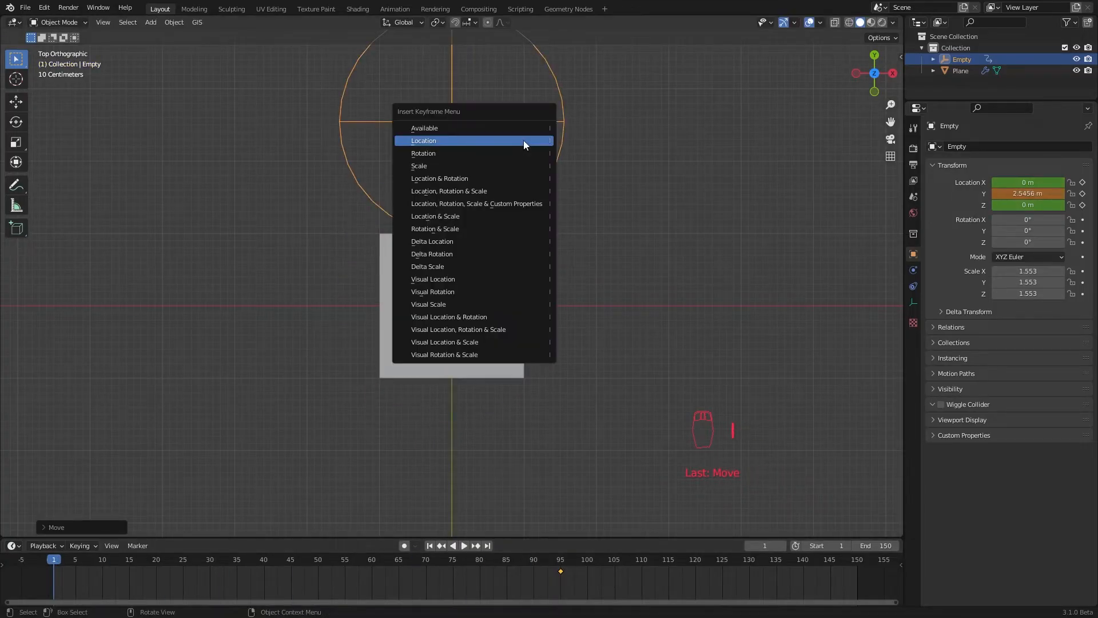
{"action": "left_click", "coordinate": [423, 140]}
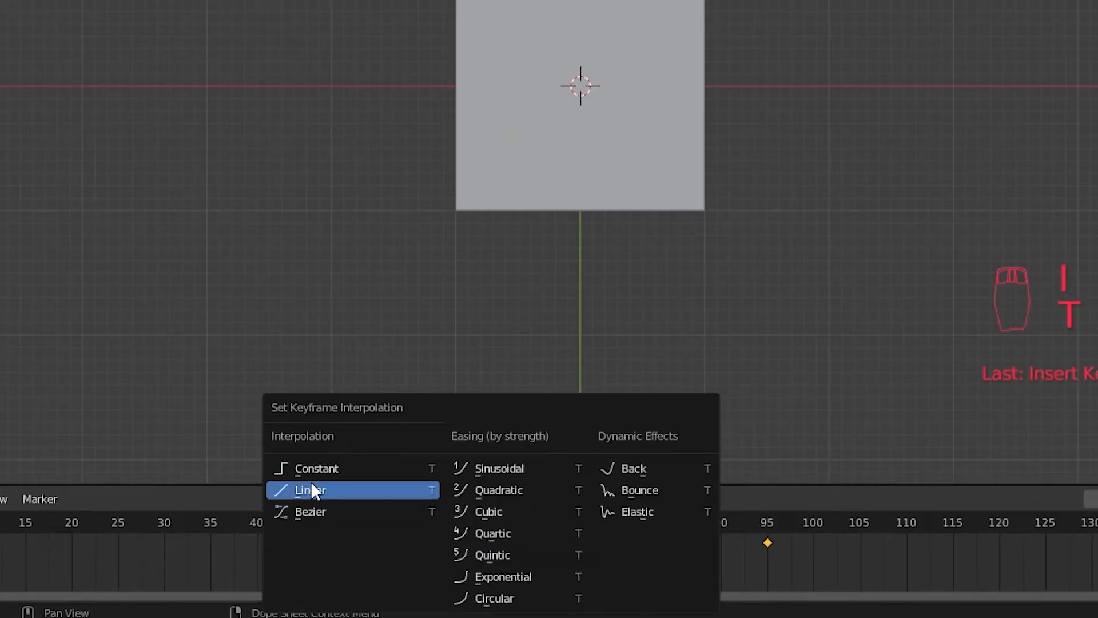
{"action": "mouse_move", "coordinate": [329, 511]}
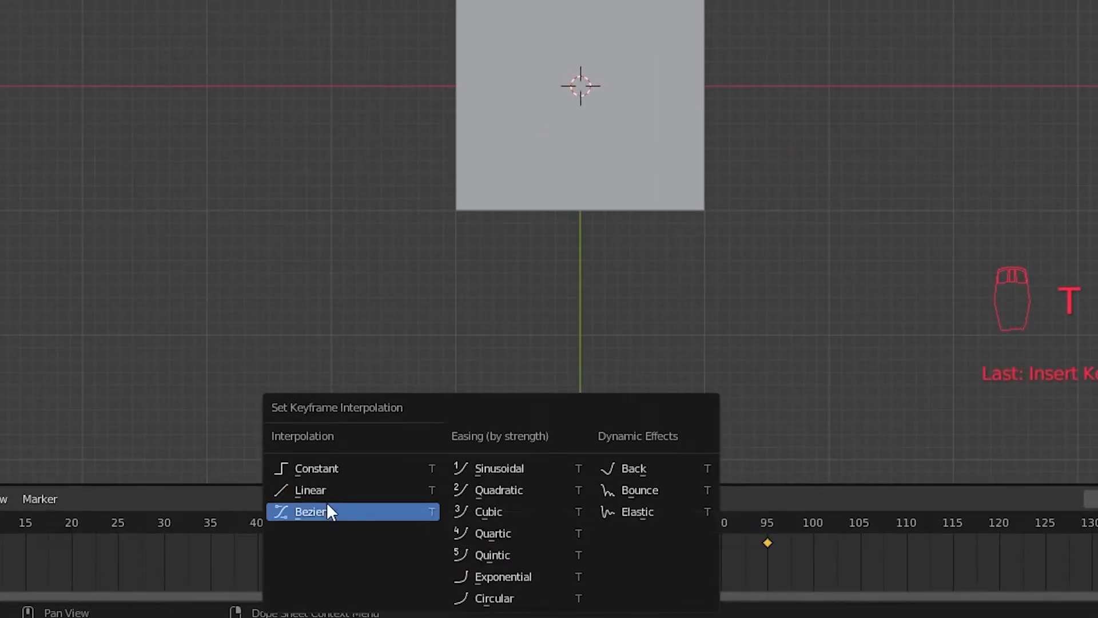
{"action": "left_click", "coordinate": [311, 512]}
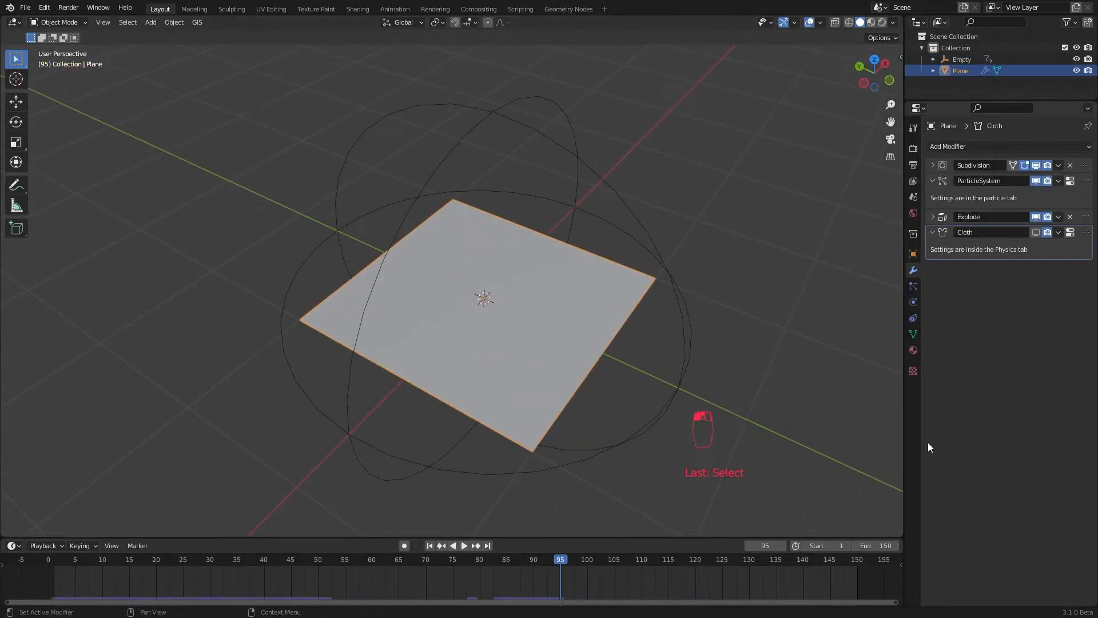
{"action": "mouse_move", "coordinate": [893, 382]}
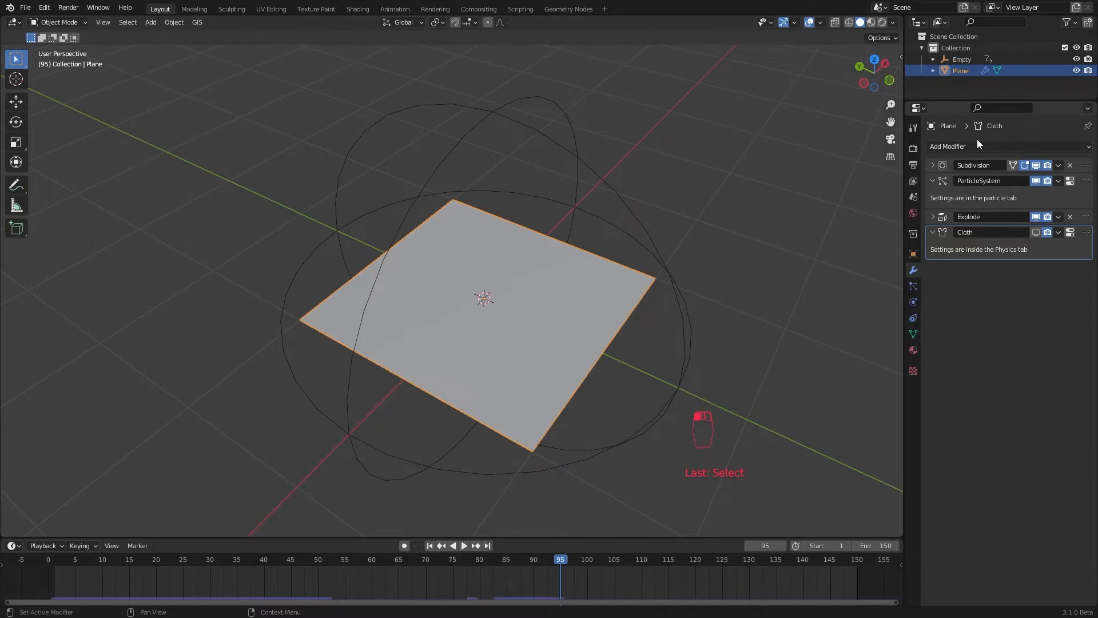
Step: Add a Vertex Weight Proximity modifier and move it above Cloth in the stack
{"action": "left_click", "coordinate": [948, 145]}
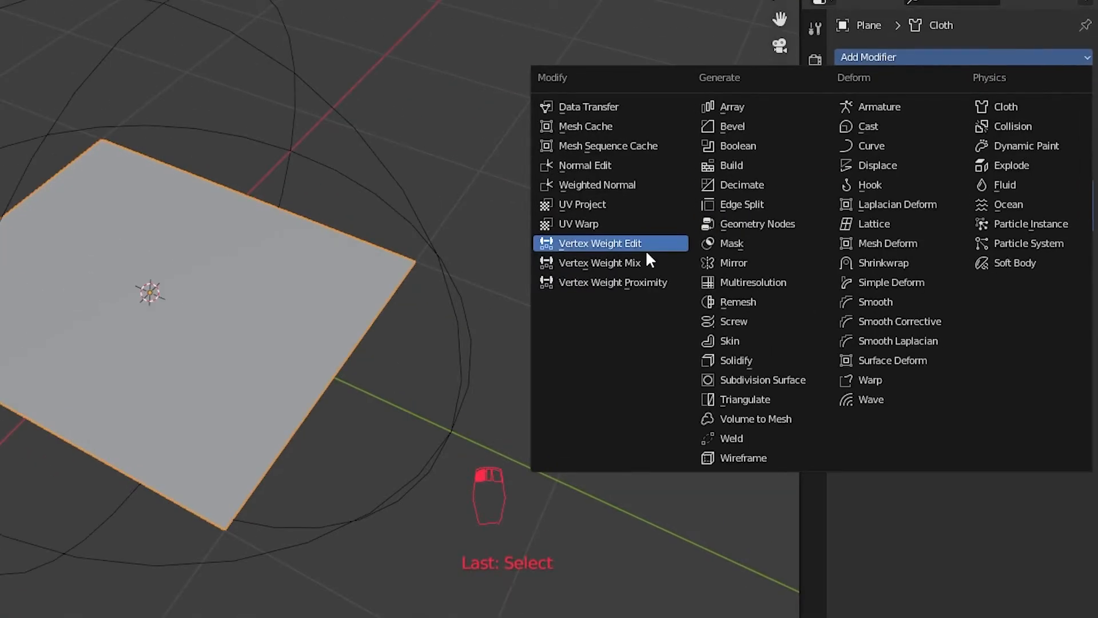
{"action": "mouse_move", "coordinate": [630, 282]}
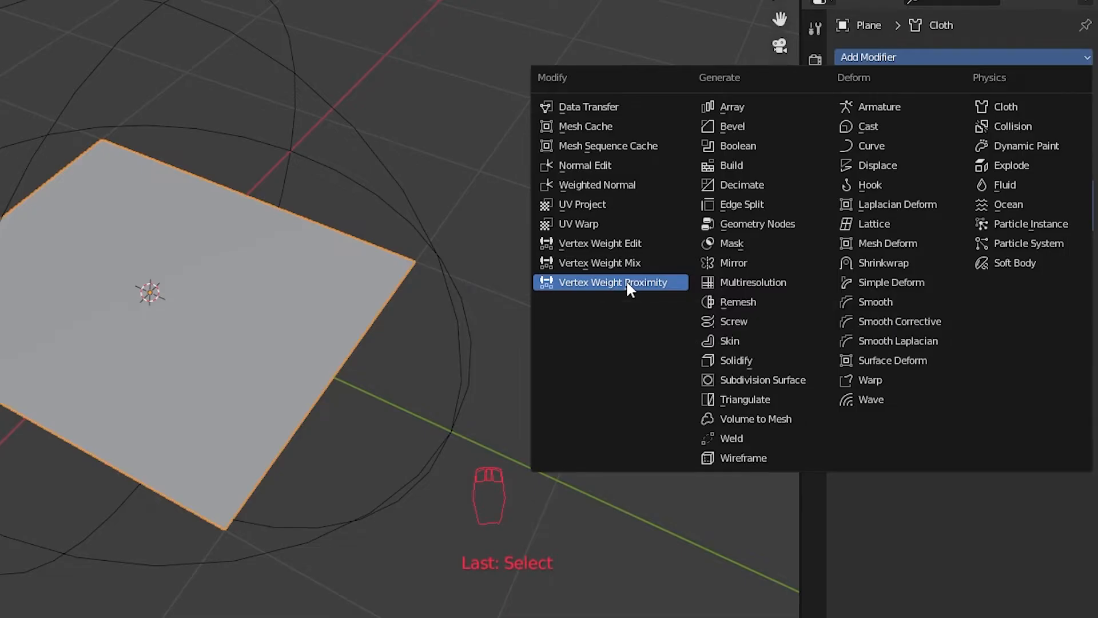
{"action": "left_click", "coordinate": [611, 283]}
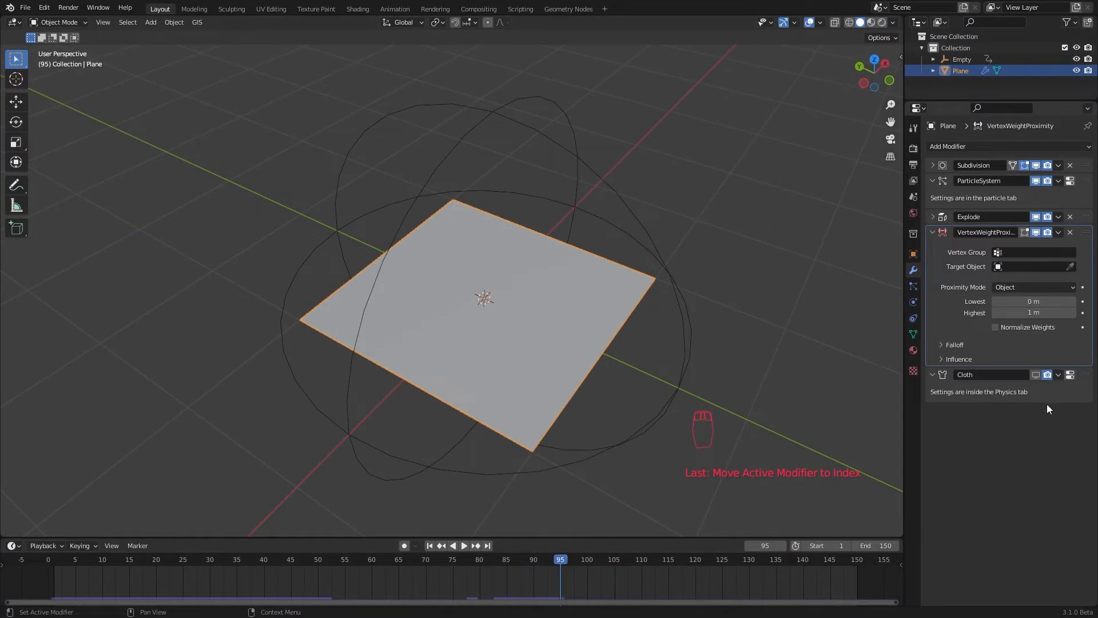
{"action": "mouse_move", "coordinate": [1019, 263]}
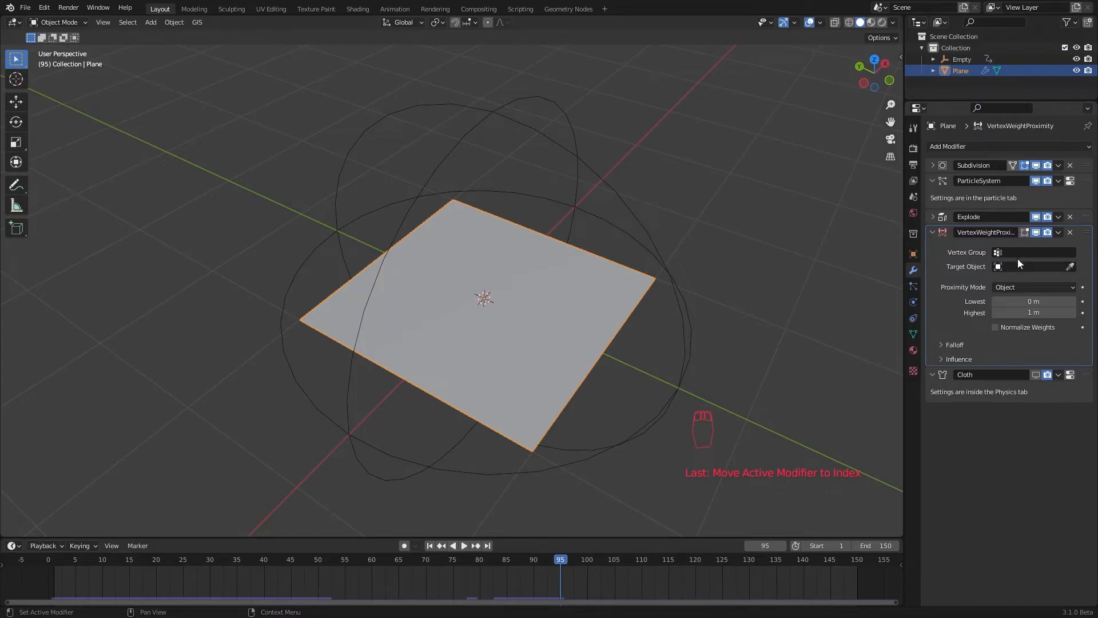
{"action": "mouse_move", "coordinate": [930, 350]}
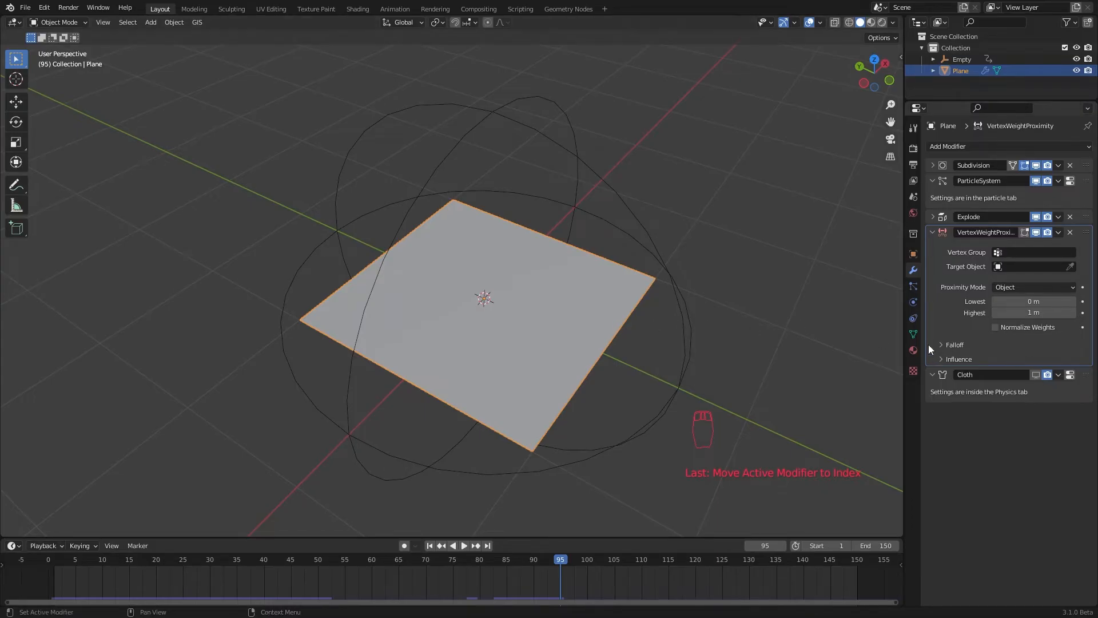
Step: Create a vertex group named Pin and assign all the plane's vertices to it
{"action": "left_click", "coordinate": [913, 333]}
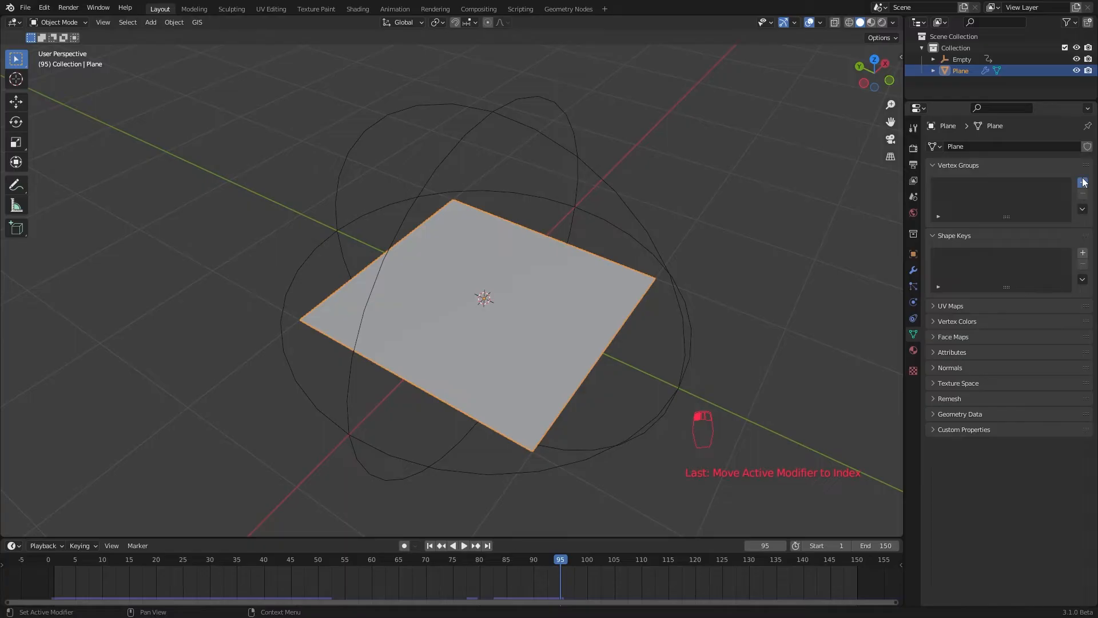
{"action": "left_click", "coordinate": [1082, 182]}
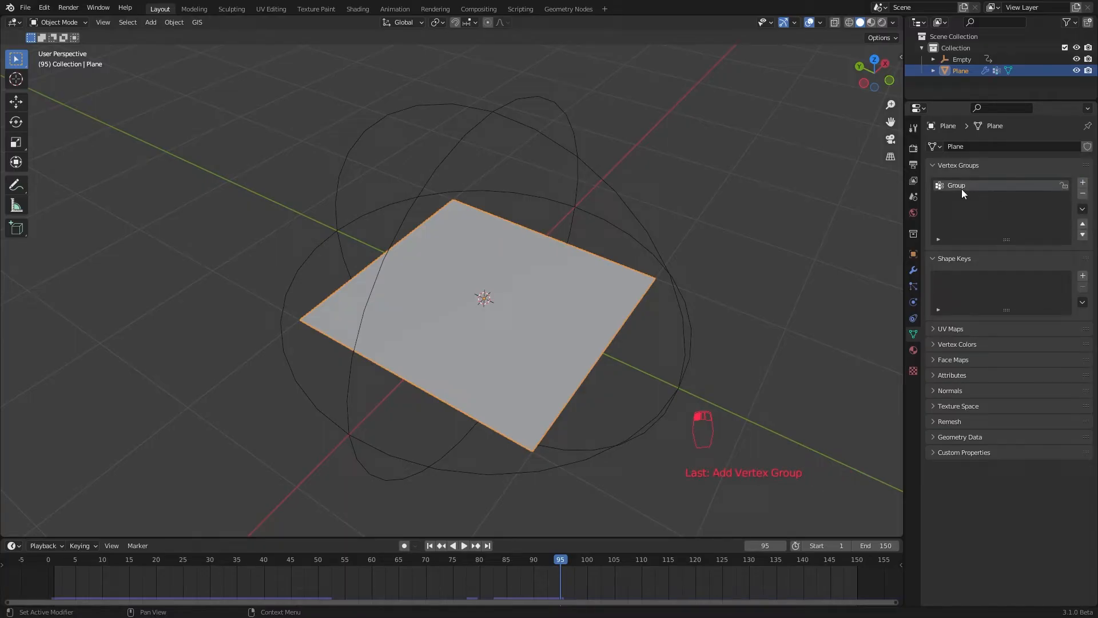
{"action": "double_click", "coordinate": [956, 185]}
{"action": "type", "text": "Pin"}
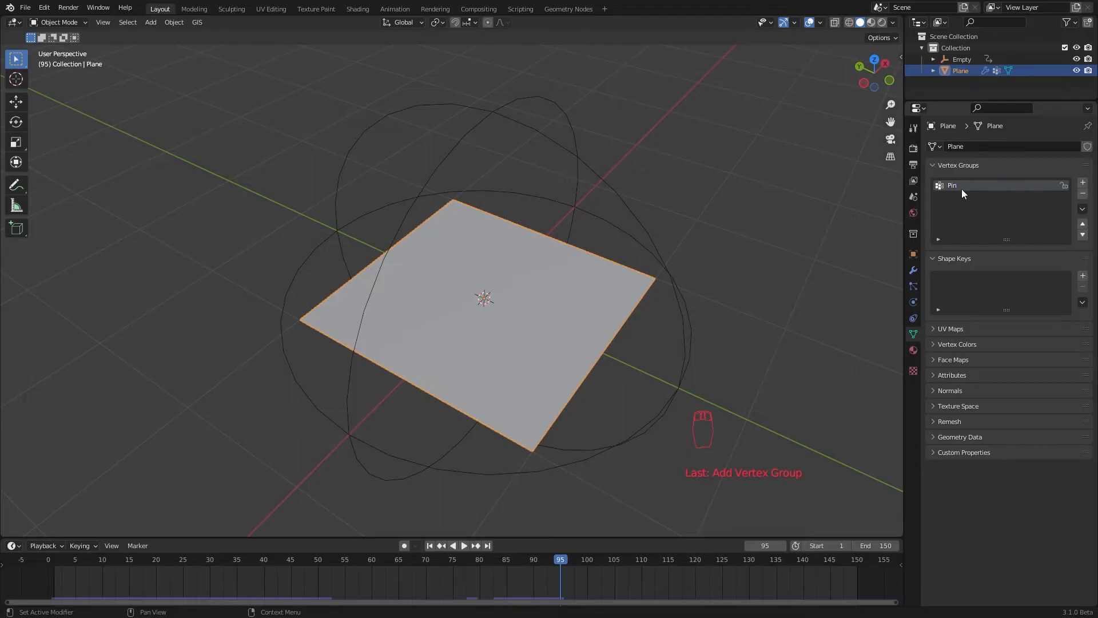
{"action": "key", "text": "Tab"}
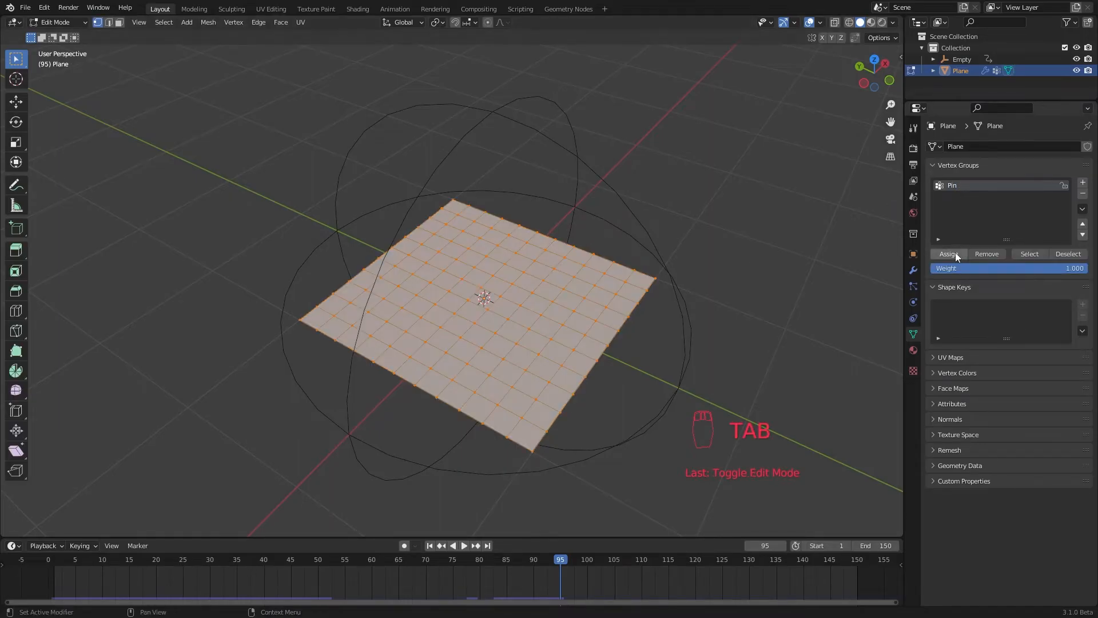
{"action": "left_click", "coordinate": [948, 254]}
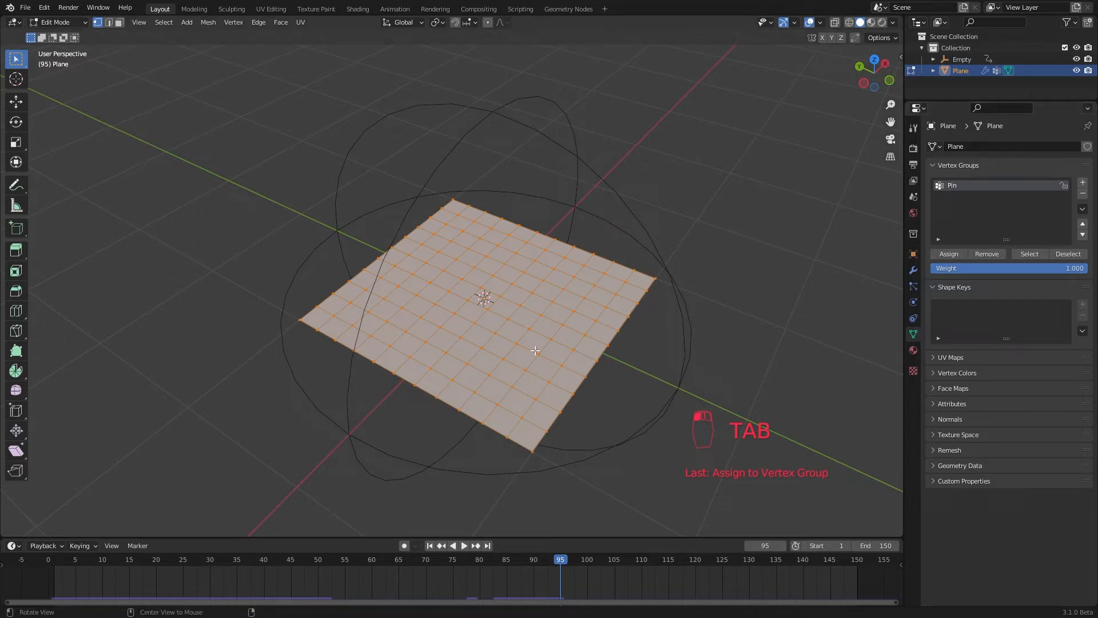
{"action": "key", "text": "Tab"}
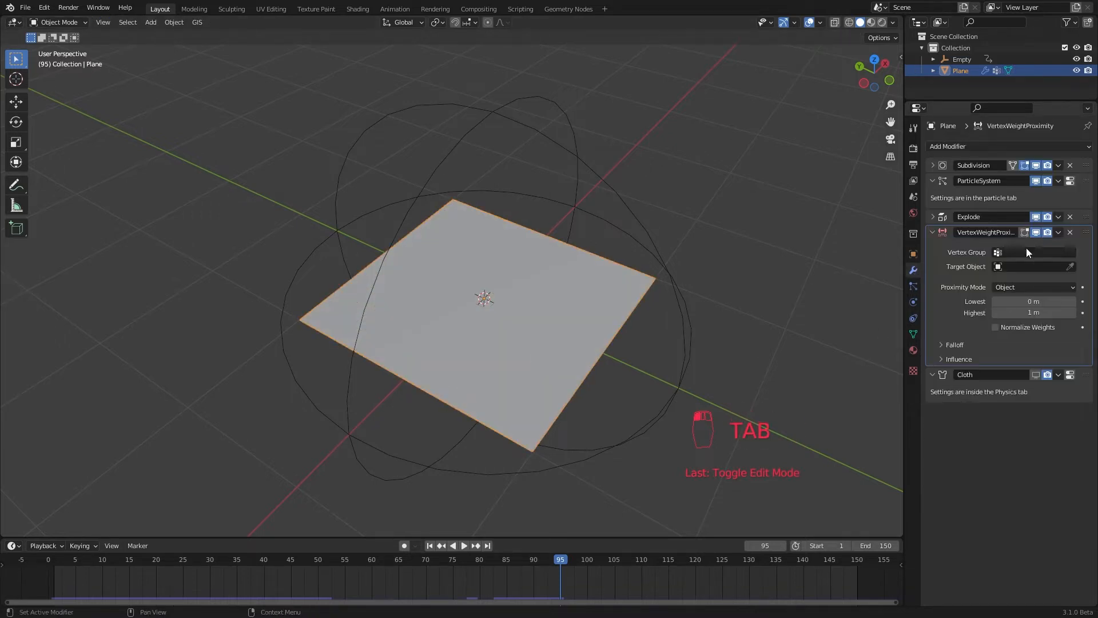
Step: In Weight Paint mode, target the Empty and measure proximity from Geometry for the Pin group
{"action": "key", "text": "ctrl+Tab"}
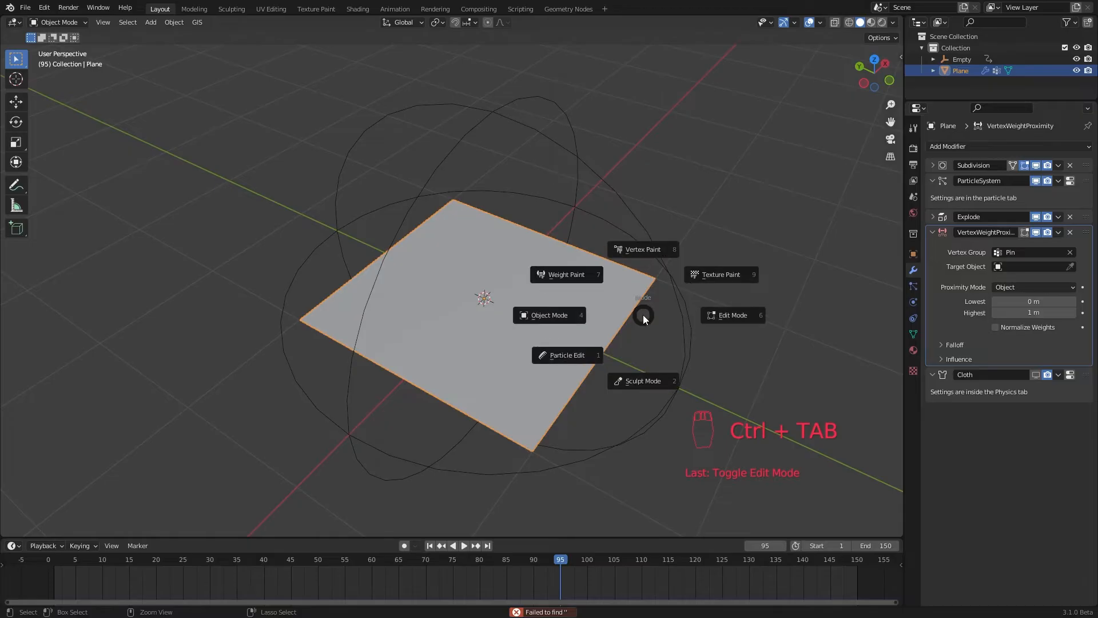
{"action": "left_click", "coordinate": [565, 273]}
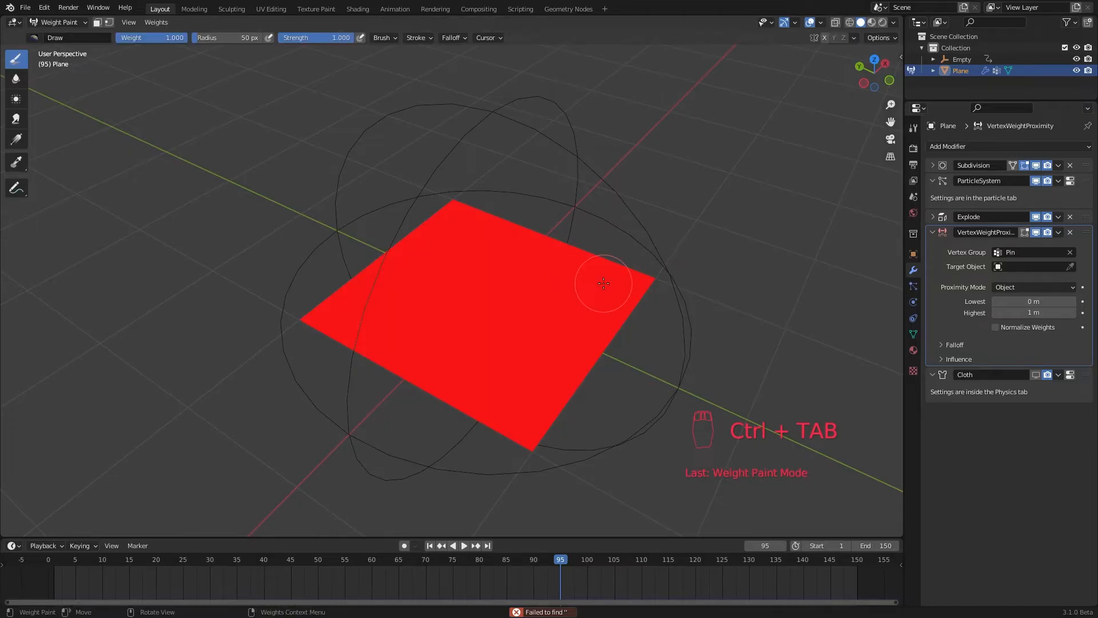
{"action": "left_click", "coordinate": [1029, 267]}
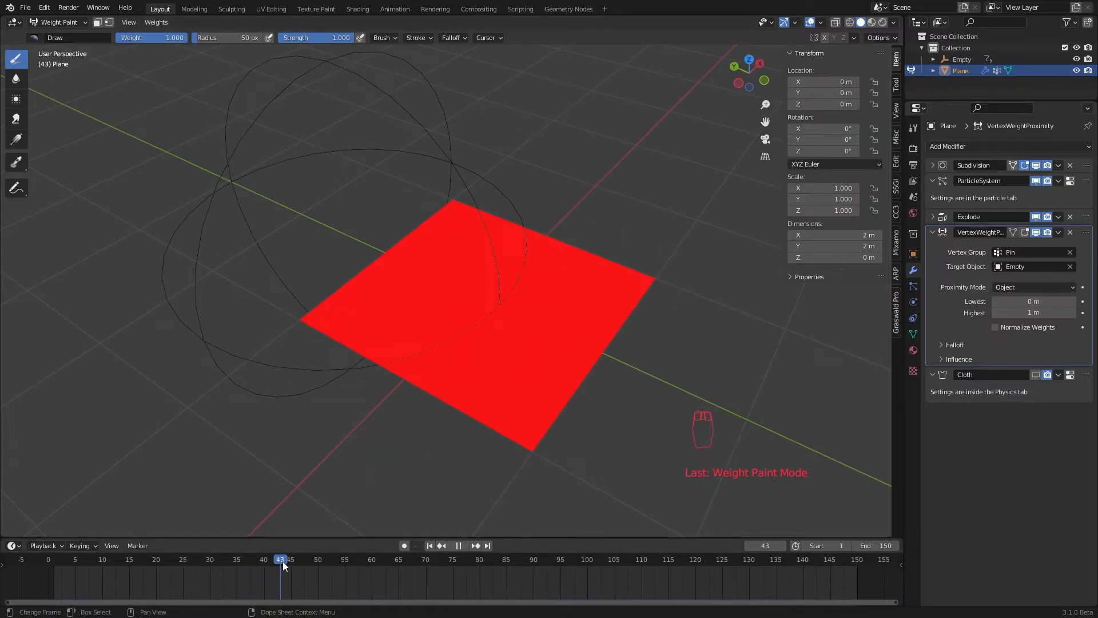
{"action": "left_click", "coordinate": [1031, 286]}
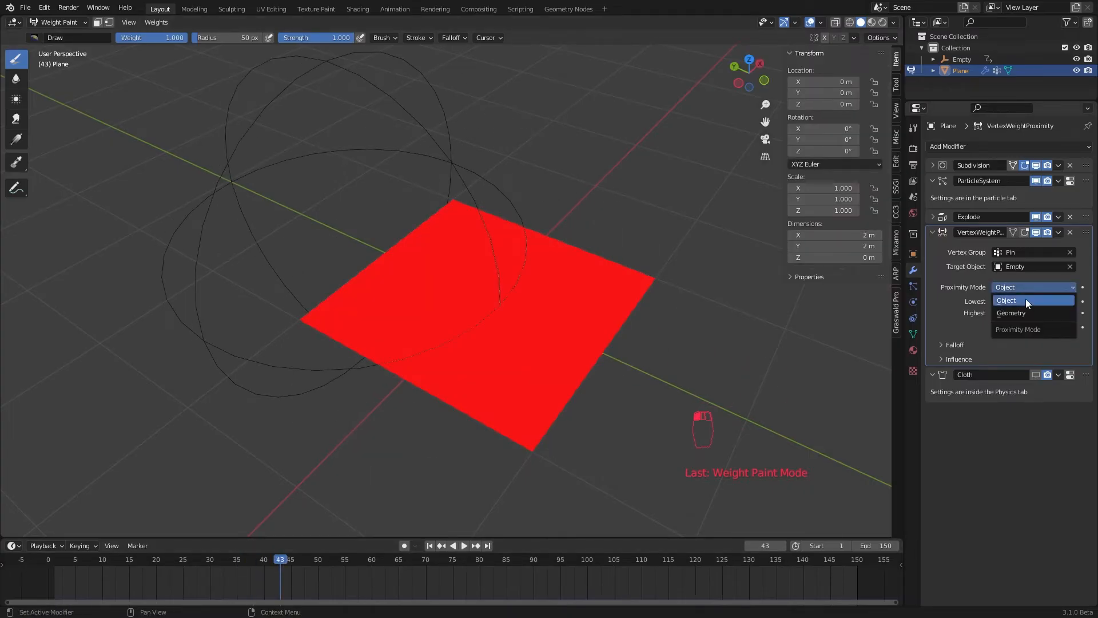
{"action": "left_click", "coordinate": [1010, 313]}
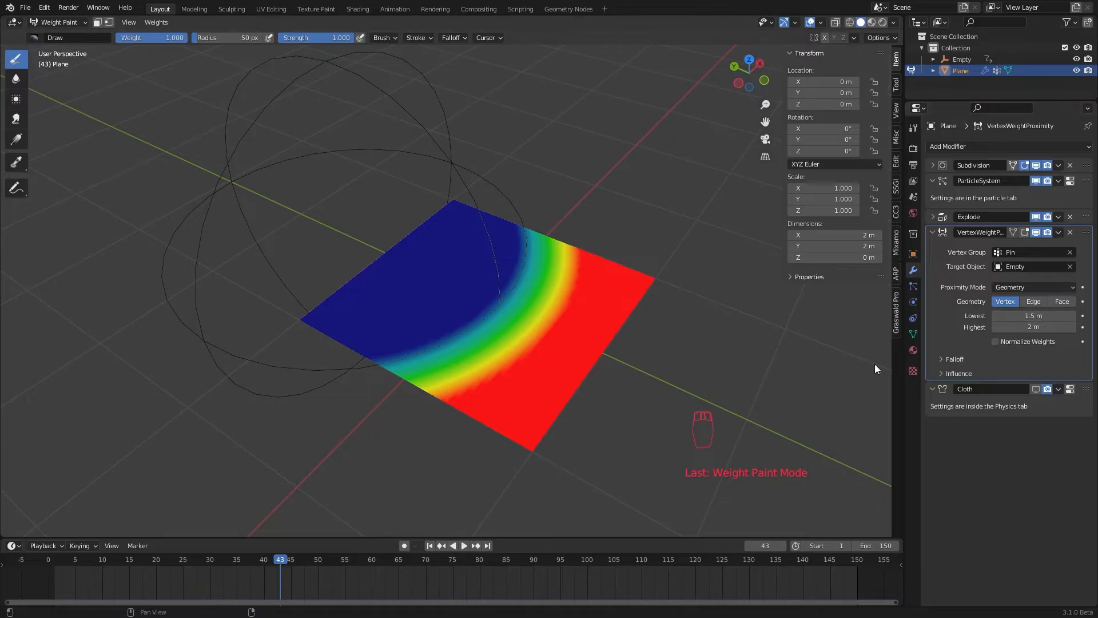
Step: Set the proximity range to 1.4–1.6 m with Smooth falloff
{"action": "key", "text": "ctrl+tab"}
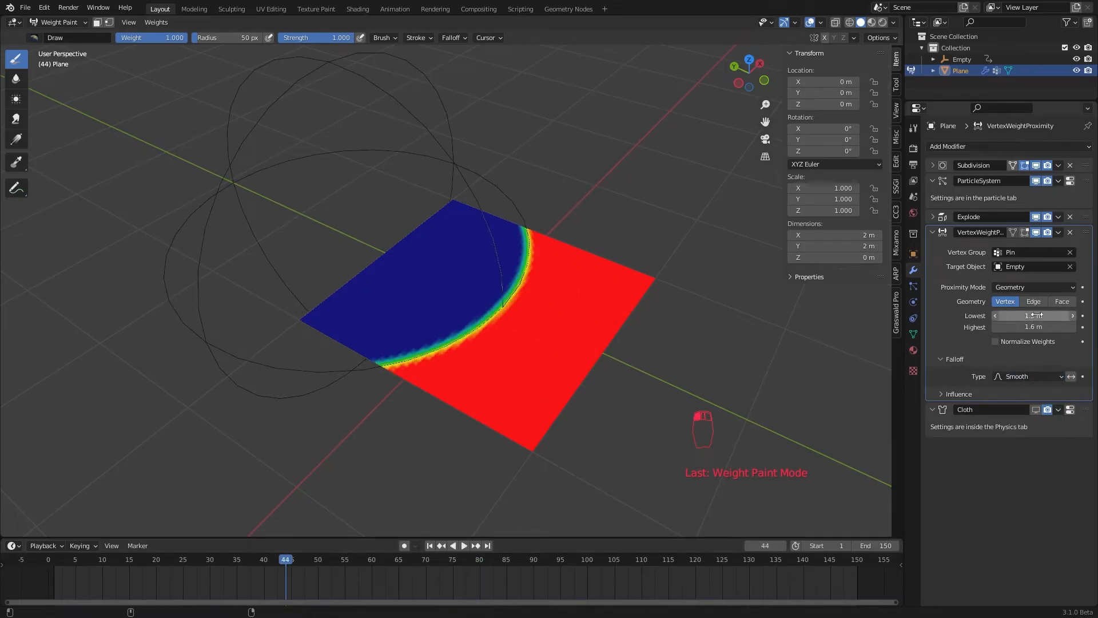
{"action": "left_click_drag", "start_coordinate": [1043, 316], "coordinate": [1029, 316]}
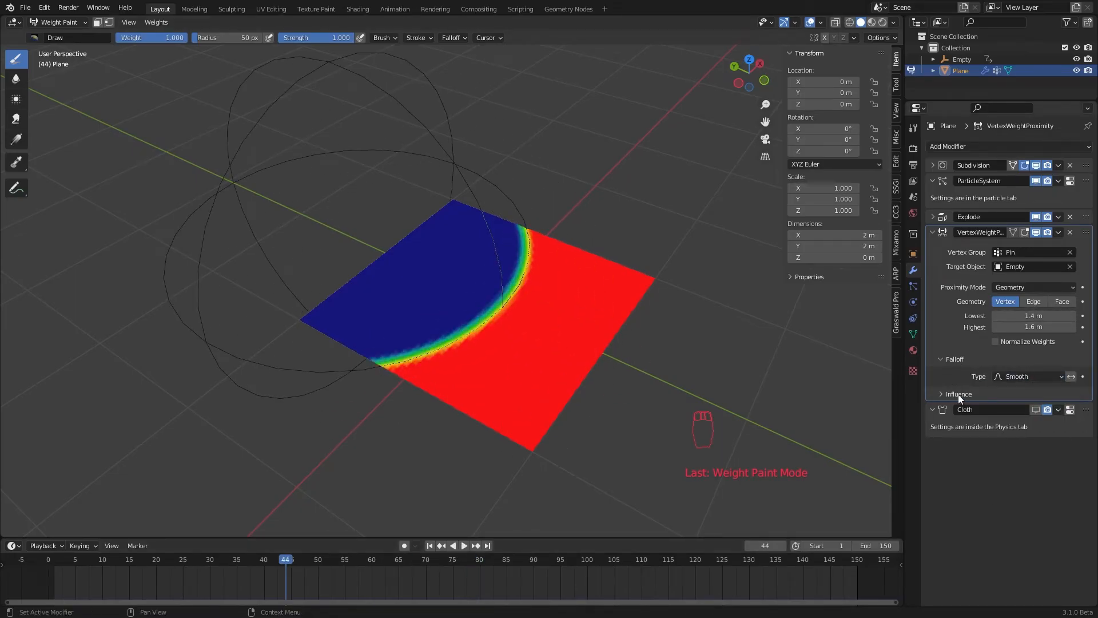
Step: Mask the proximity weights with the logo texture using its texture coordinate space
{"action": "left_click", "coordinate": [1003, 440]}
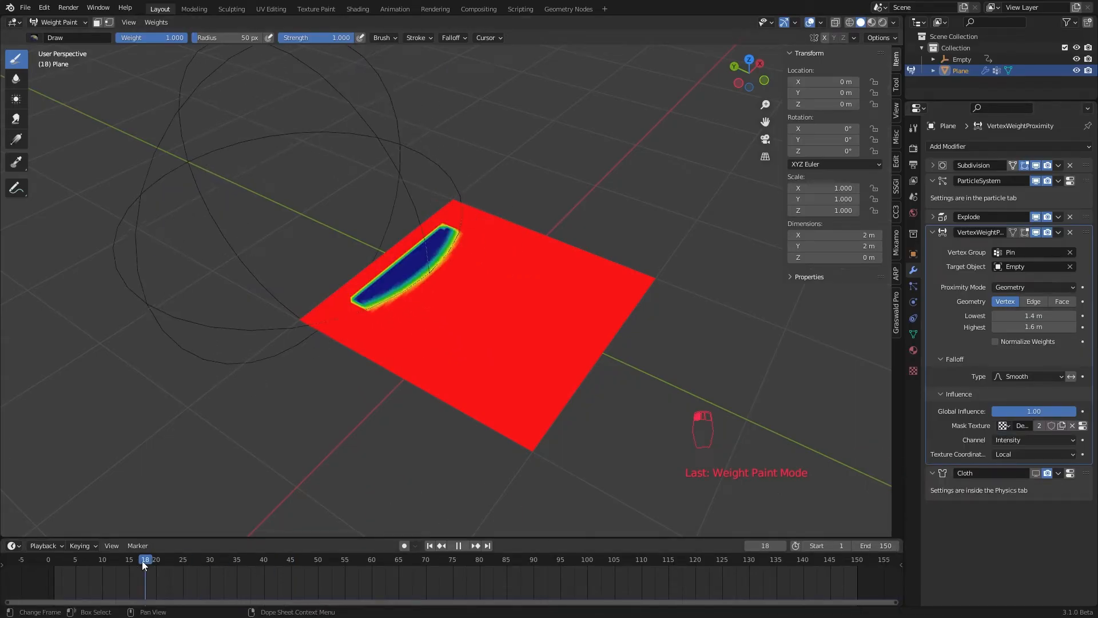
{"action": "left_click", "coordinate": [409, 559]}
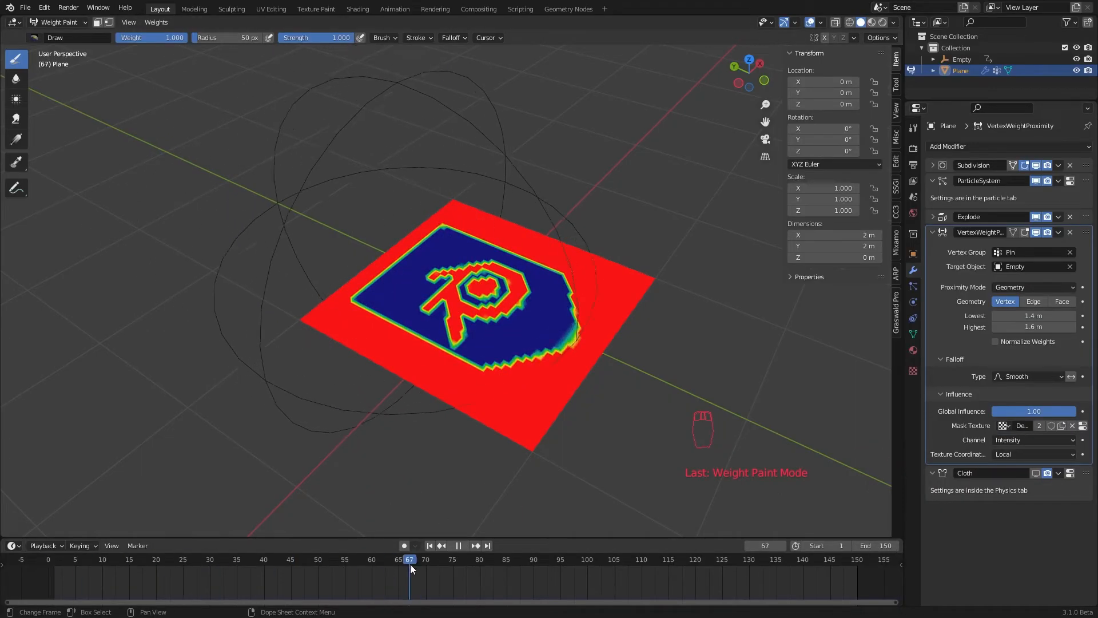
{"action": "left_click", "coordinate": [1033, 454]}
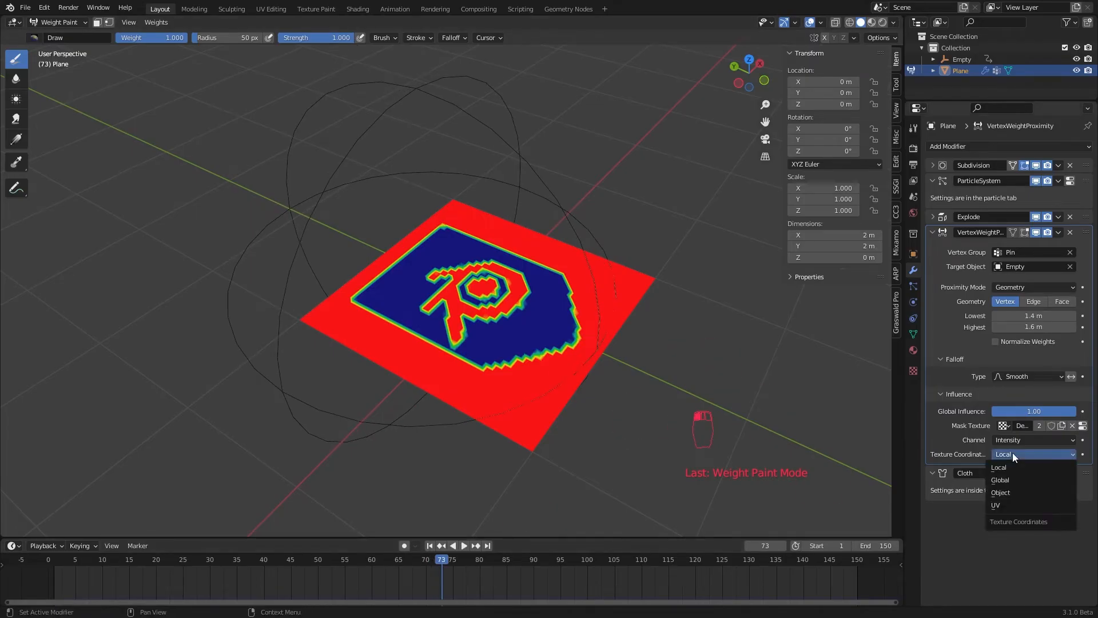
{"action": "left_click", "coordinate": [996, 505]}
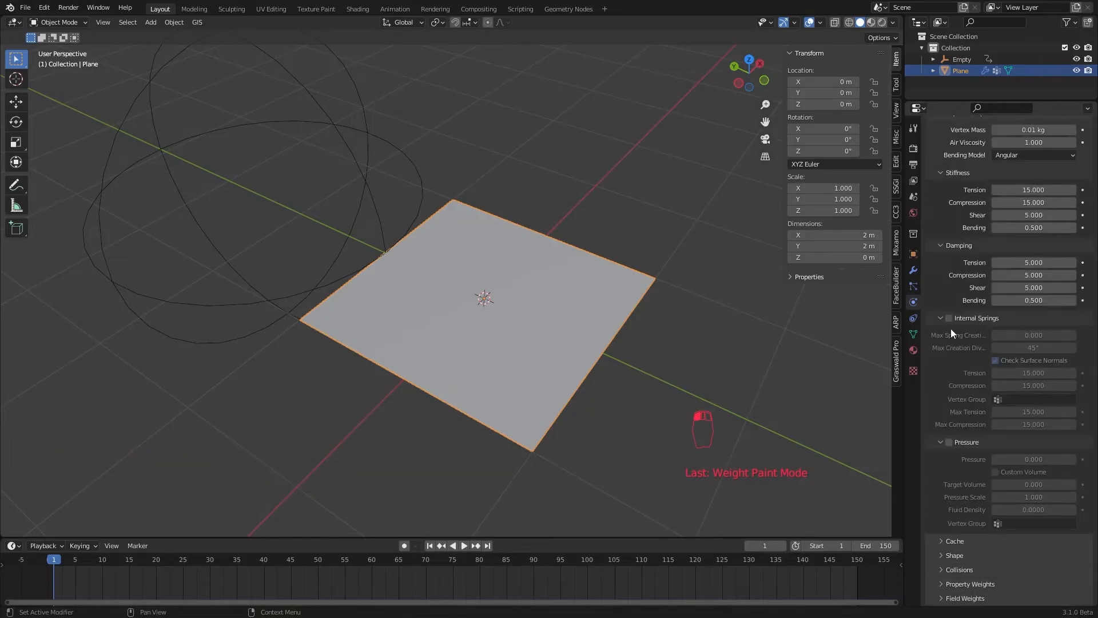
Step: Raise the particle Number and use Simple subdivision at 3 levels, replaying to check the tear
{"action": "left_click", "coordinate": [464, 544]}
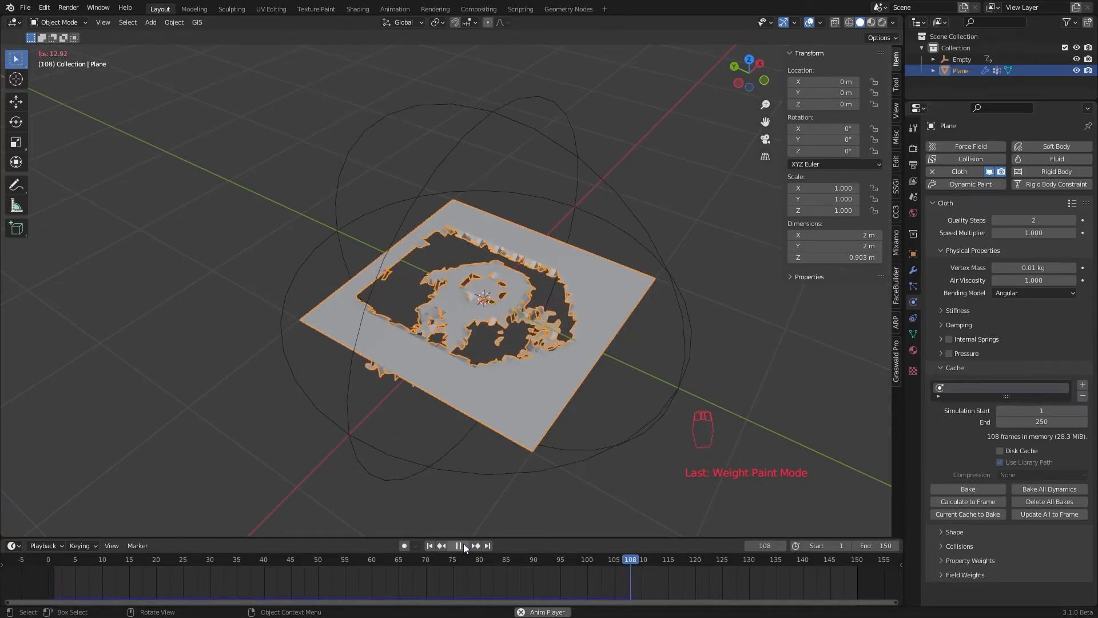
{"action": "left_click", "coordinate": [447, 559]}
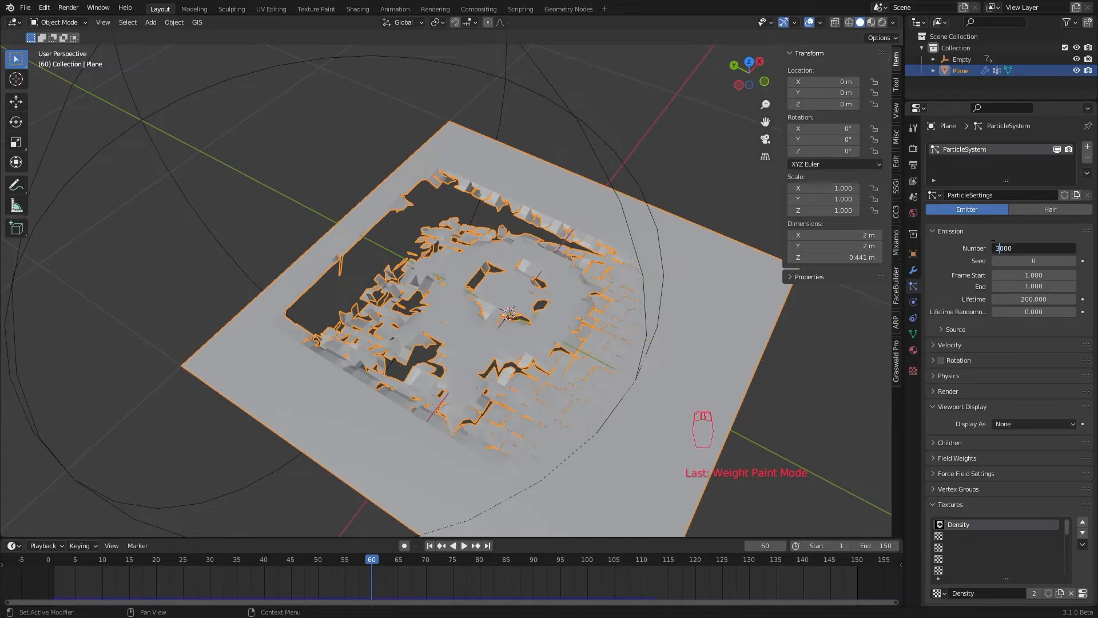
{"action": "left_click", "coordinate": [464, 545]}
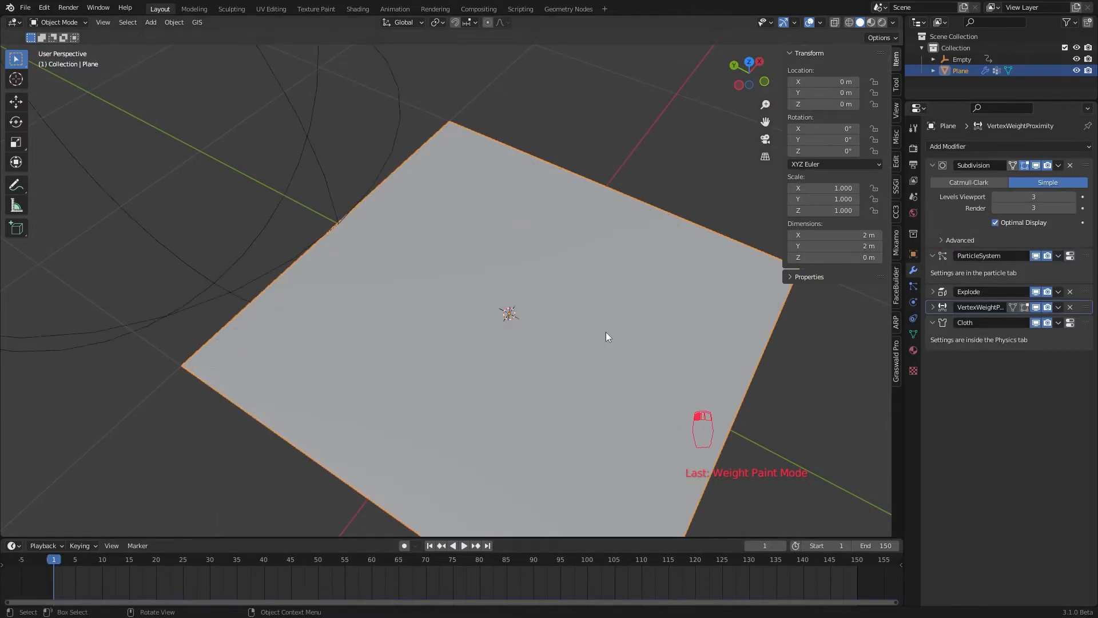
{"action": "left_click", "coordinate": [463, 545]}
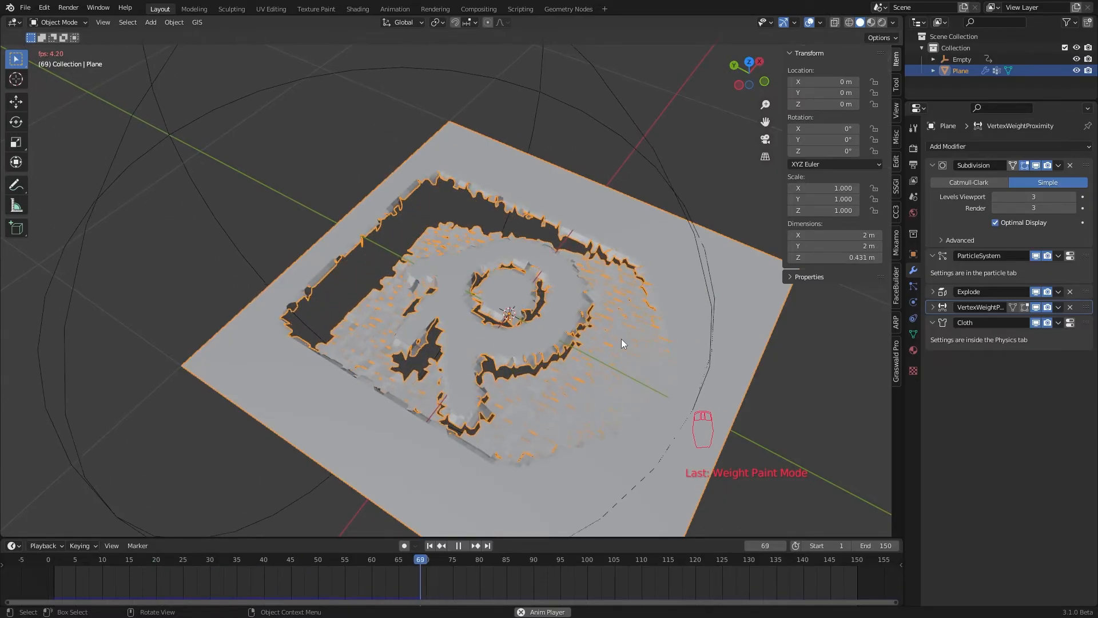
{"action": "left_click", "coordinate": [429, 546]}
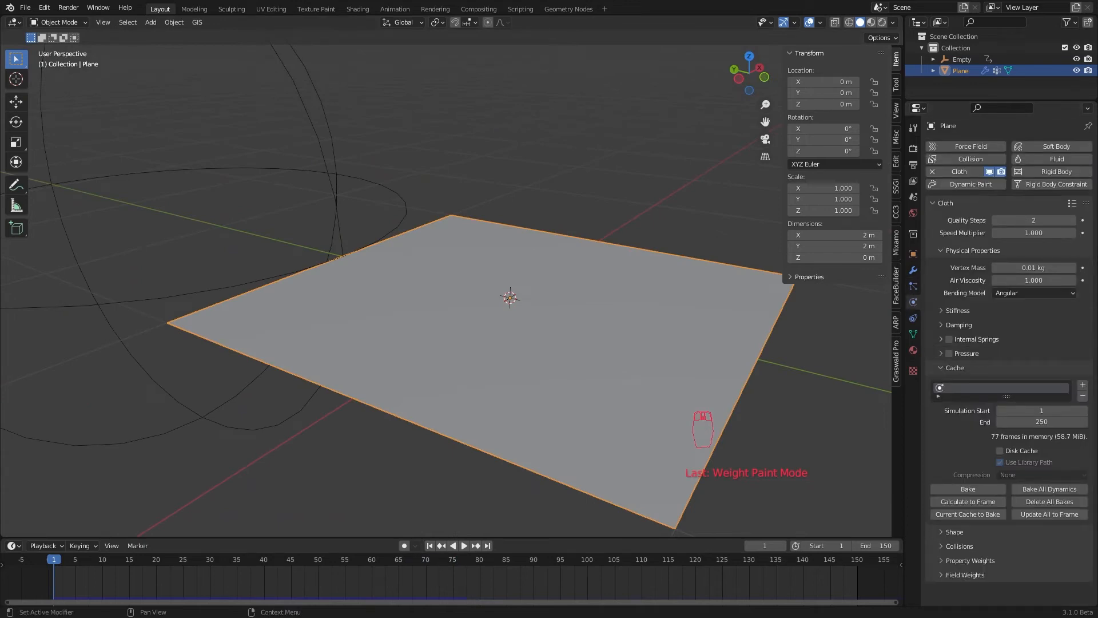
Step: Place a Wind field beside the plane, rotated 90° on X, with strength 100000 and noise 2.5
{"action": "scroll", "scroll_direction": "down", "scroll_amount": 3}
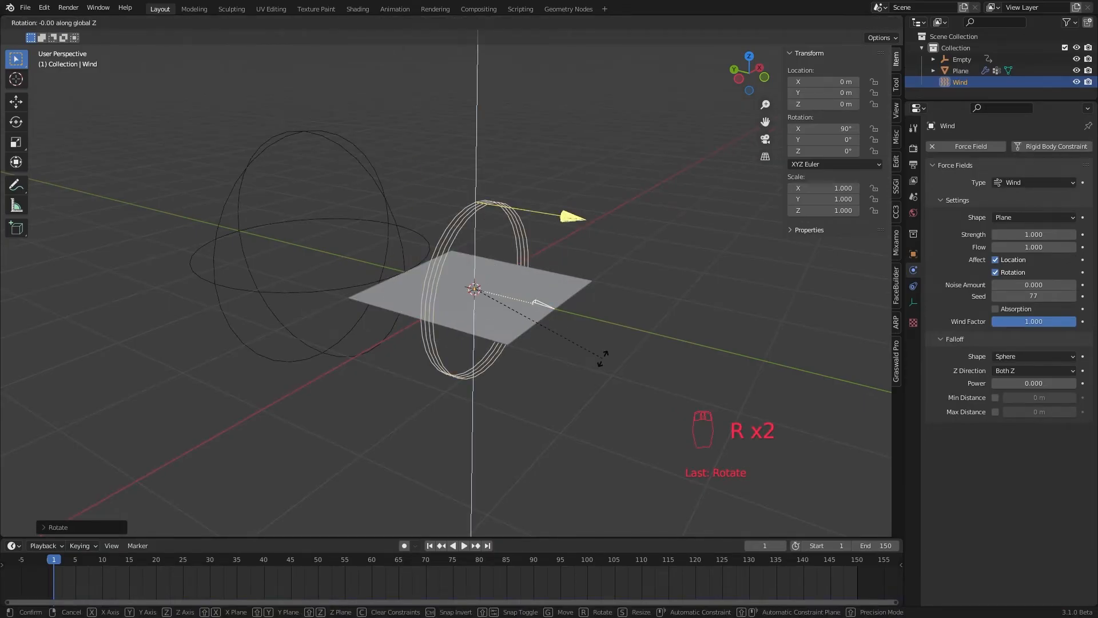
{"action": "key", "text": "g"}
{"action": "type", "text": "10"}
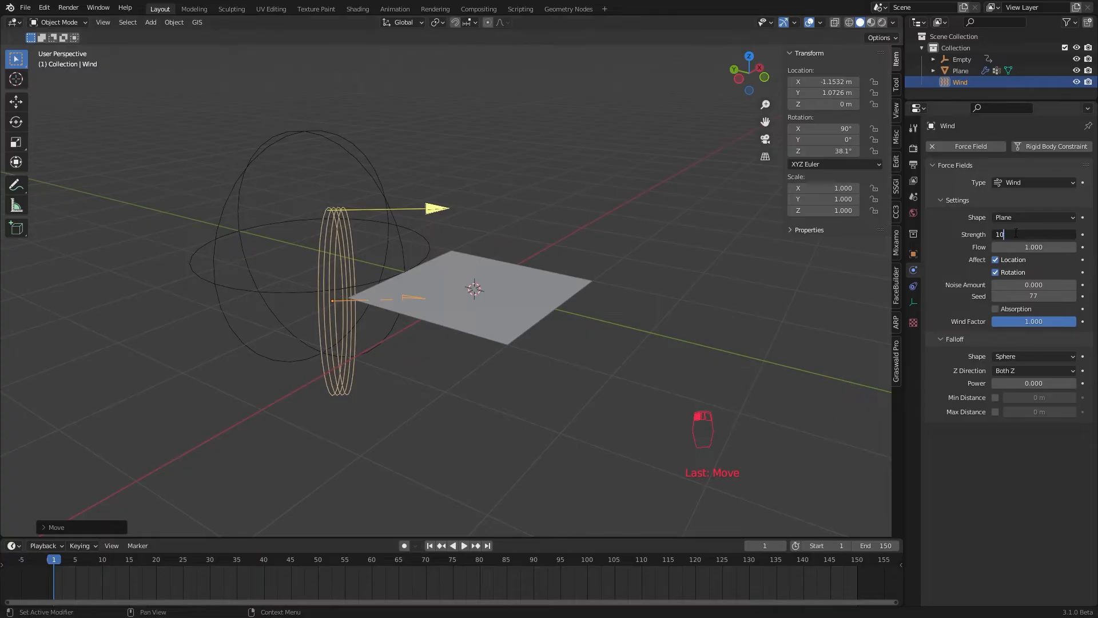
{"action": "left_click", "coordinate": [457, 545]}
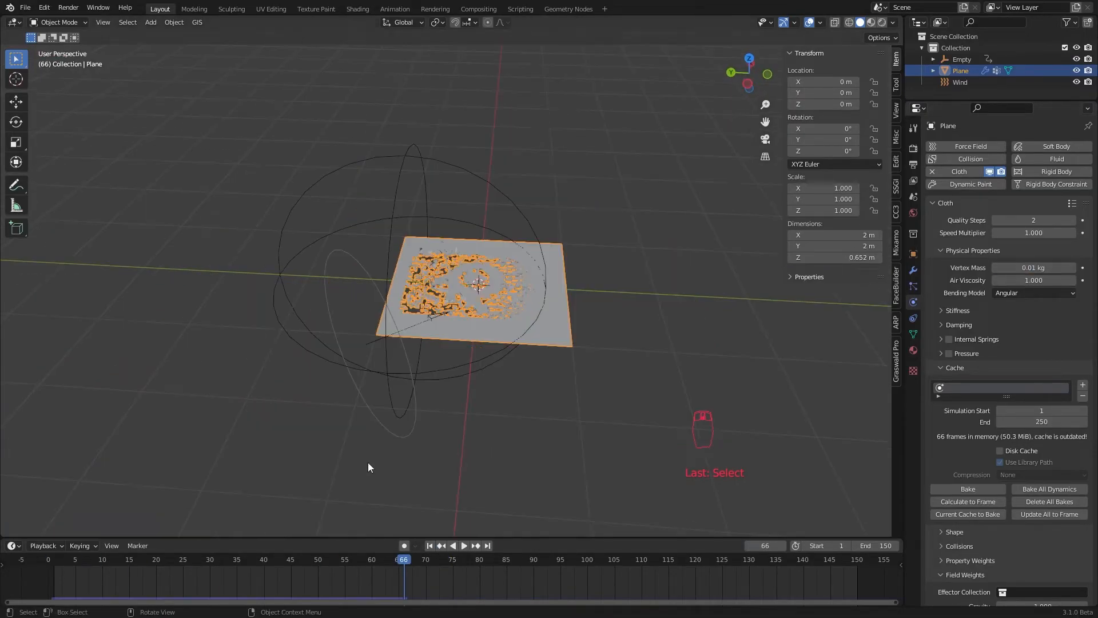
{"action": "left_click", "coordinate": [958, 83]}
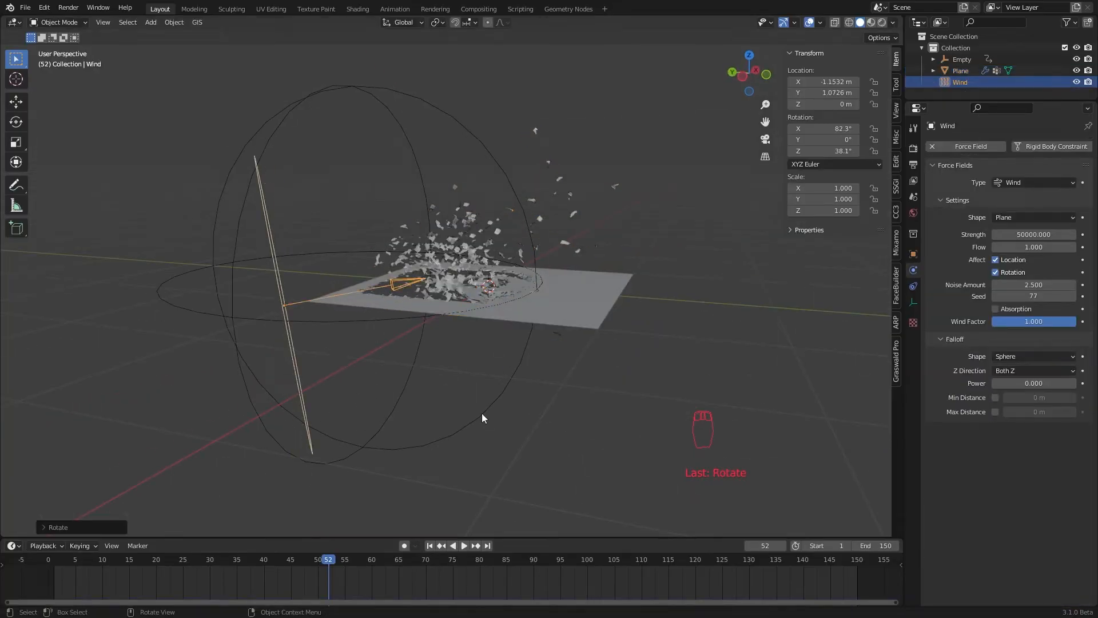
{"action": "left_click", "coordinate": [464, 544]}
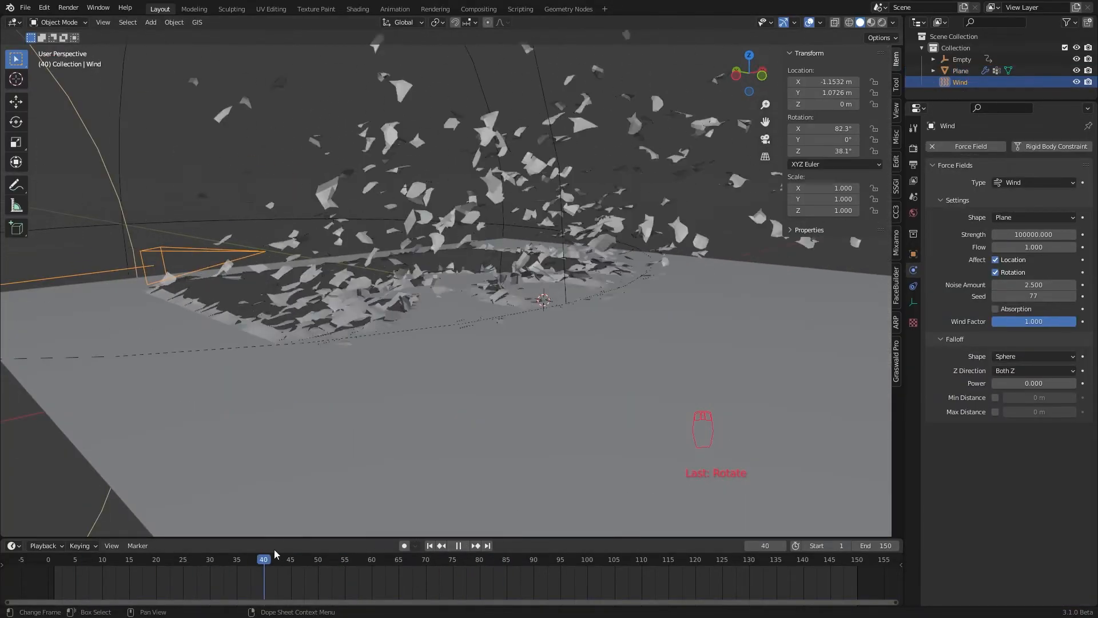
Step: Name the plane's cloth cache Logo, enable Disk Cache and bake all 150 frames
{"action": "left_click", "coordinate": [398, 559]}
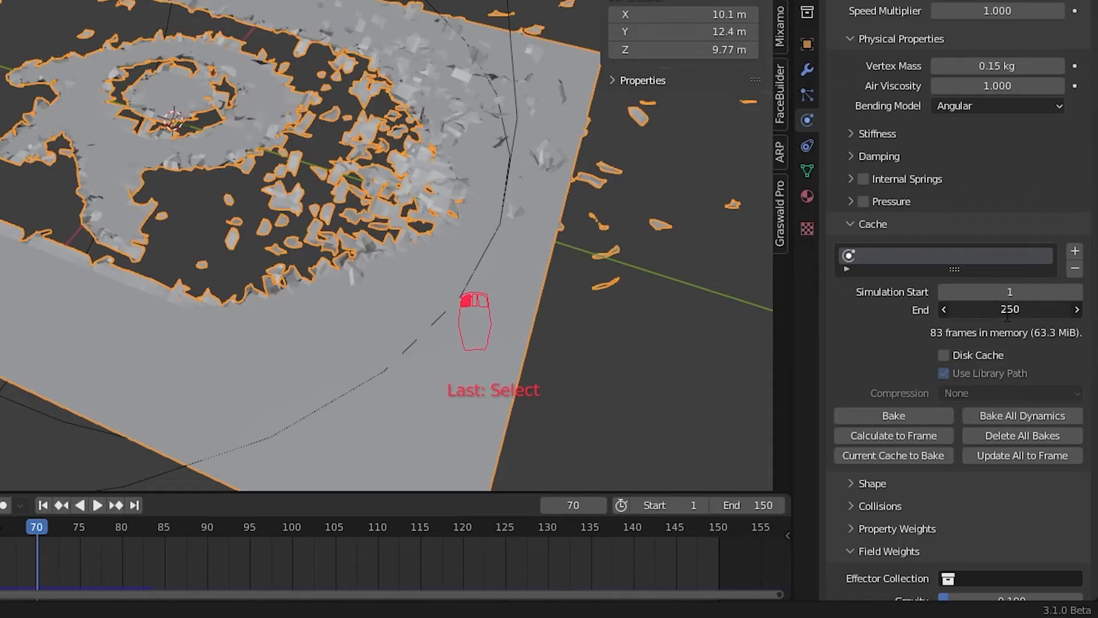
{"action": "type", "text": "150"}
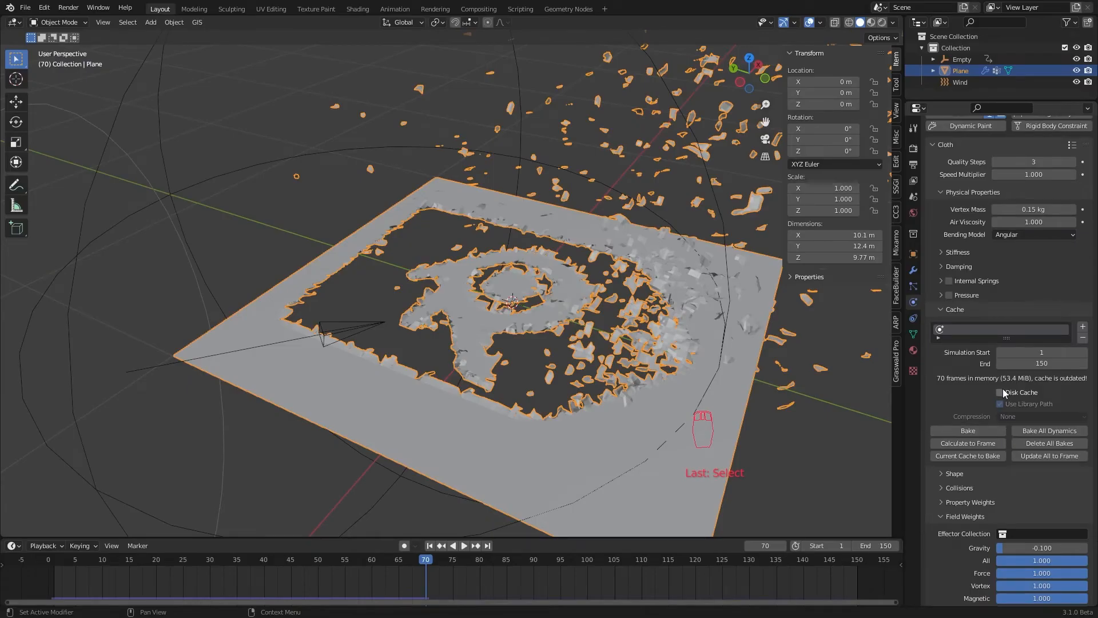
{"action": "left_click", "coordinate": [1000, 393]}
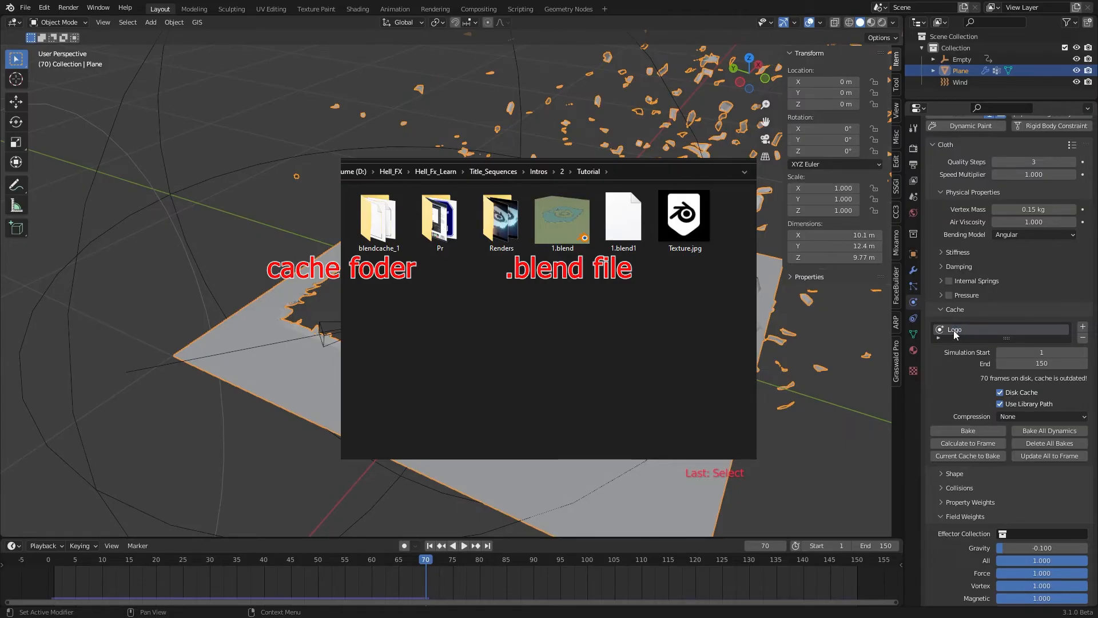
{"action": "left_click", "coordinate": [967, 430]}
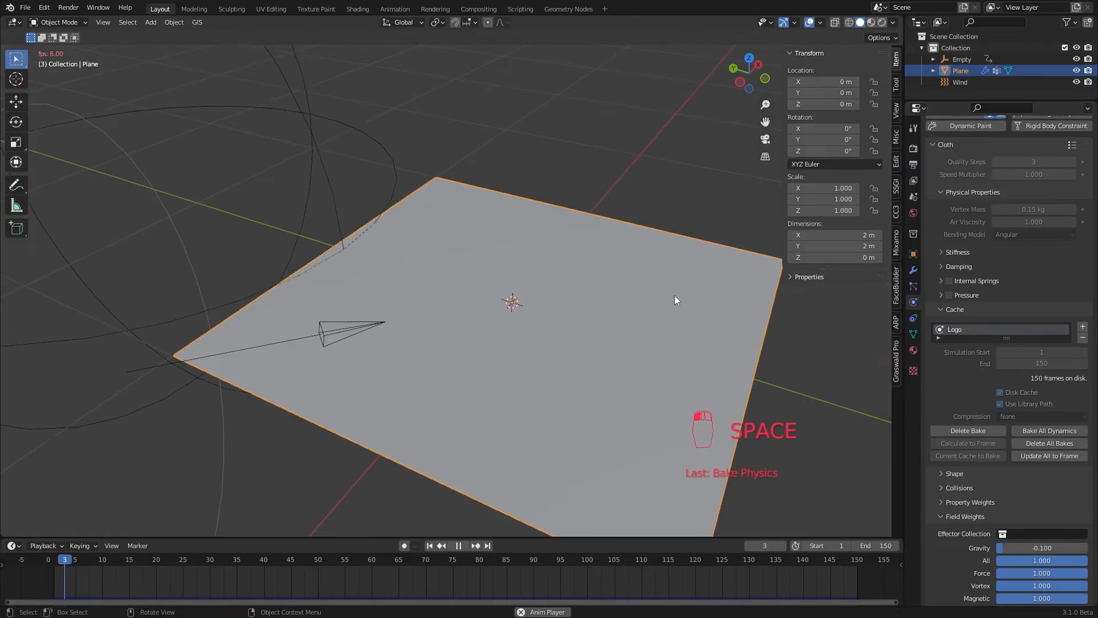
Step: Add Plane.001 and lower it along Z just beneath the baked logo plane
{"action": "key", "text": "space"}
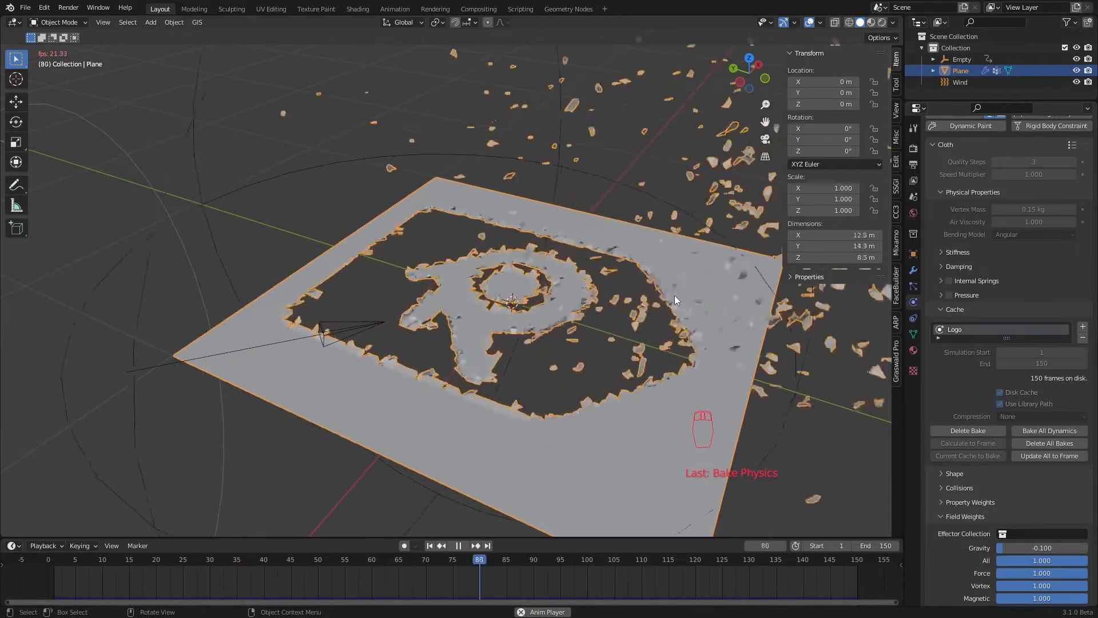
{"action": "key", "text": "space"}
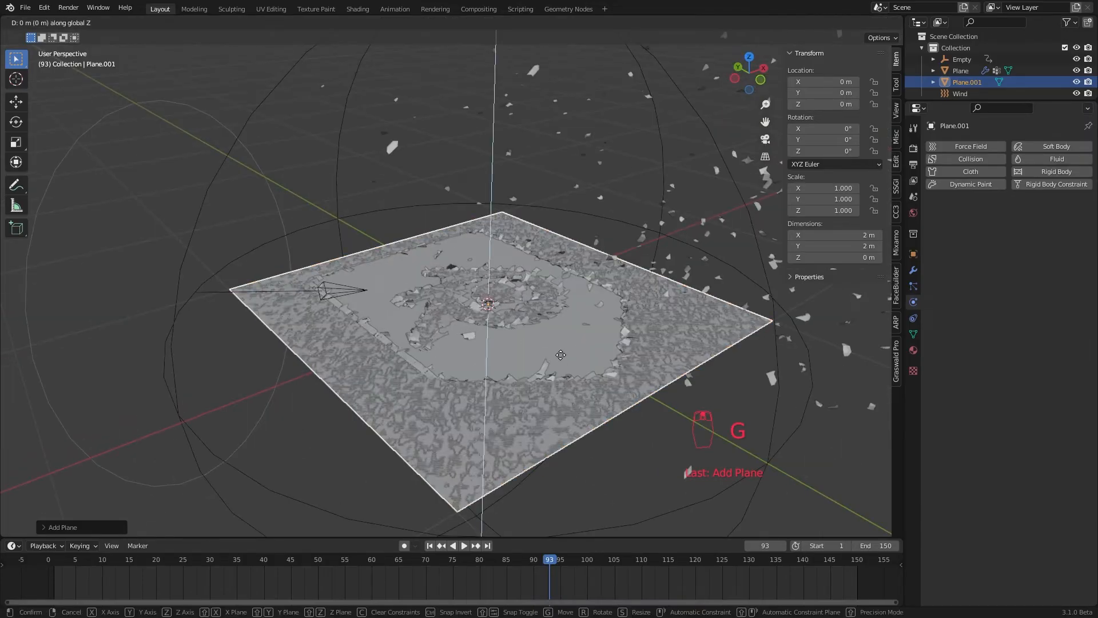
{"action": "key", "text": "KP_1"}
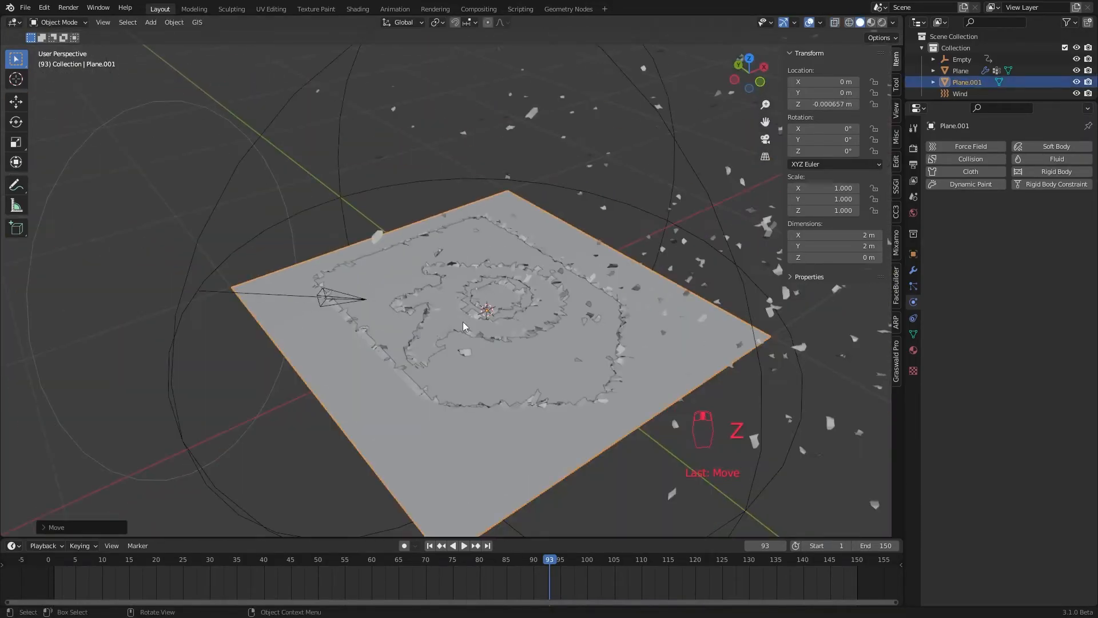
{"action": "key", "text": "Tab"}
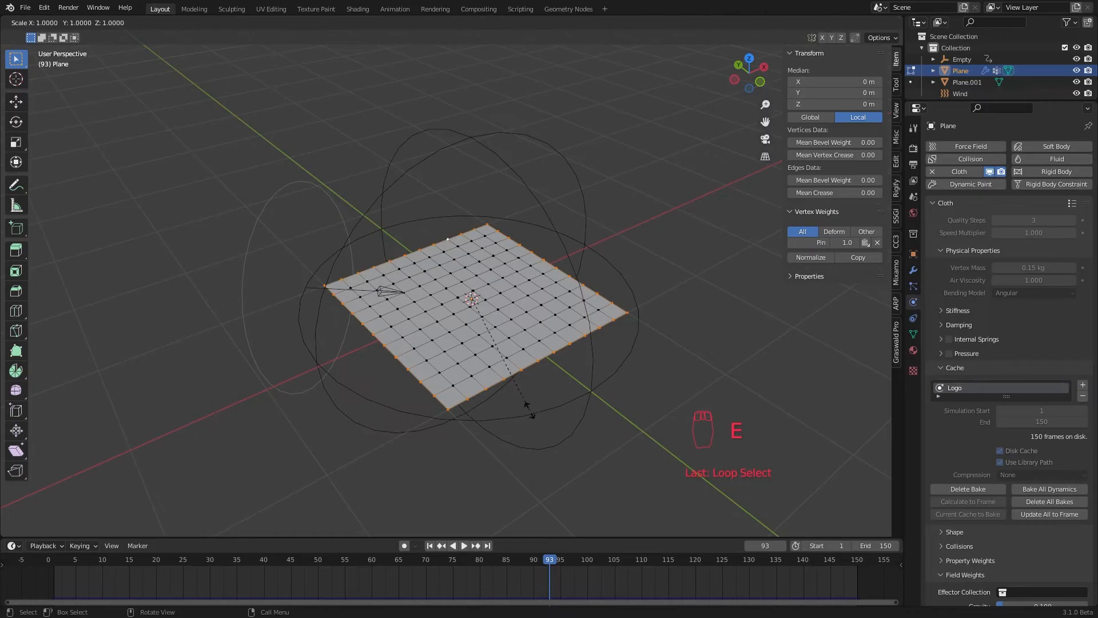
Step: Scale the logo plane to 6 m, delete the old bake and rebake the cloth for 150 frames
{"action": "key", "text": "Tab"}
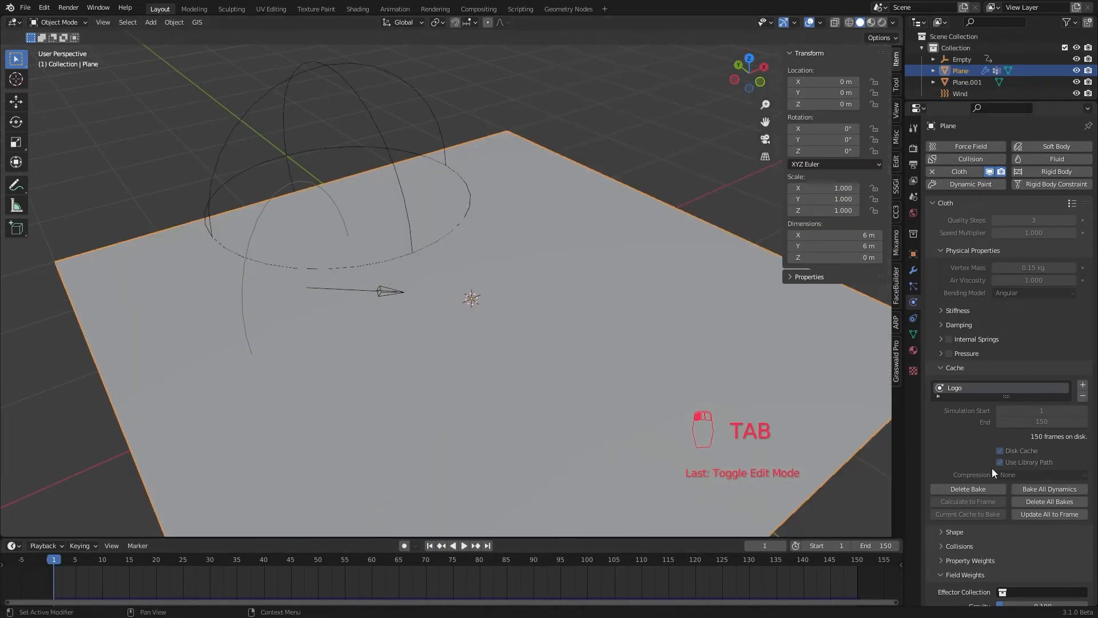
{"action": "left_click", "coordinate": [968, 488]}
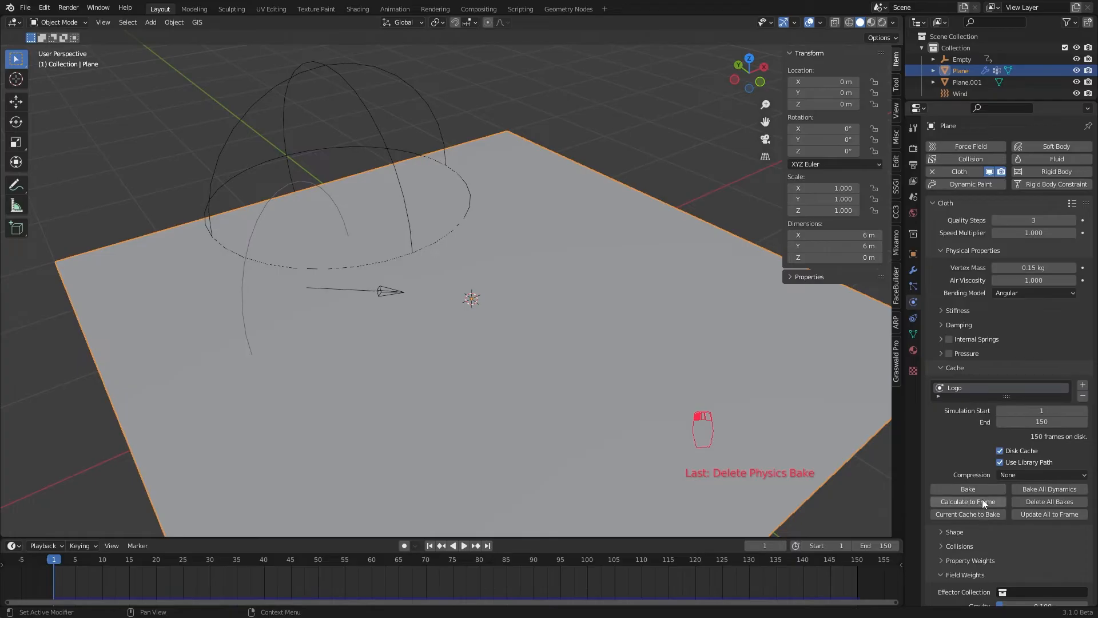
{"action": "left_click", "coordinate": [968, 489]}
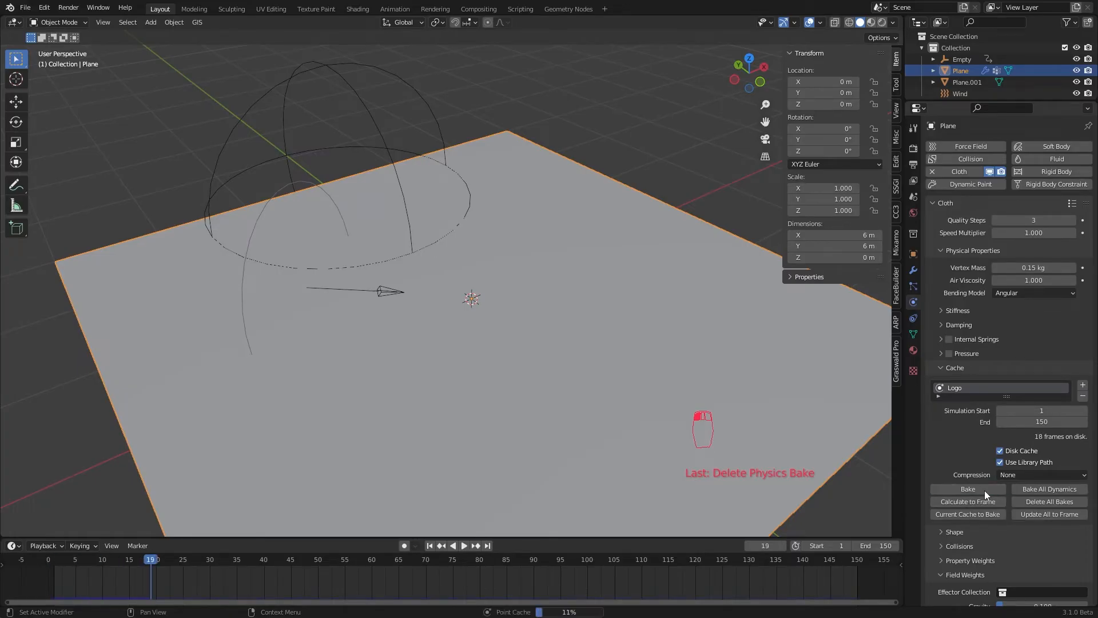
{"action": "left_click", "coordinate": [968, 488]}
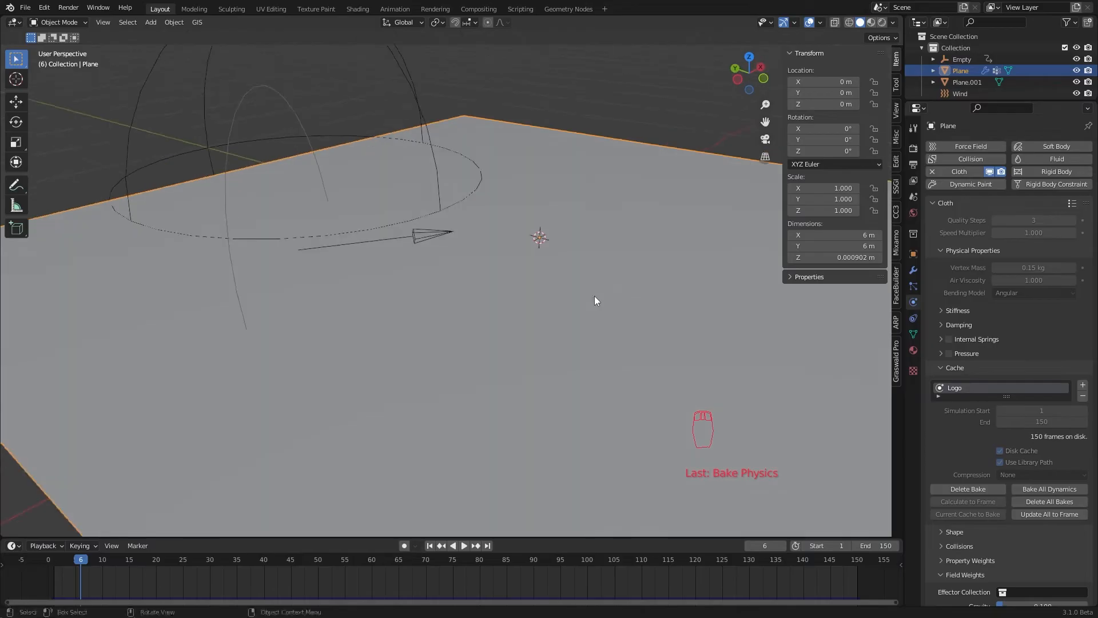
Step: Add a camera named Camera_1, align it to the view and tilt it for a low-angle shot
{"action": "left_click", "coordinate": [464, 545]}
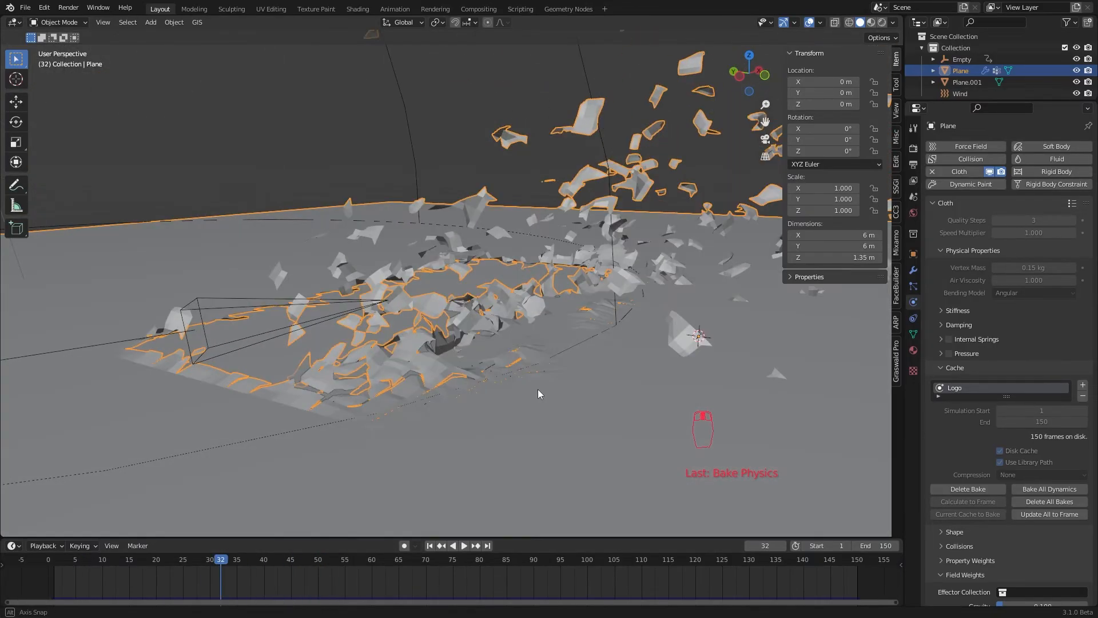
{"action": "key", "text": "shift+a"}
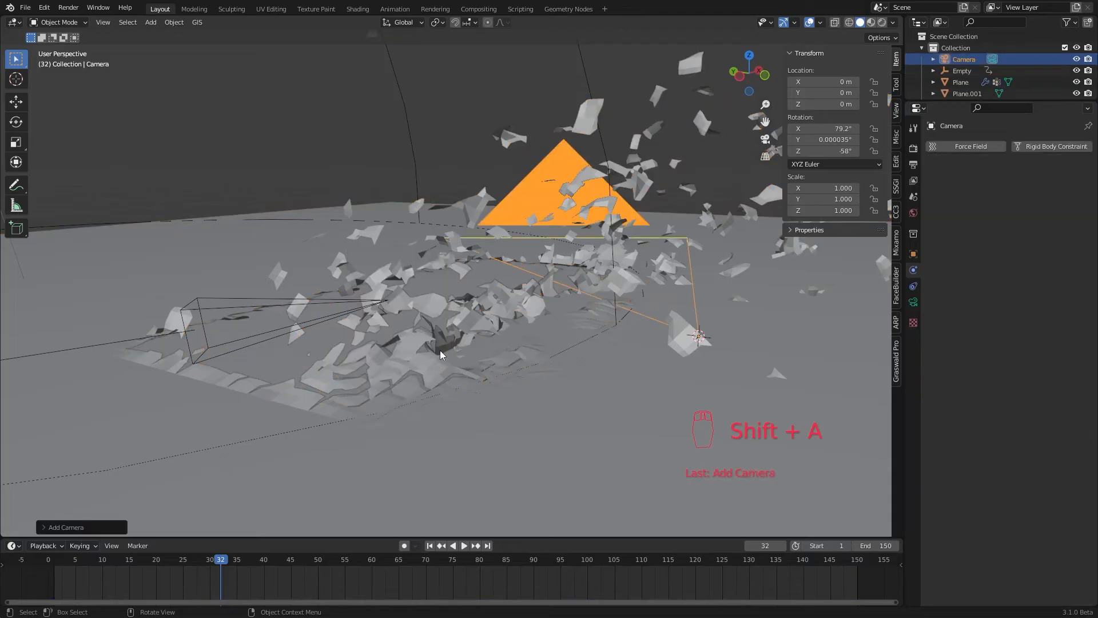
{"action": "key", "text": "f2"}
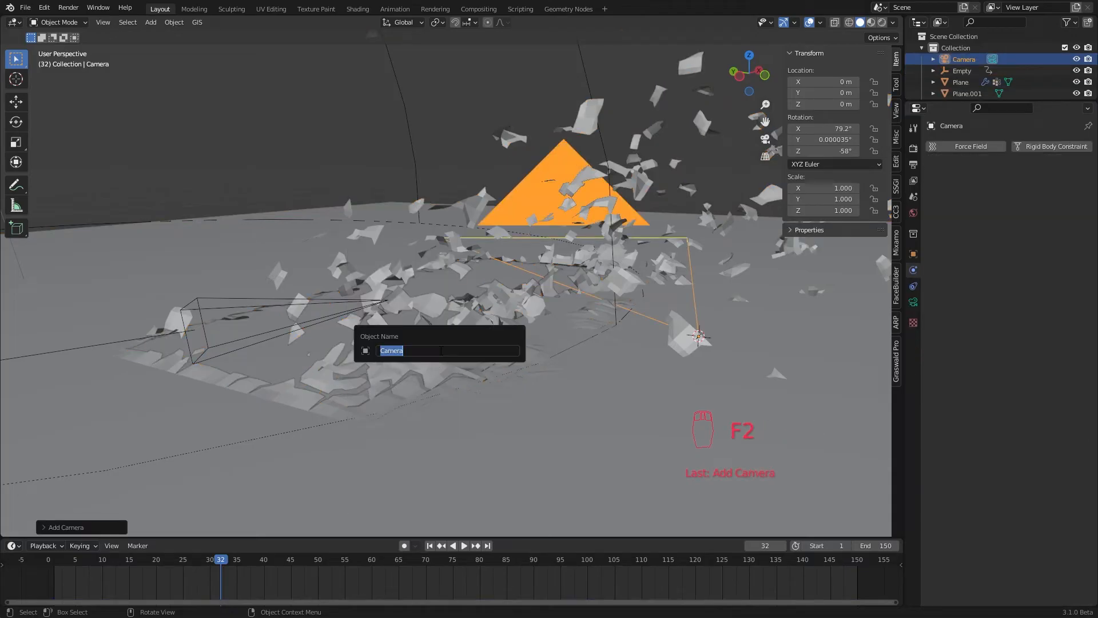
{"action": "type", "text": "1"}
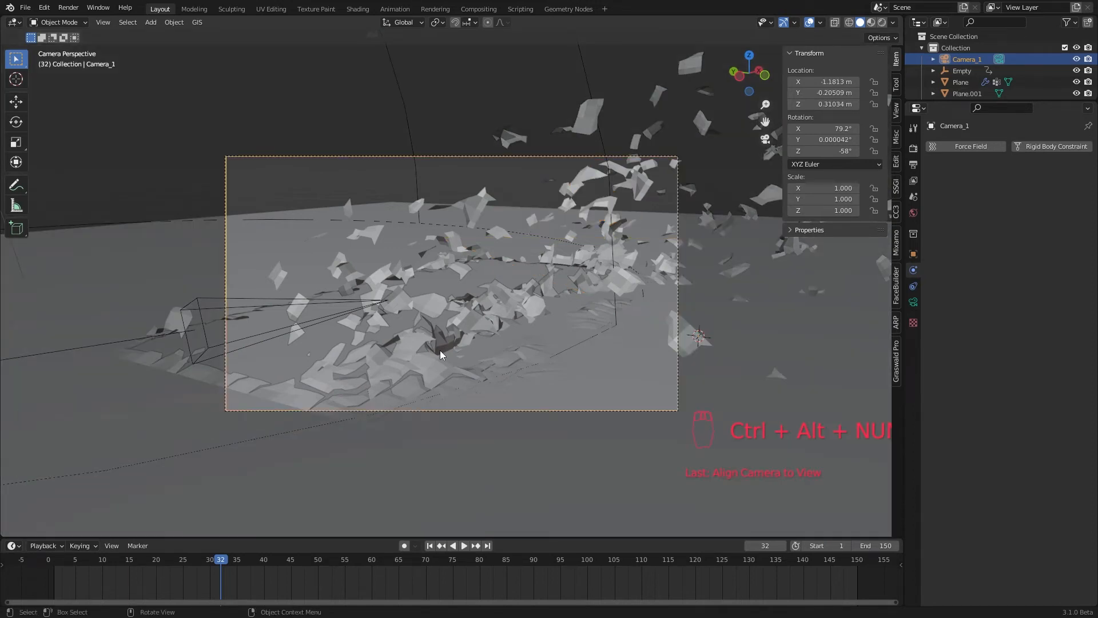
{"action": "key", "text": "g"}
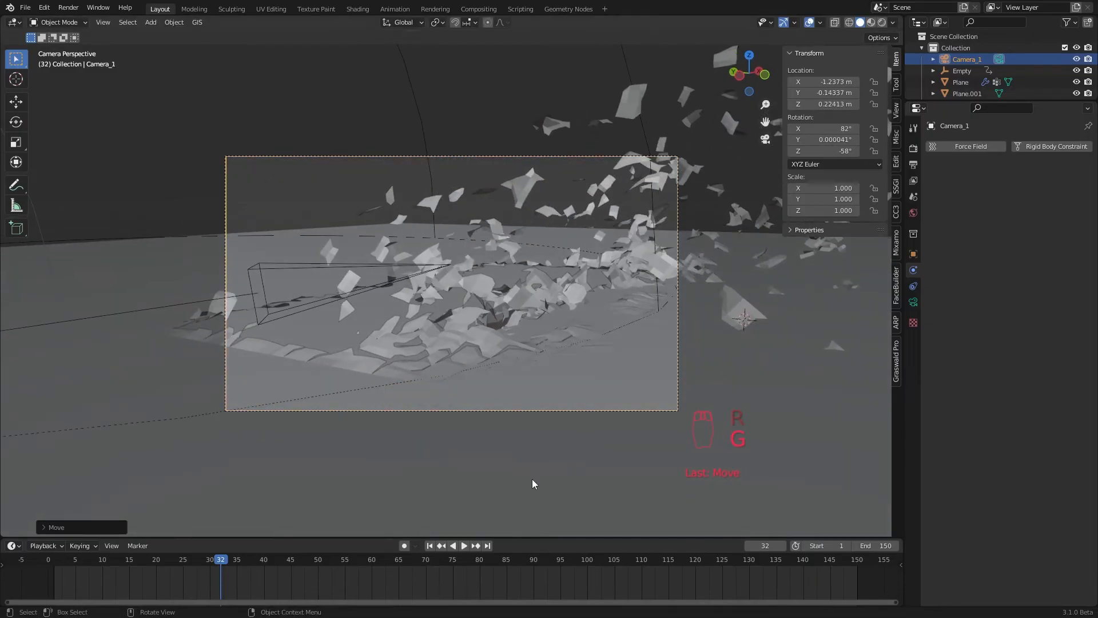
{"action": "key", "text": "numpad_0"}
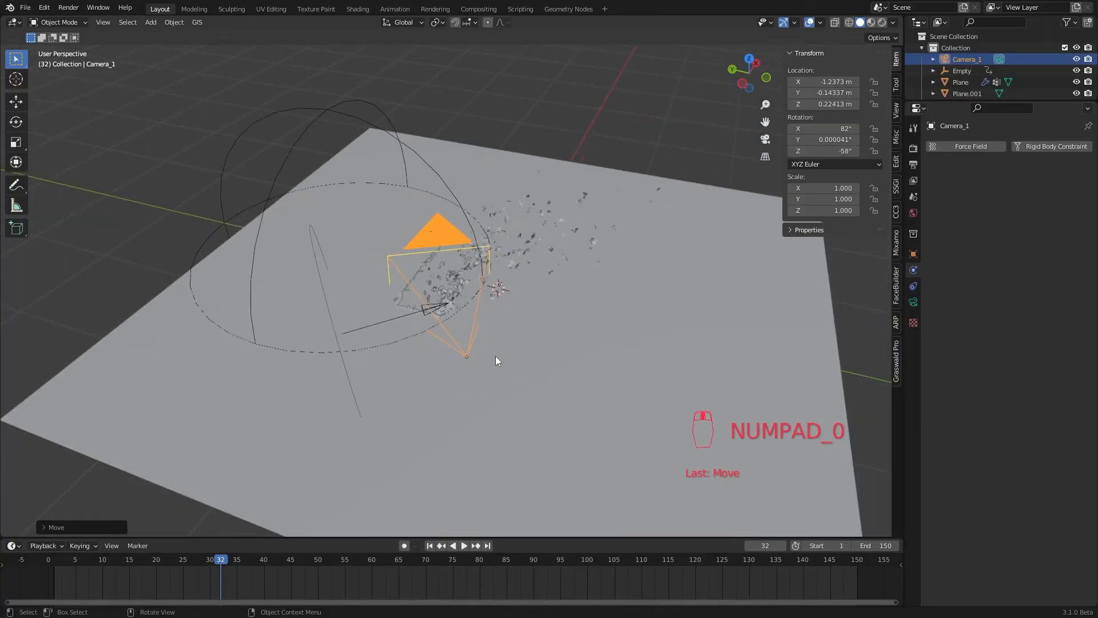
Step: Give Camera_1 a Child Of constraint on the Empty with Set Inverse, then check the shot
{"action": "left_click", "coordinate": [960, 147]}
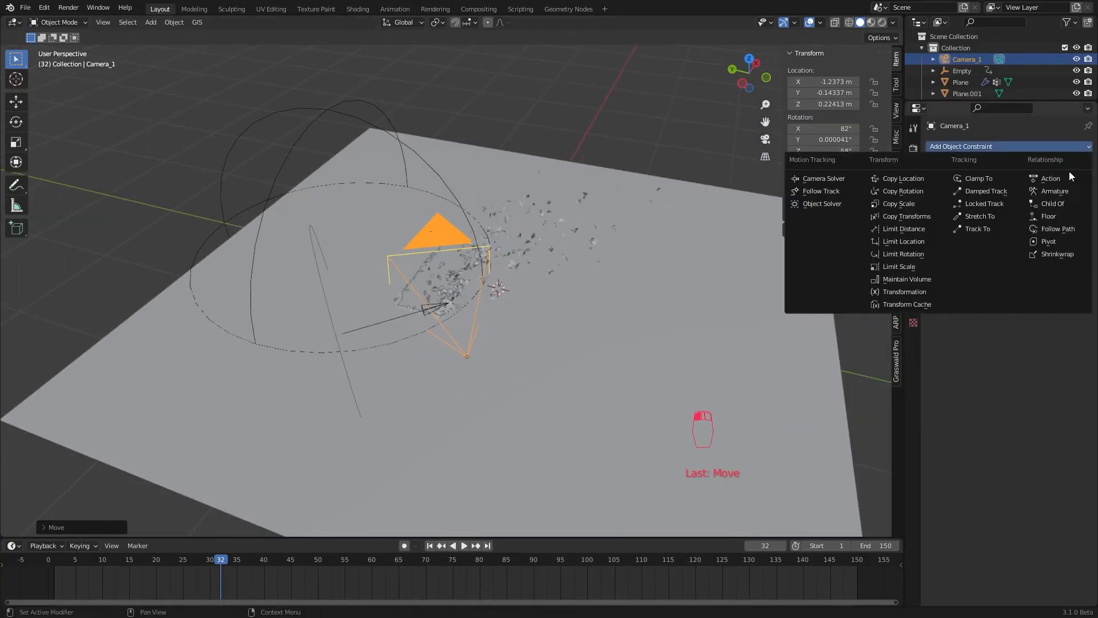
{"action": "left_click", "coordinate": [1052, 204]}
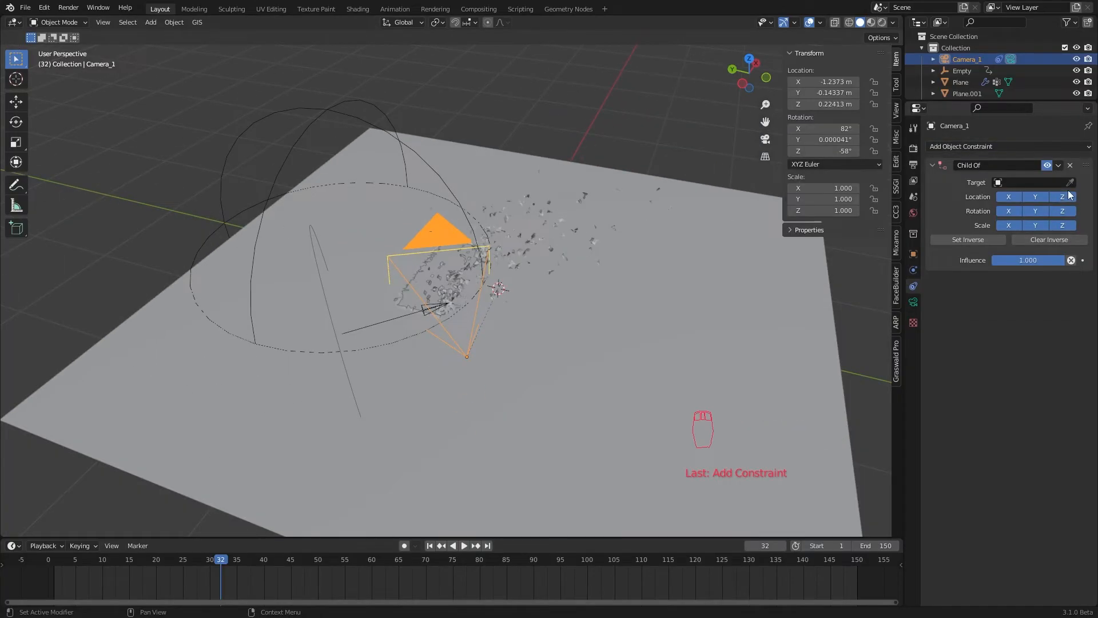
{"action": "left_click", "coordinate": [1030, 182]}
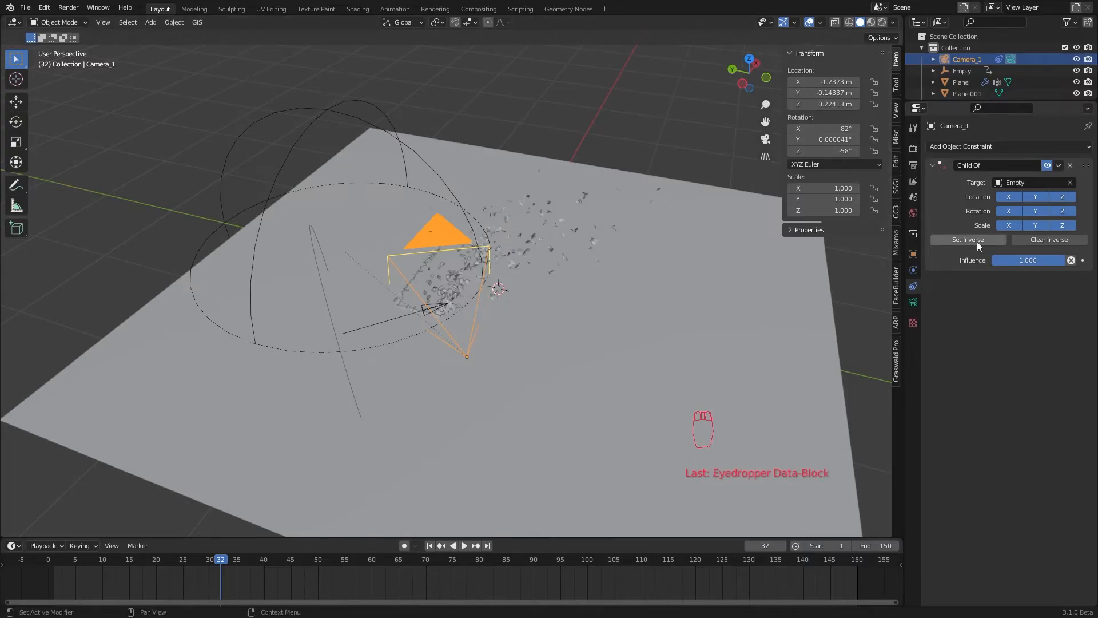
{"action": "left_click", "coordinate": [968, 239]}
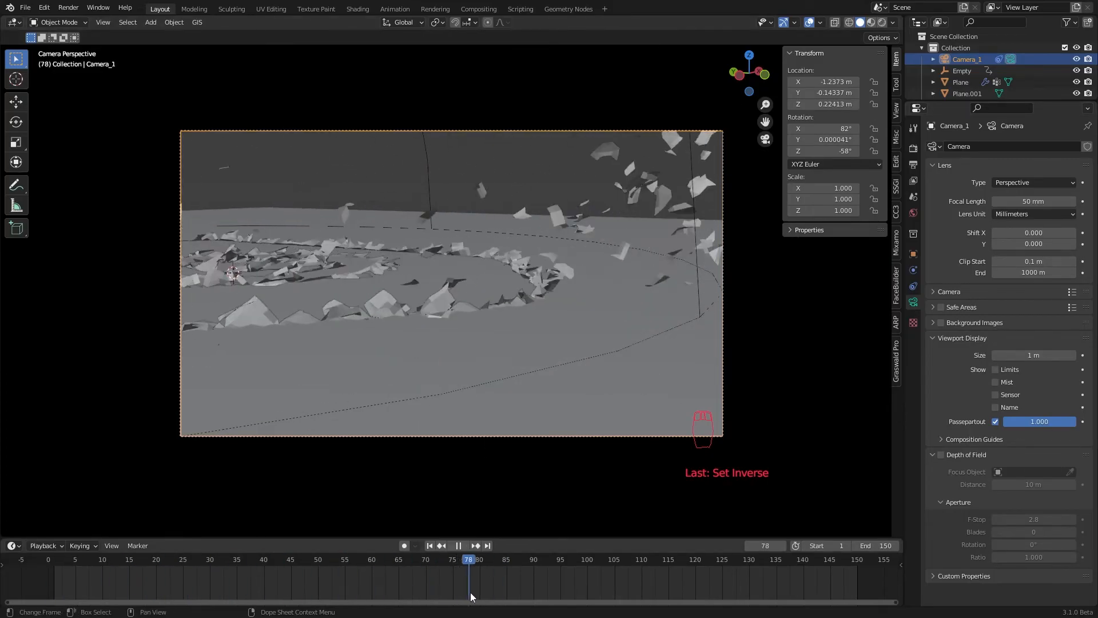
{"action": "left_click", "coordinate": [404, 559]}
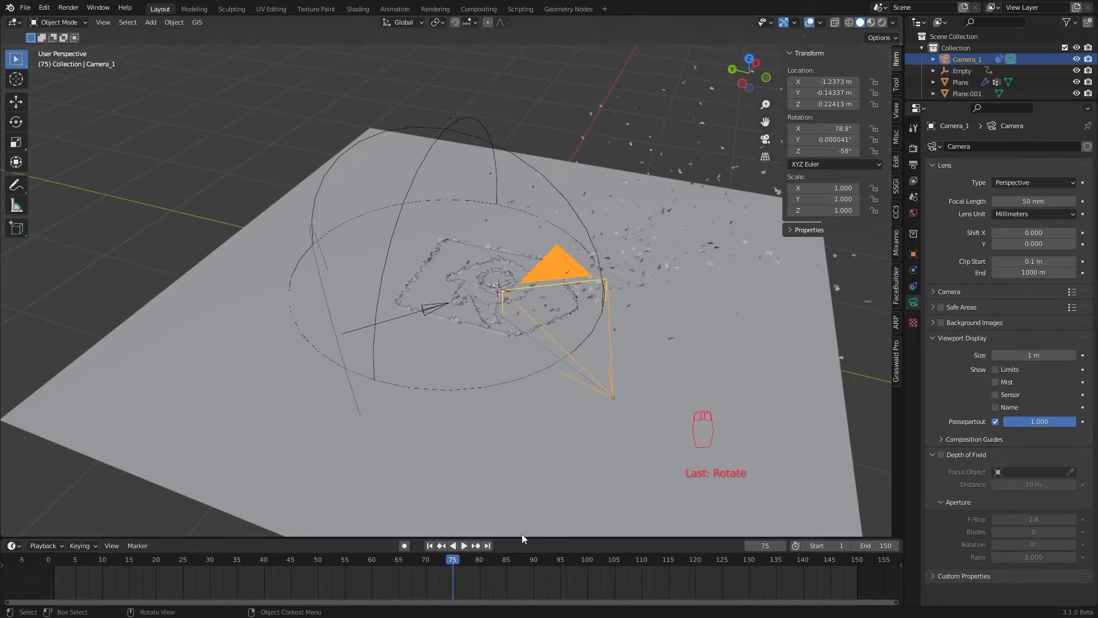
Step: Bind Camera_1 to a marker at frame 1 and Camera_2 to a marker around frame 75
{"action": "left_click", "coordinate": [431, 545]}
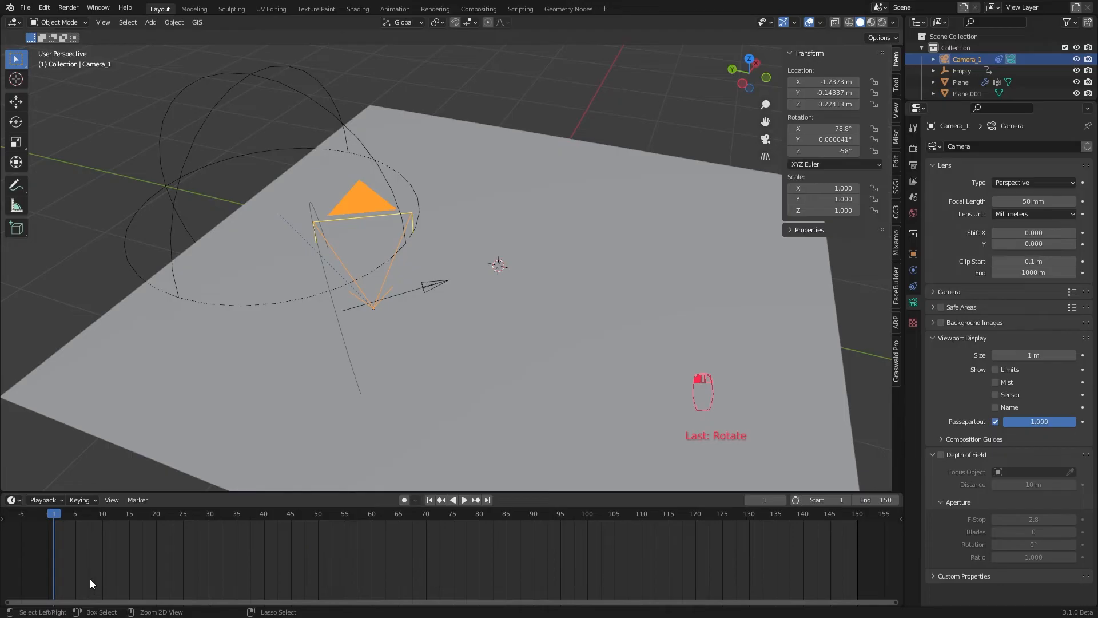
{"action": "key", "text": "ctrl+b"}
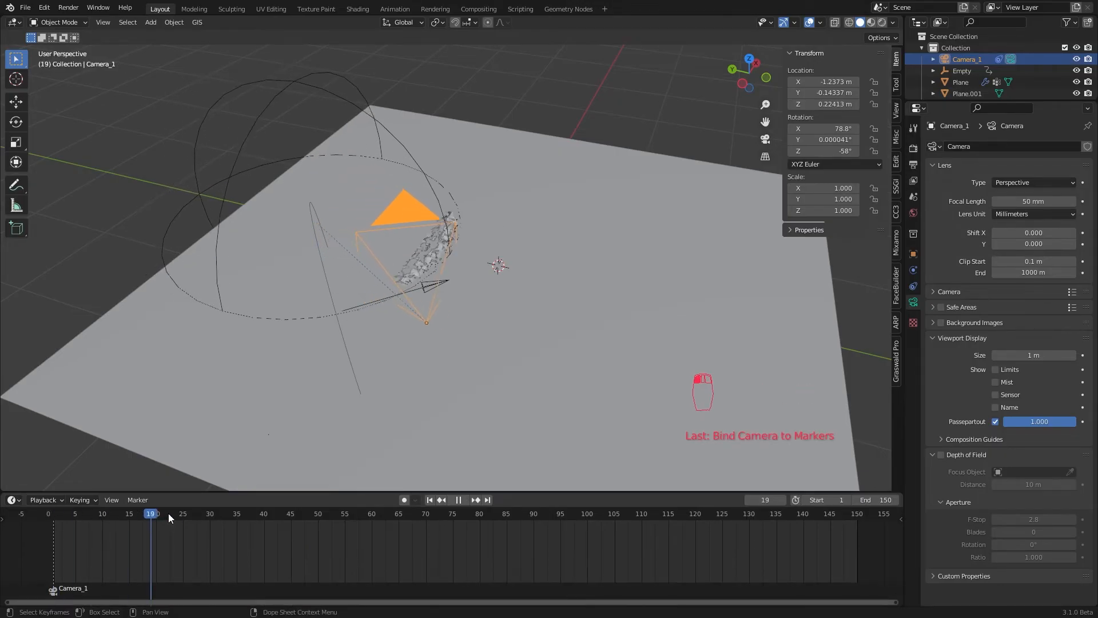
{"action": "left_click", "coordinate": [404, 513]}
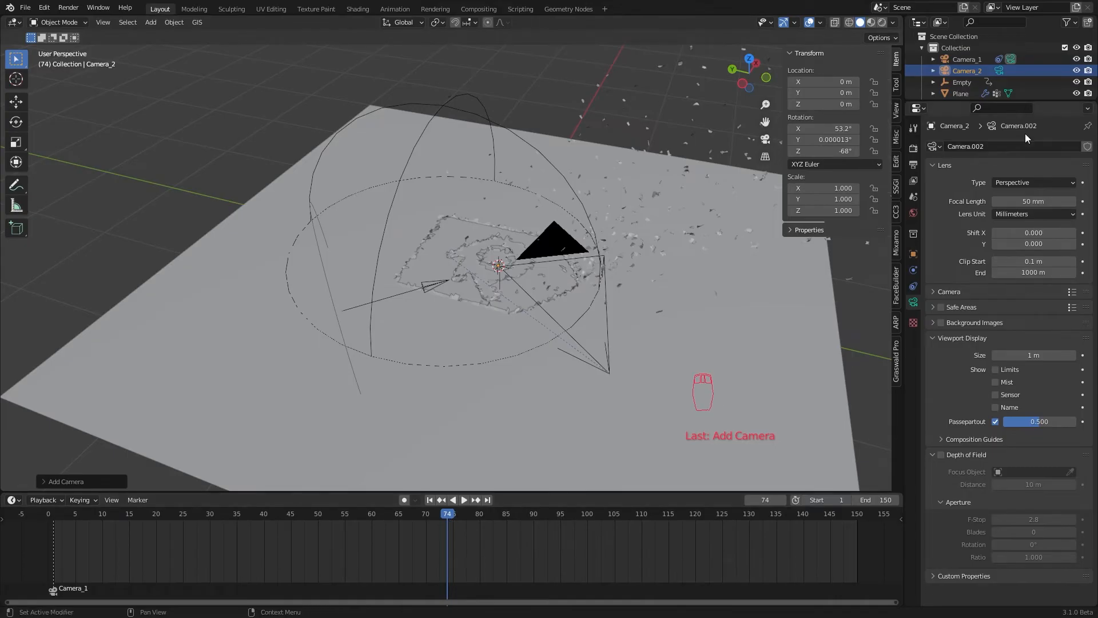
{"action": "mouse_move", "coordinate": [482, 569]}
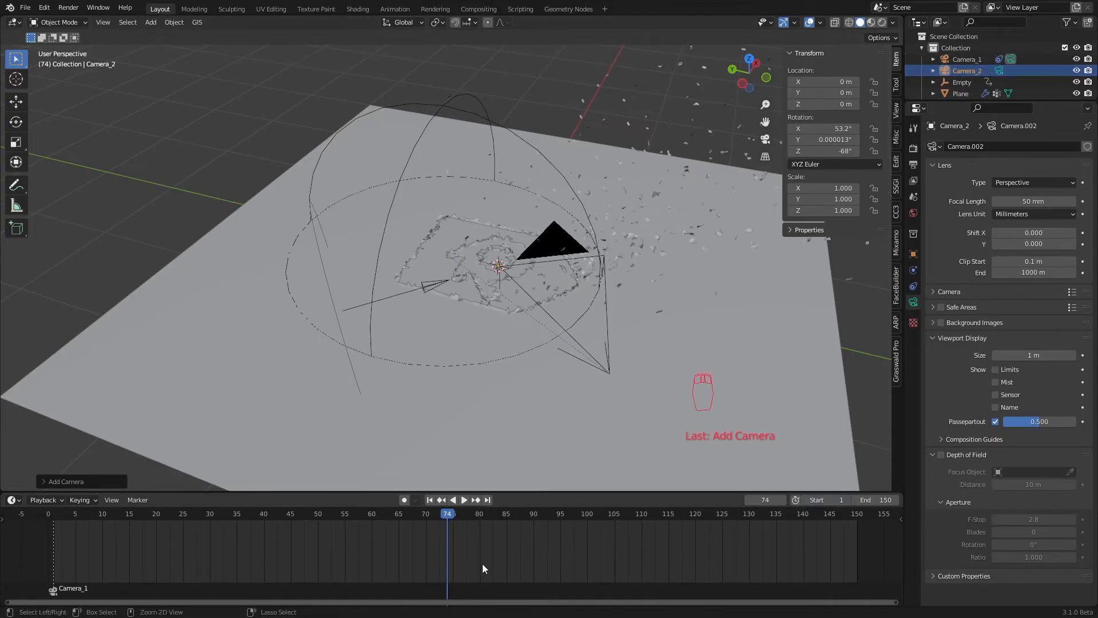
{"action": "key", "text": "ctrl+b"}
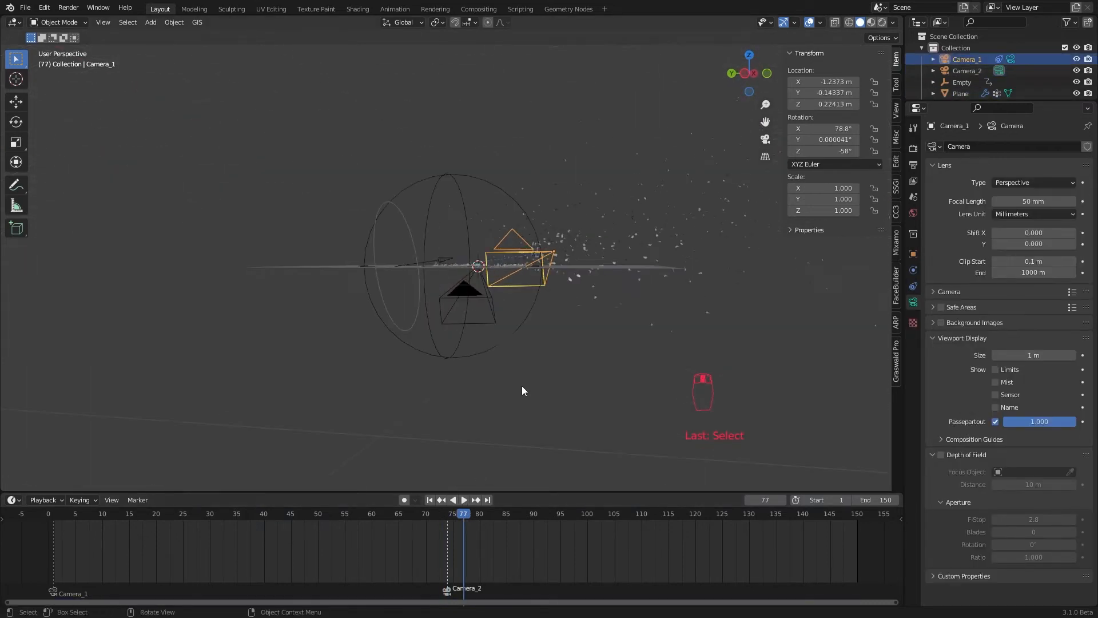
{"action": "left_click", "coordinate": [463, 500]}
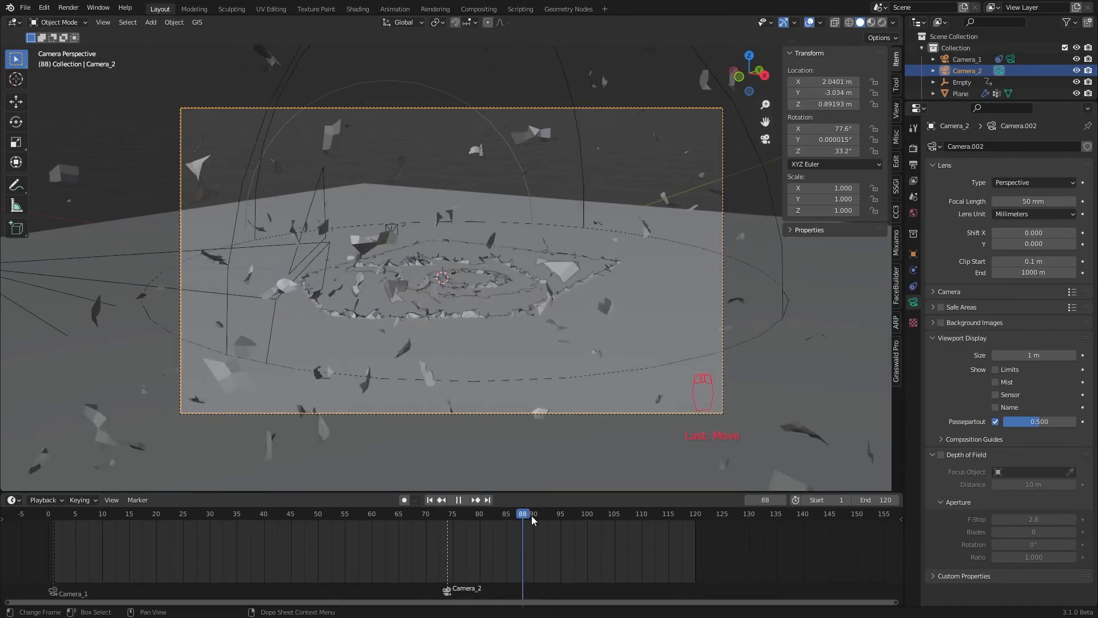
Step: Keyframe Camera_2 at frames 75 and 120 with the scene ending at frame 120, then save
{"action": "left_click", "coordinate": [679, 513]}
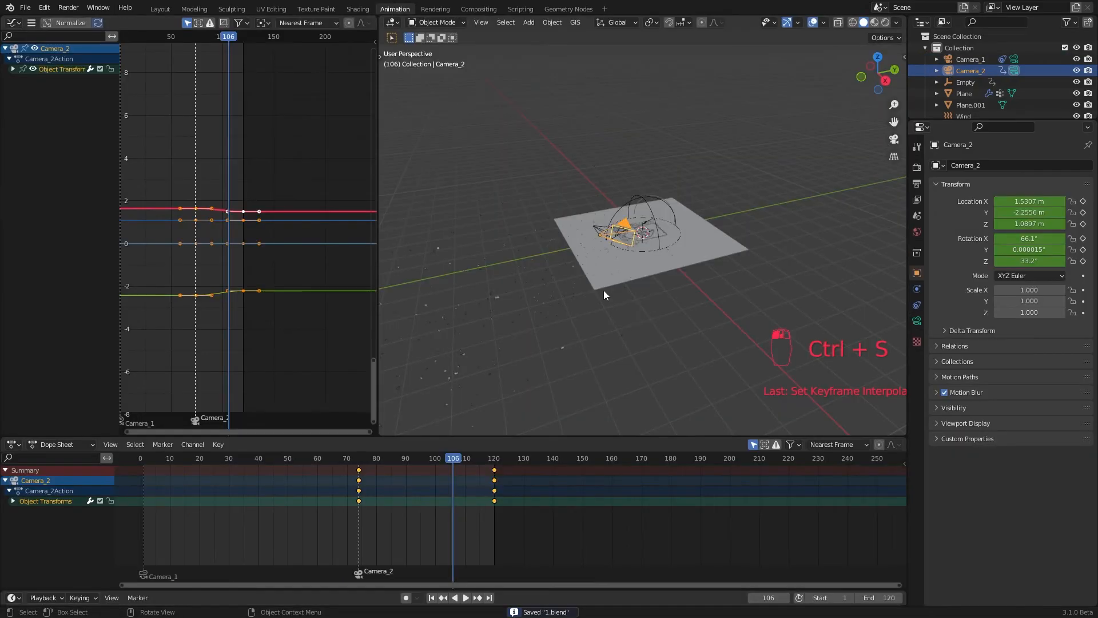
{"action": "left_click", "coordinate": [14, 69]}
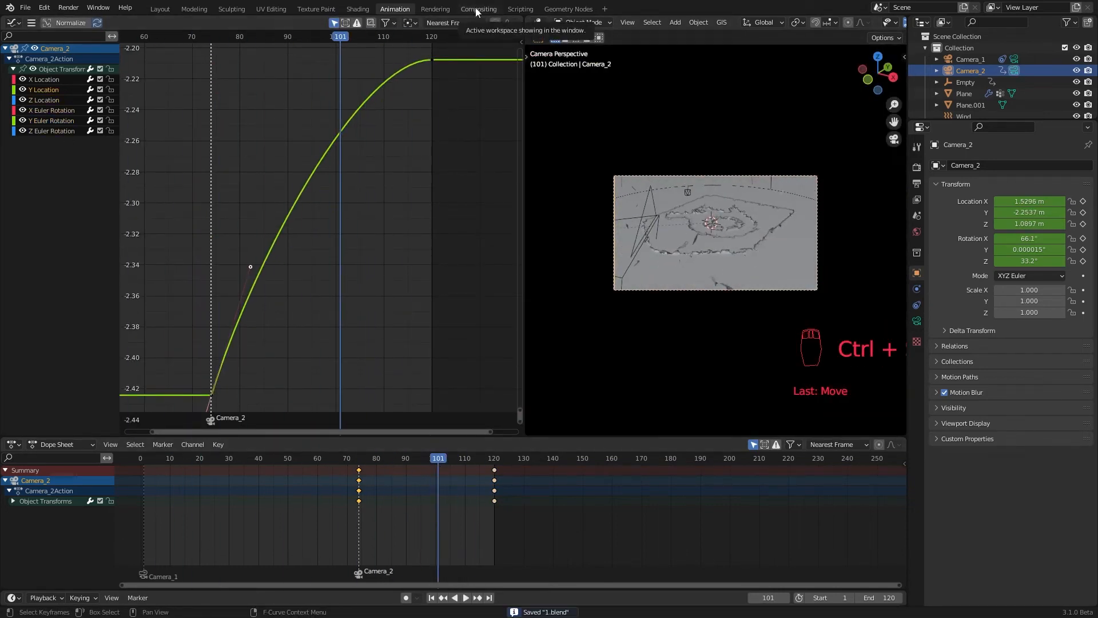
{"action": "left_click", "coordinate": [159, 8]}
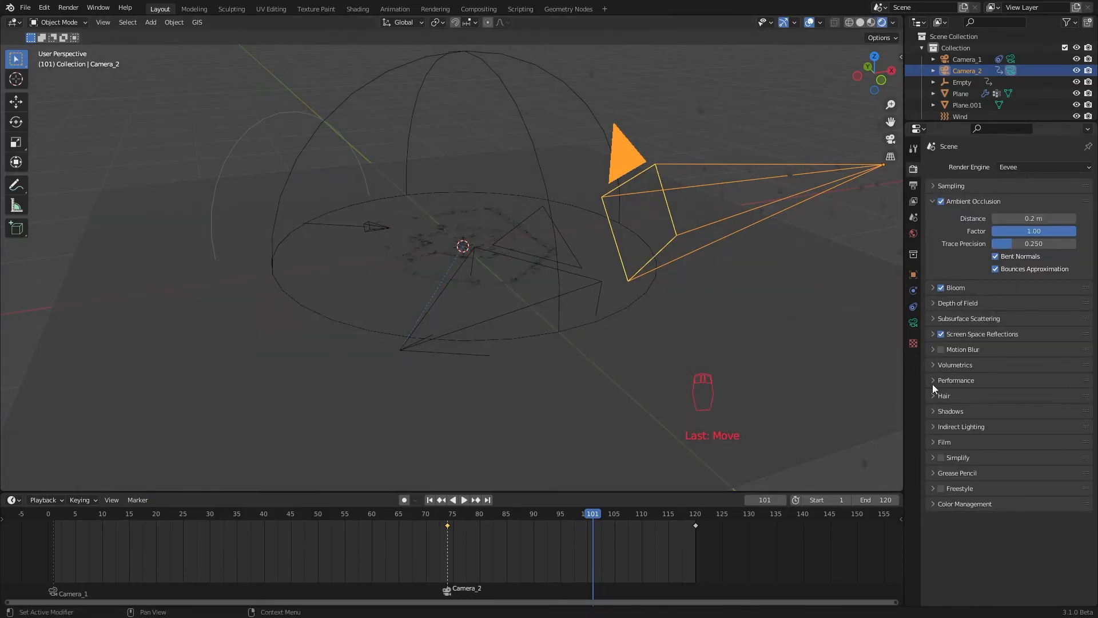
Step: Add a Sun light and a blue 50 W Area light in Object Data properties
{"action": "left_click", "coordinate": [150, 21]}
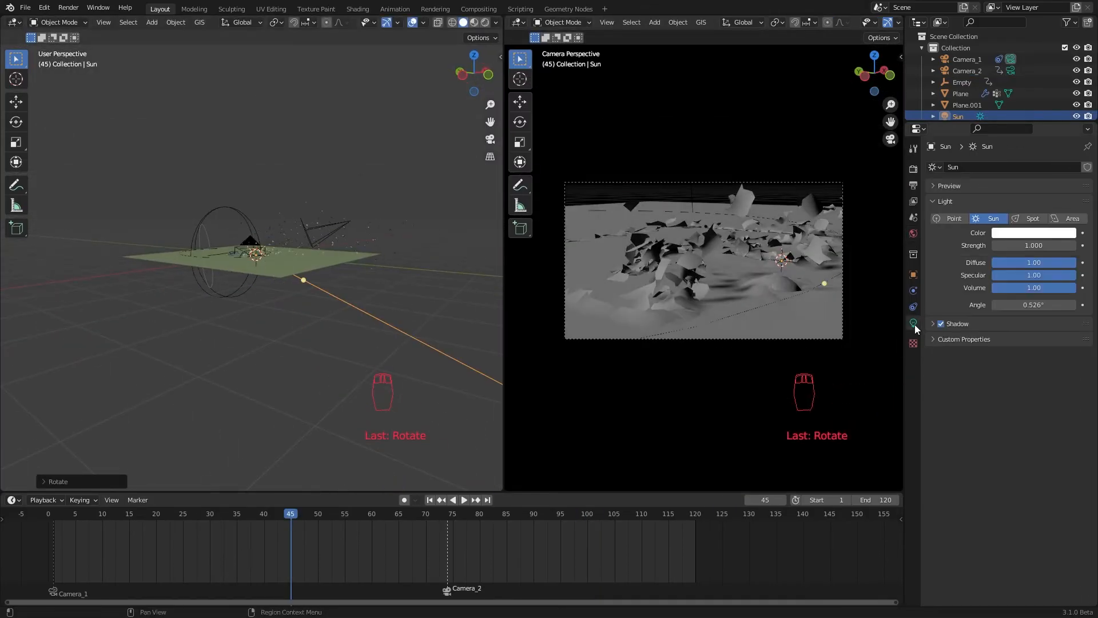
{"action": "left_click", "coordinate": [1033, 232]}
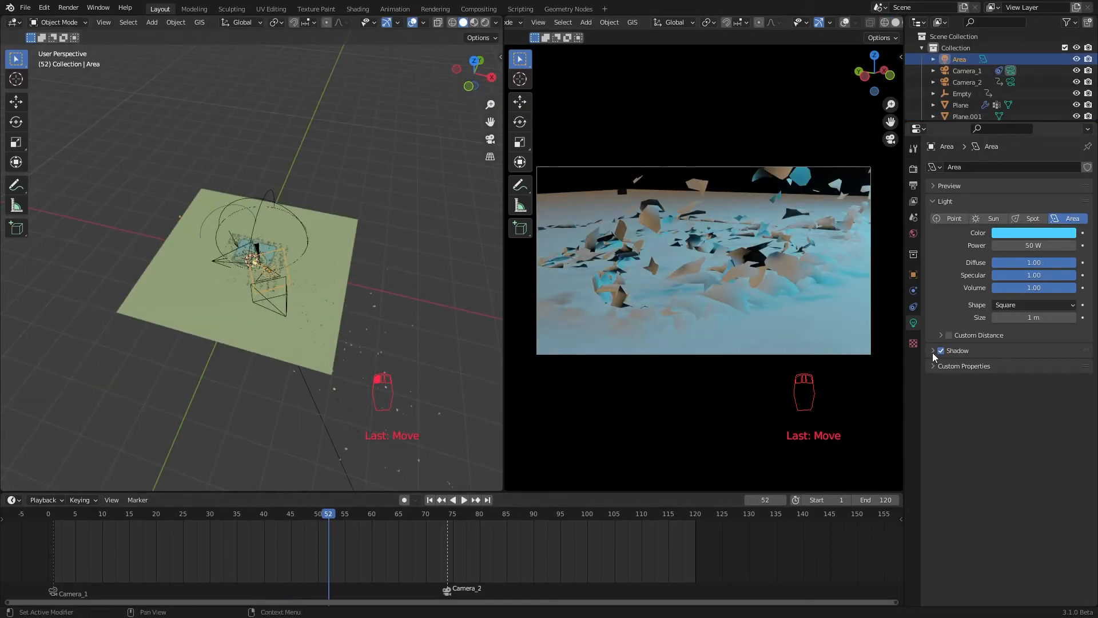
{"action": "left_click", "coordinate": [358, 8]}
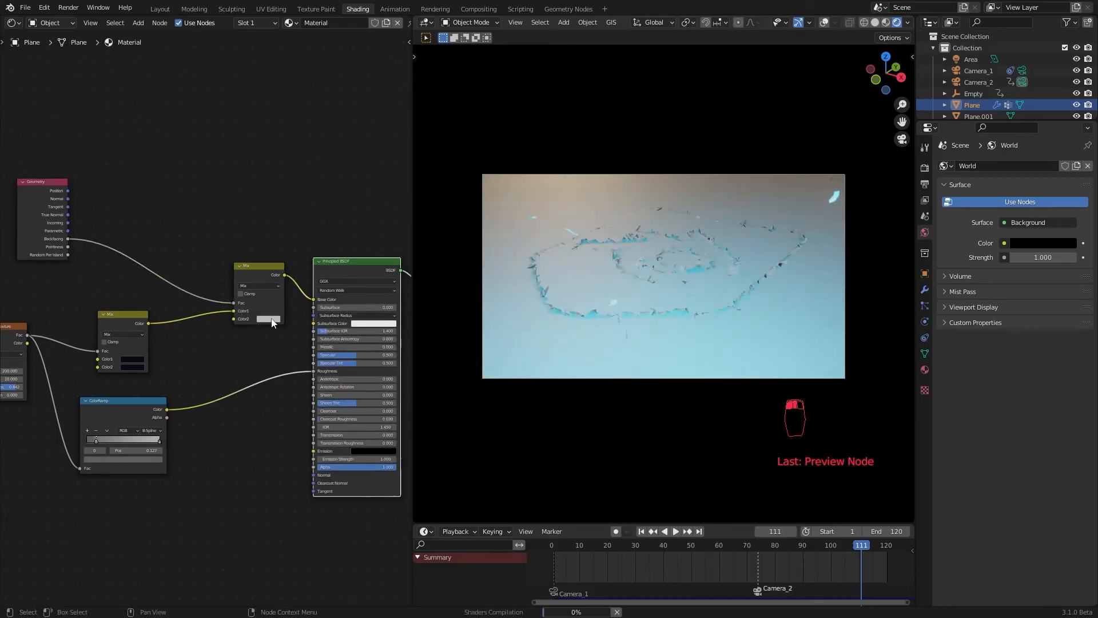
Step: Tint the Plane Mix node's Color2 purple and drive Plane.001's bump from the image texture
{"action": "left_click", "coordinate": [269, 319]}
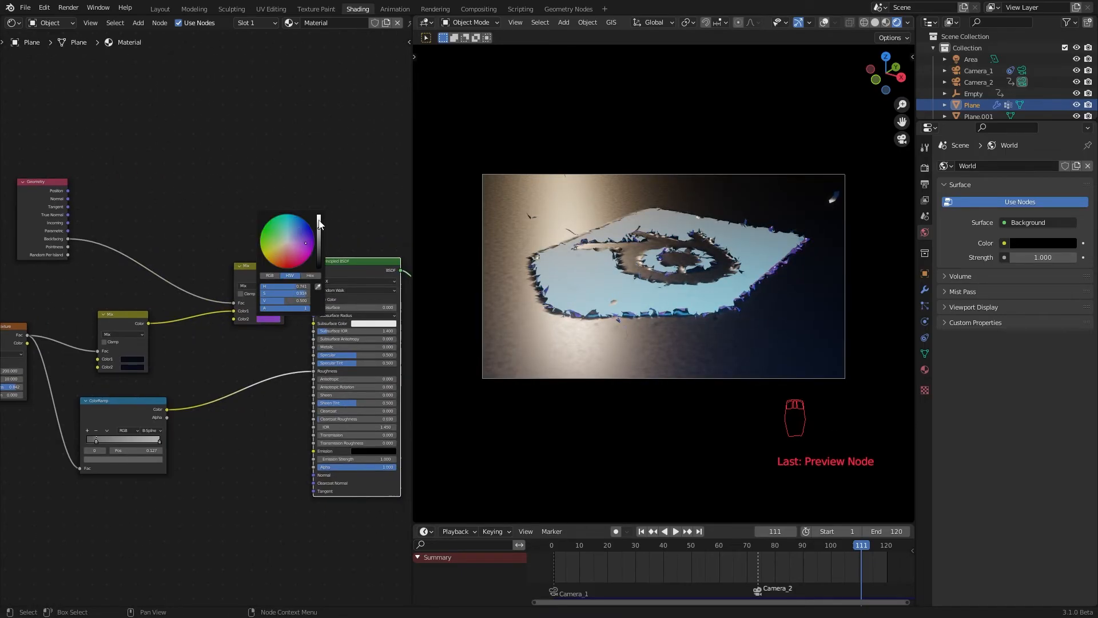
{"action": "left_click", "coordinate": [735, 544]}
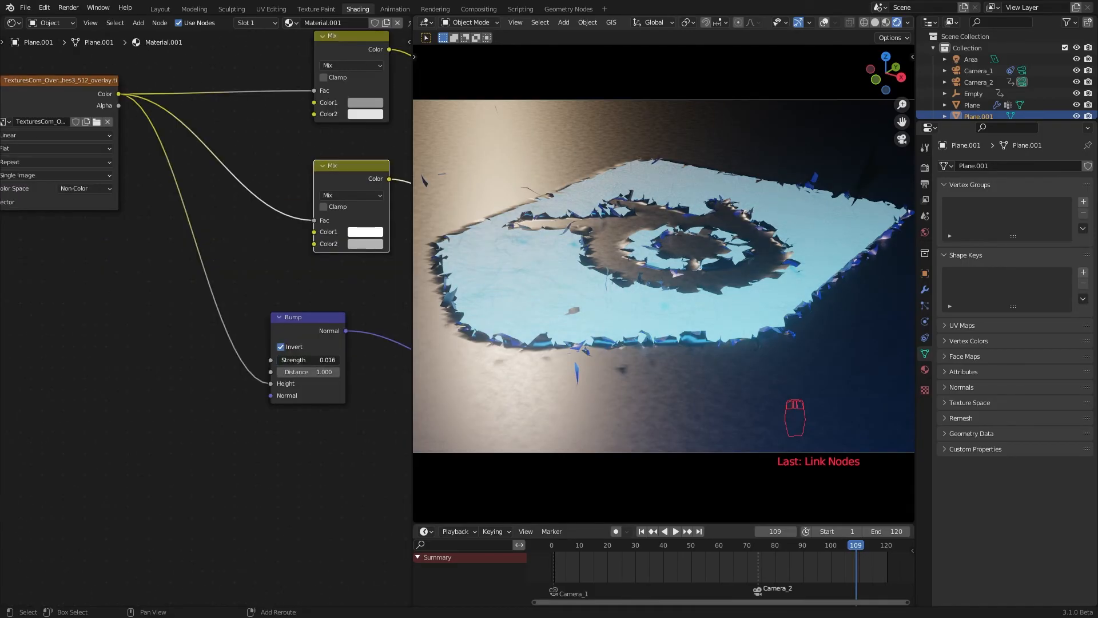
{"action": "left_click", "coordinate": [159, 8]}
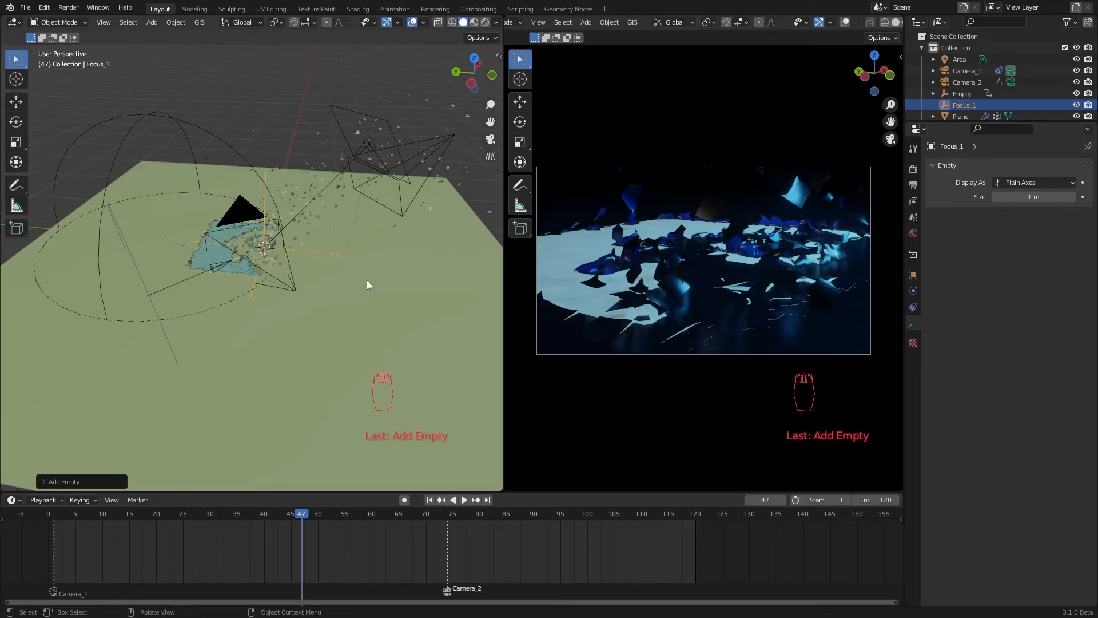
Step: Make Focus_1 Camera_1's Focus on Object, then add a second empty named Focus_2
{"action": "left_click", "coordinate": [1030, 329]}
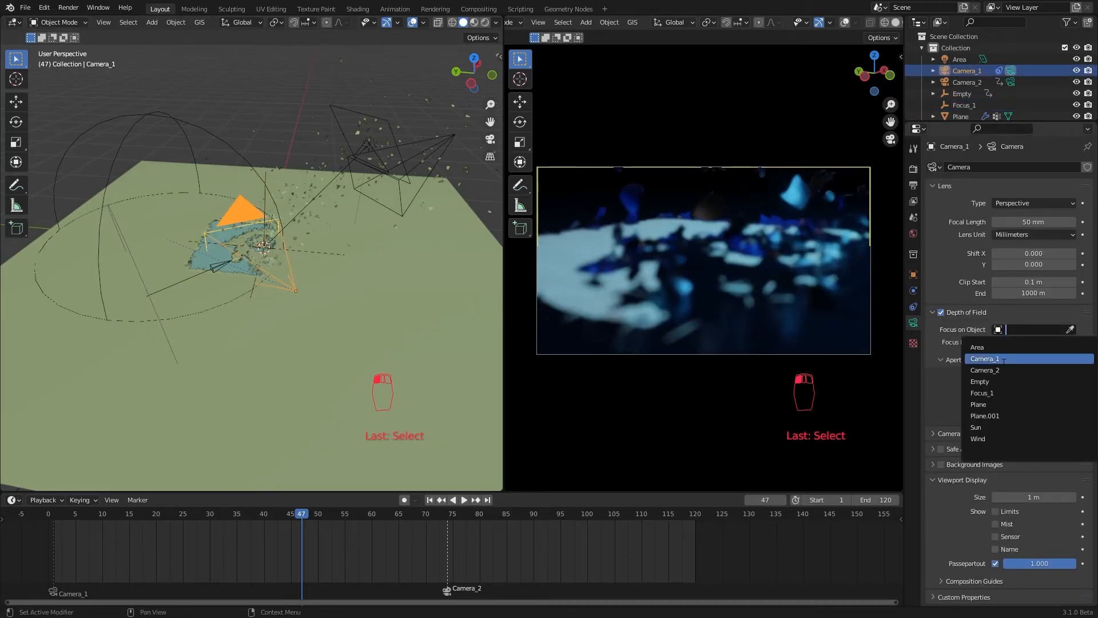
{"action": "left_click", "coordinate": [982, 393]}
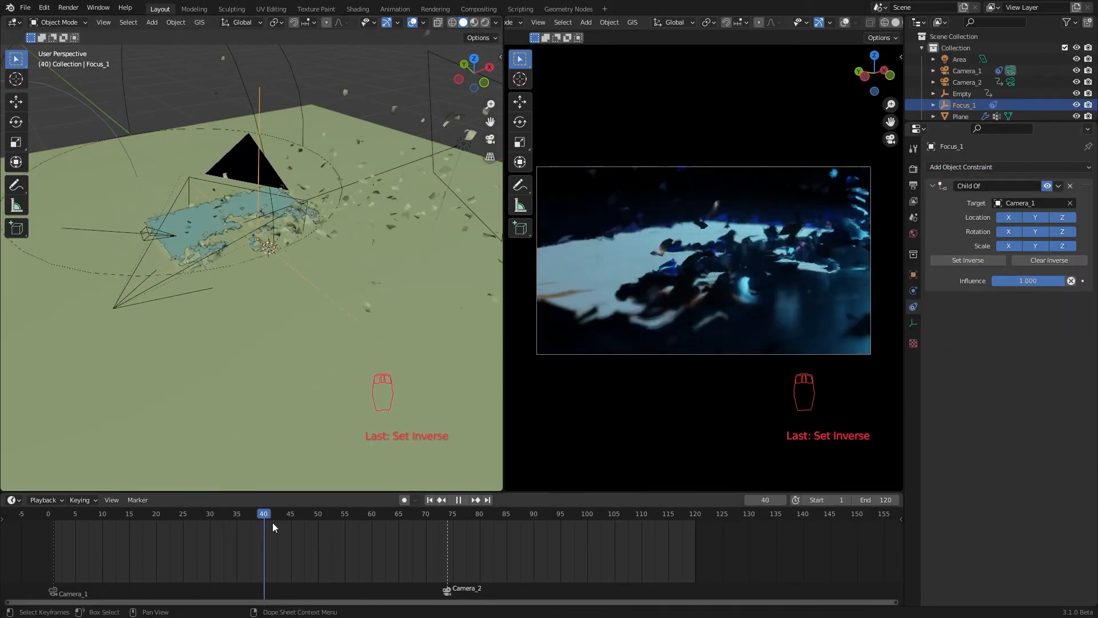
{"action": "key", "text": "shift+a"}
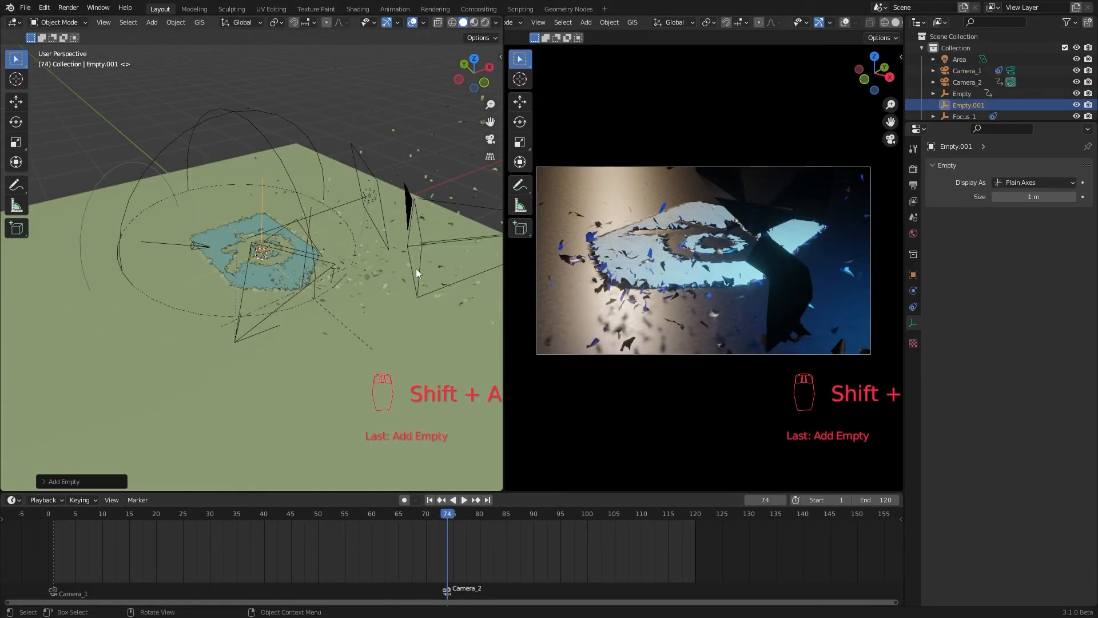
{"action": "key", "text": "g"}
{"action": "type", "text": "Focus_2"}
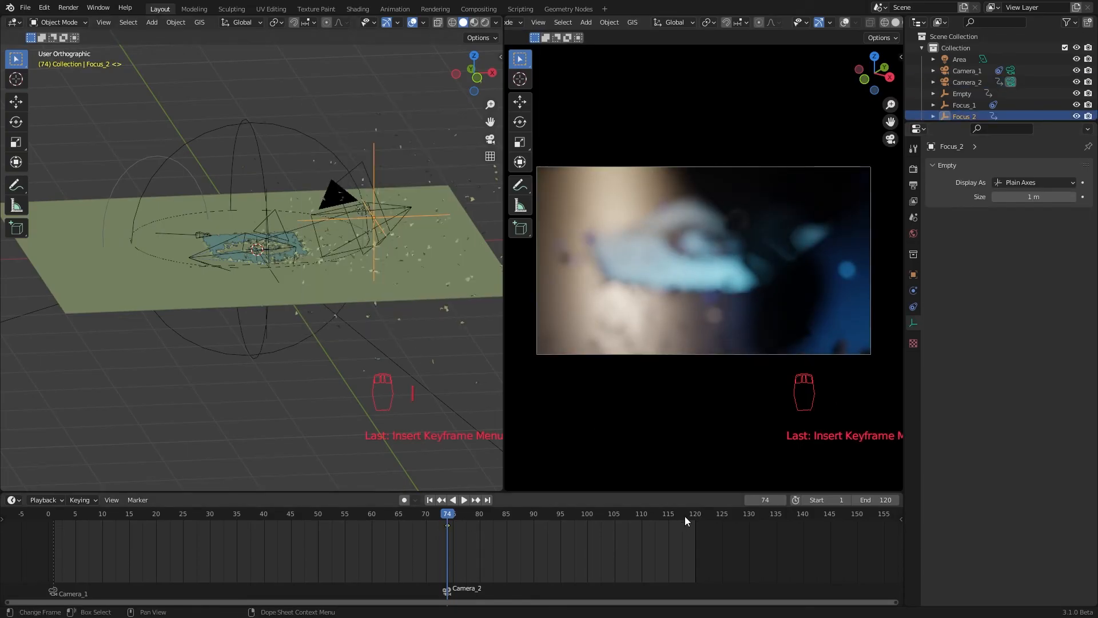
{"action": "left_click", "coordinate": [639, 513]}
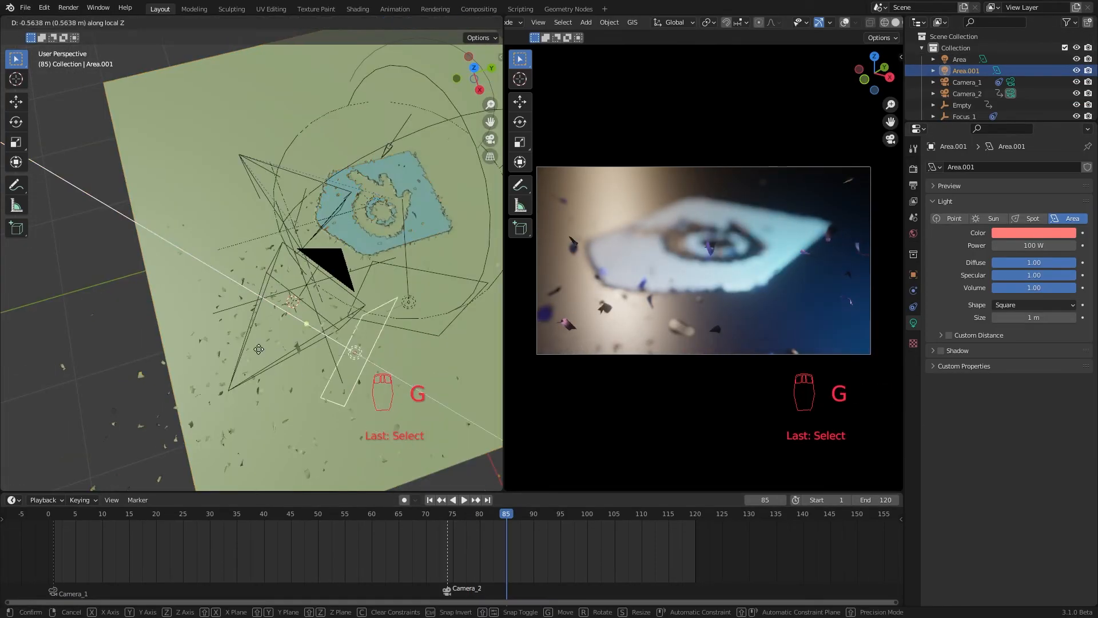
Step: Position the red 100 W Area.001 light, enable 0.34-shutter Motion Blur, and go to Compositing
{"action": "key", "text": "ctrl+s"}
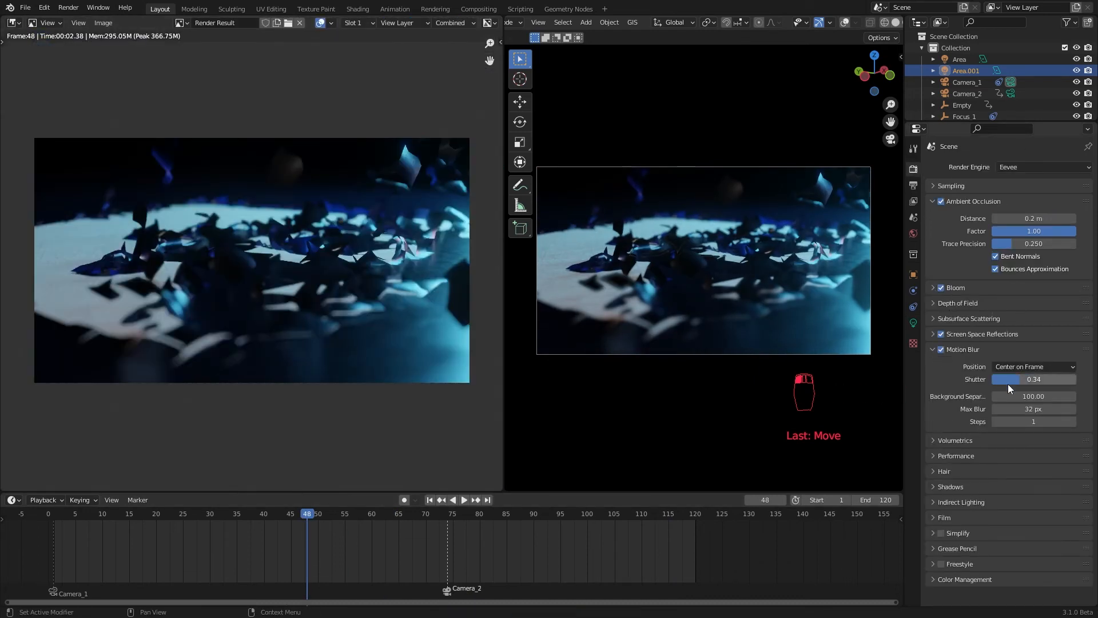
{"action": "left_click", "coordinate": [478, 8]}
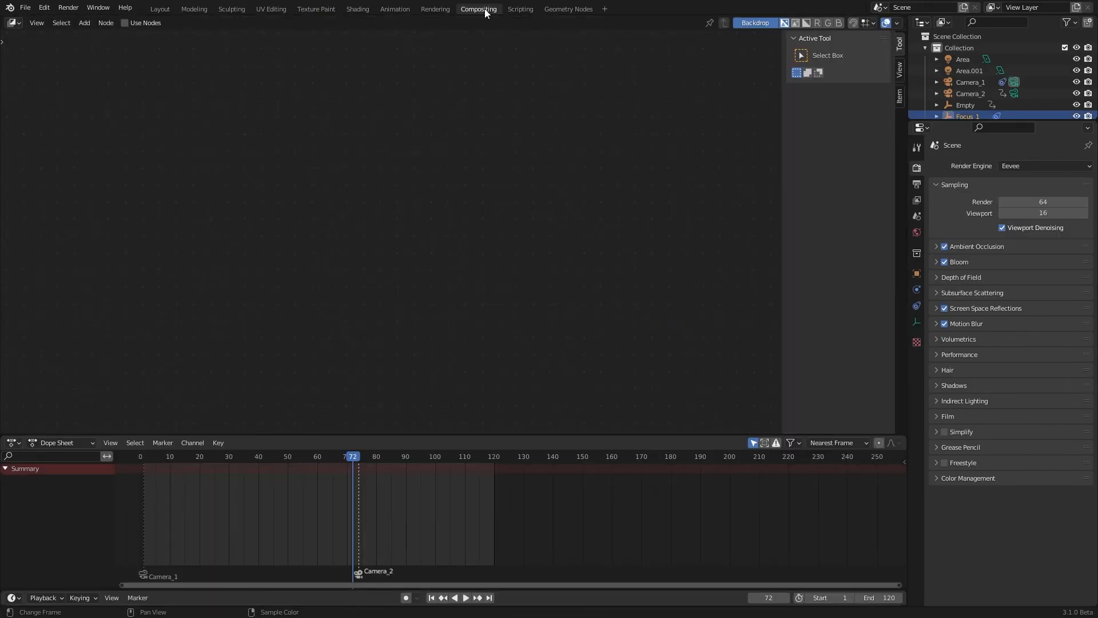
Step: Enable Use Nodes and grade the bloom composite by raising the RGB Curves point
{"action": "left_click", "coordinate": [126, 23]}
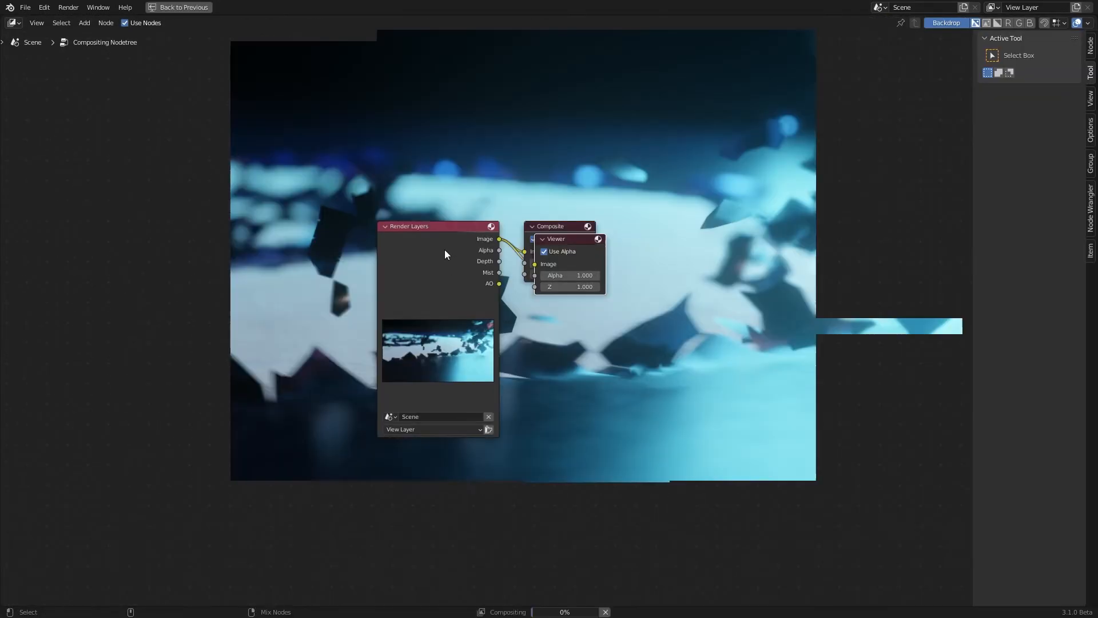
{"action": "left_click", "coordinate": [180, 6]}
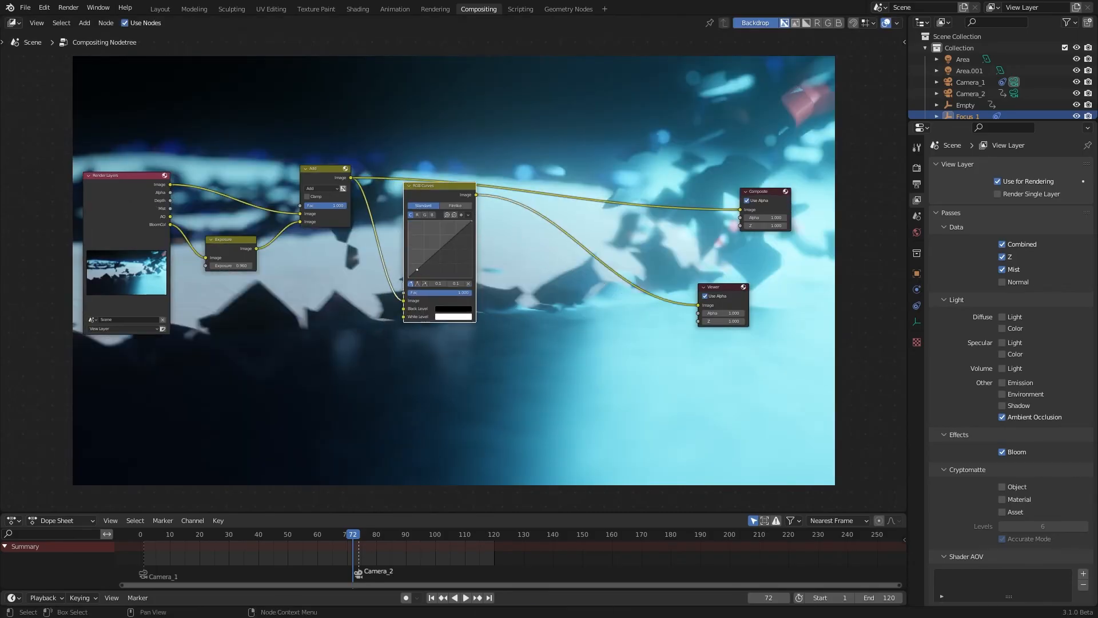
{"action": "left_click_drag", "start_coordinate": [420, 266], "coordinate": [429, 259]}
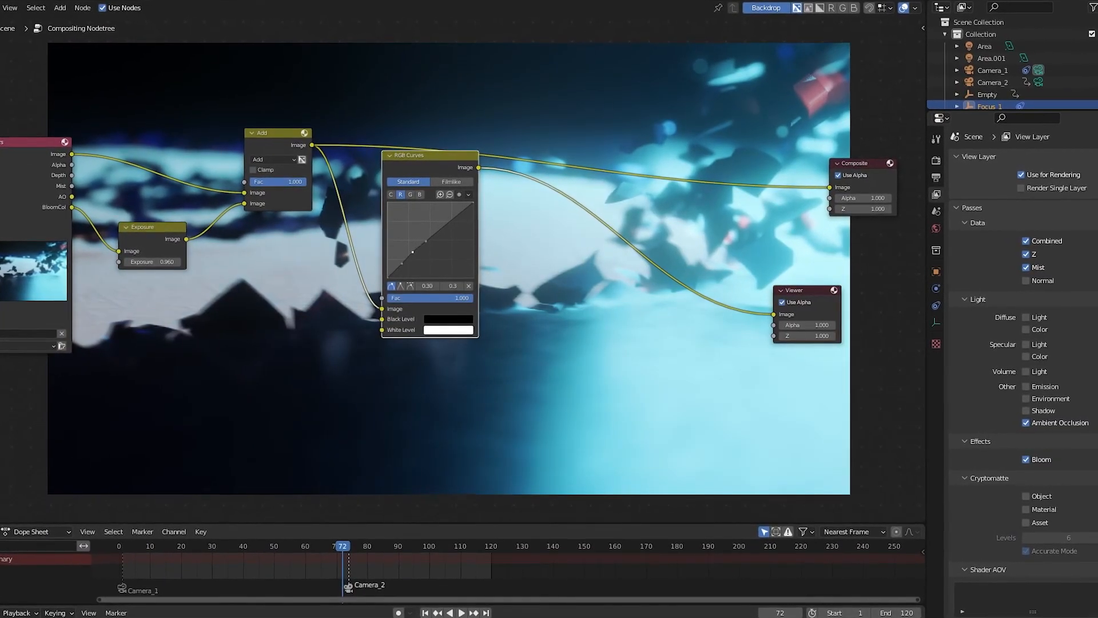
{"action": "left_click_drag", "start_coordinate": [414, 251], "coordinate": [436, 223]}
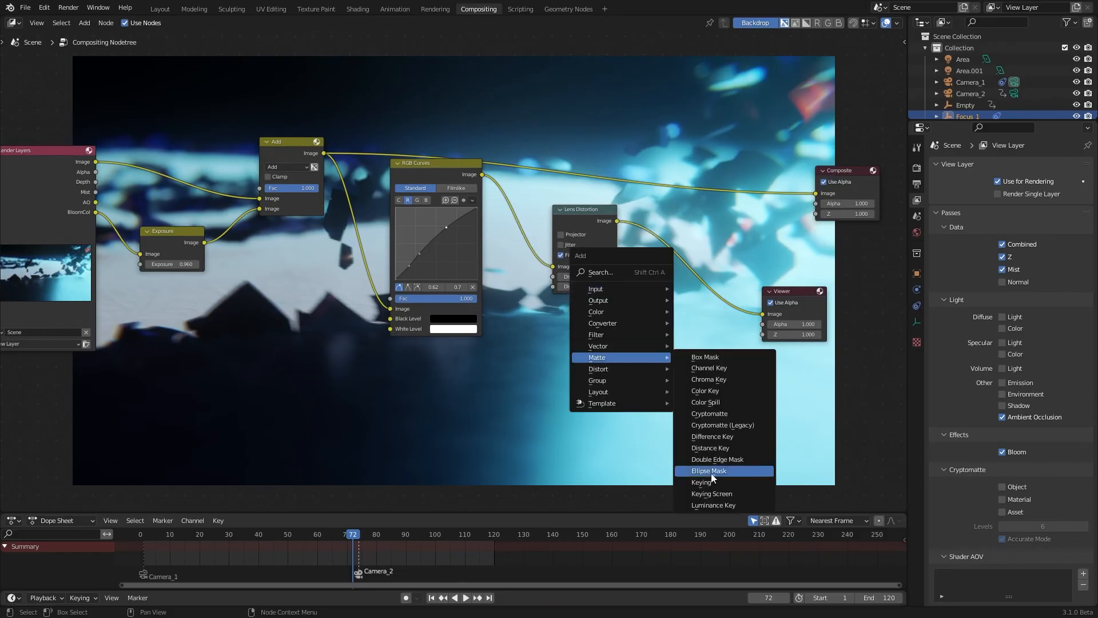
Step: Add an Ellipse Mask vignette in the compositor and keyframe the Multiply factor
{"action": "left_click", "coordinate": [709, 470]}
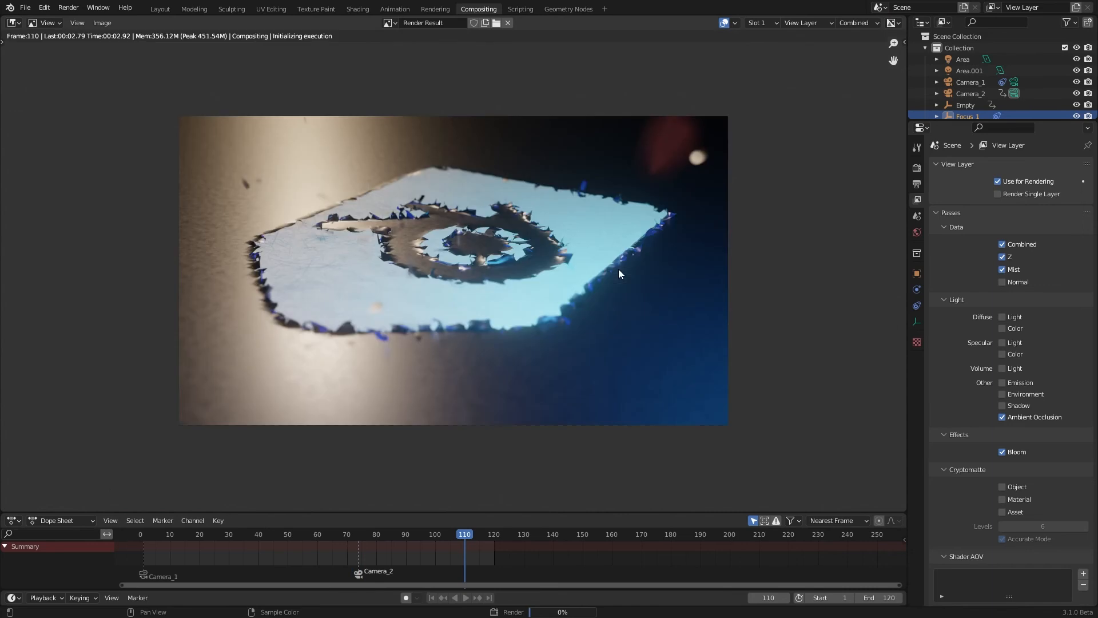
{"action": "left_click", "coordinate": [11, 23]}
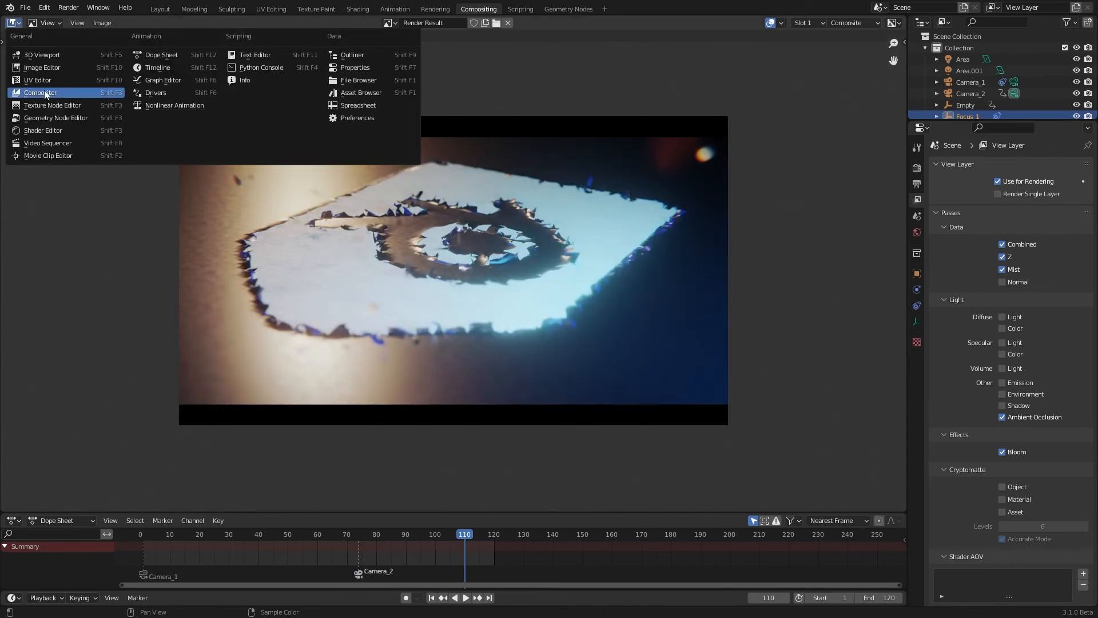
{"action": "left_click", "coordinate": [40, 93]}
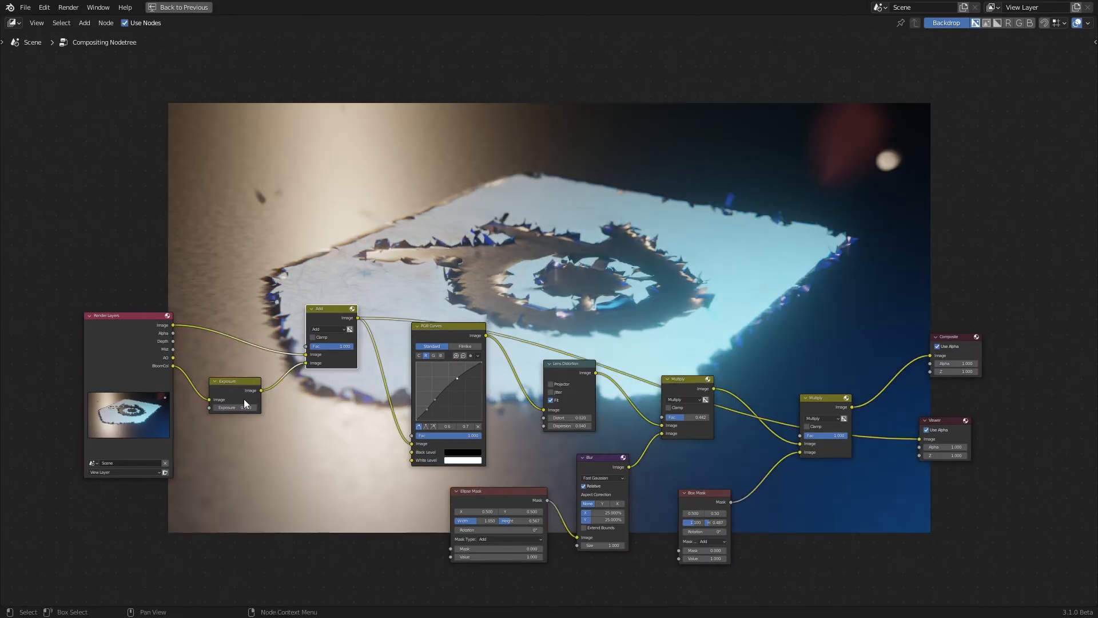
{"action": "left_click", "coordinate": [180, 7]}
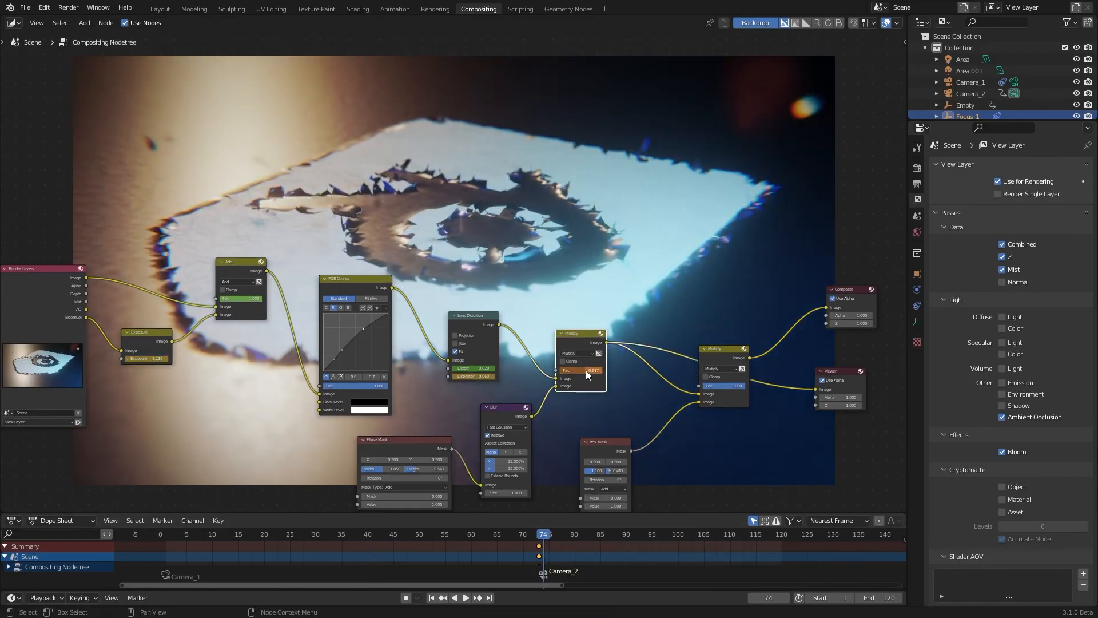
{"action": "key", "text": "ctrl+s"}
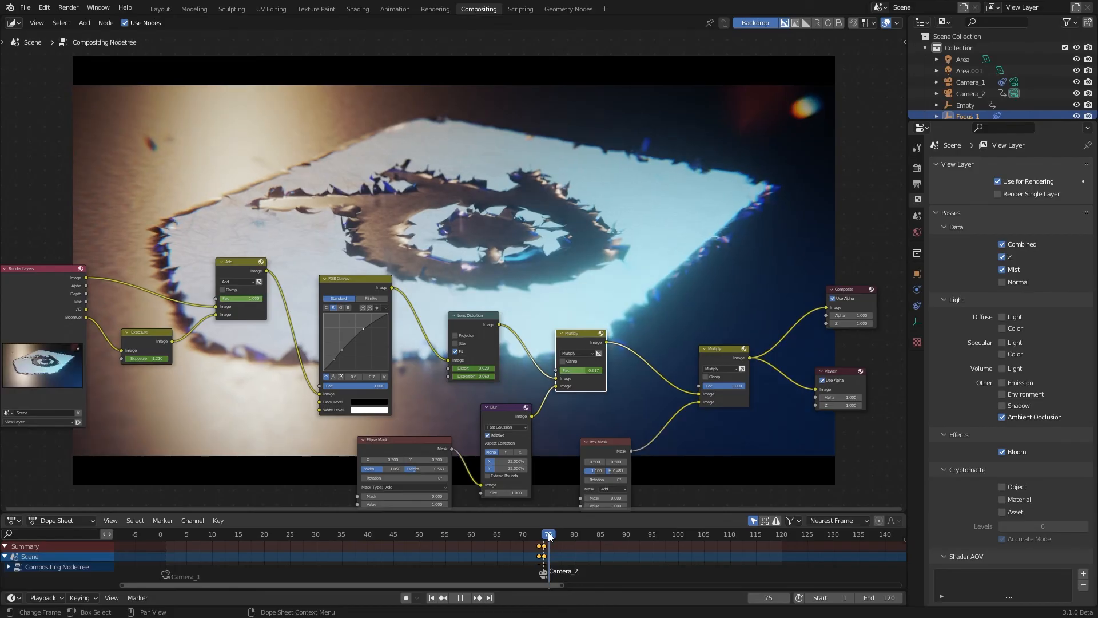
Step: Save the logo project as 1.blend
{"action": "key", "text": "ctrl+s"}
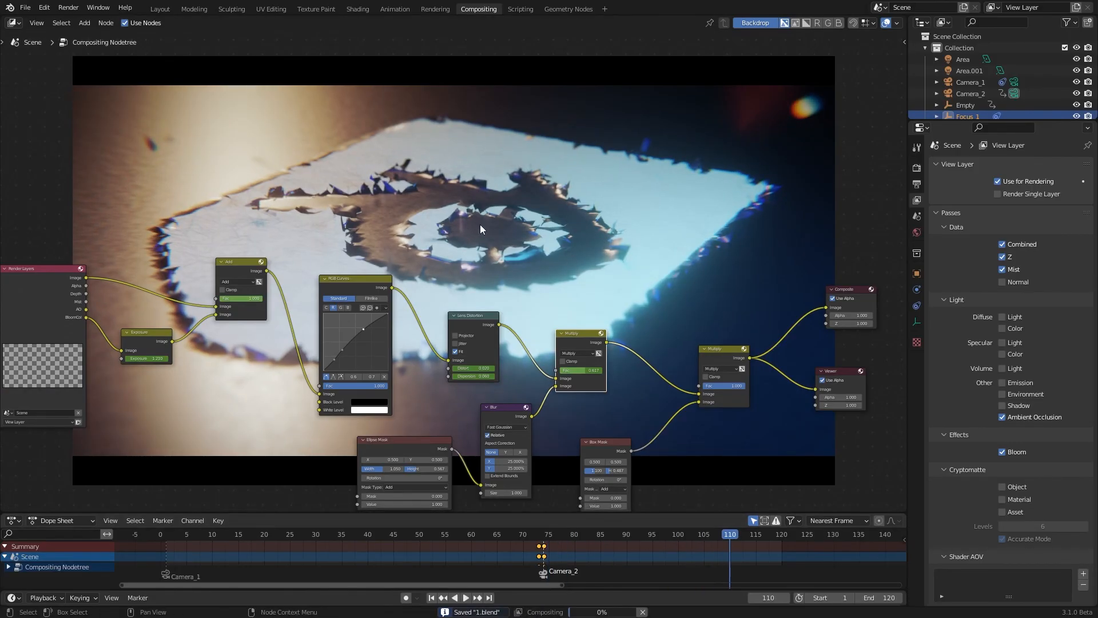
{"action": "left_click", "coordinate": [160, 8]}
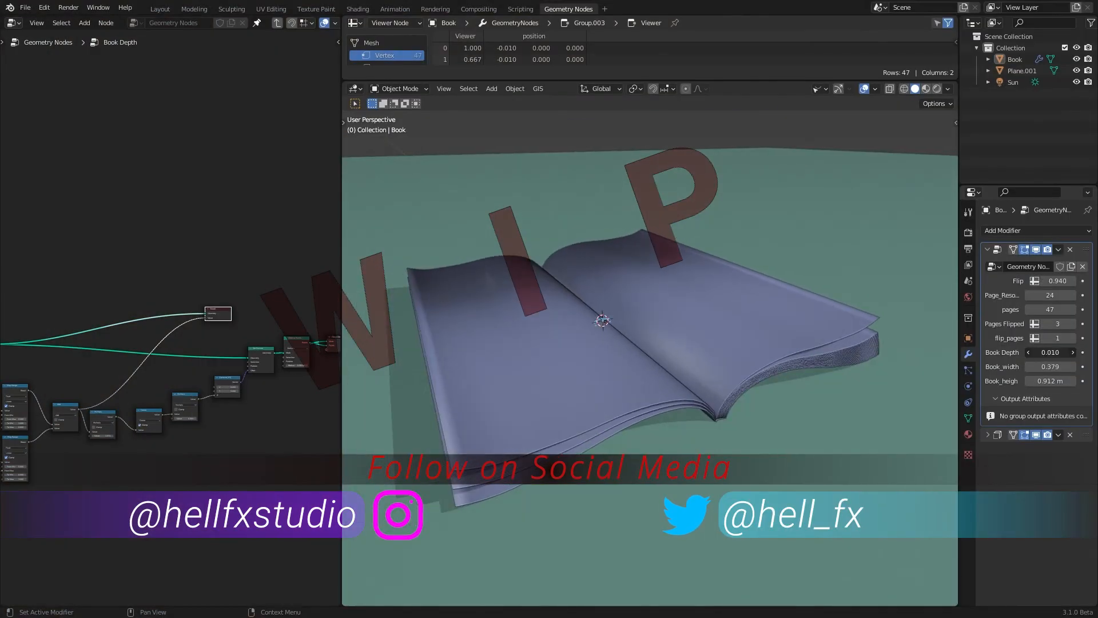
Step: Scroll the Hell FX Patreon page past the three membership tiers to the recent posts
{"action": "left_click", "coordinate": [140, 8]}
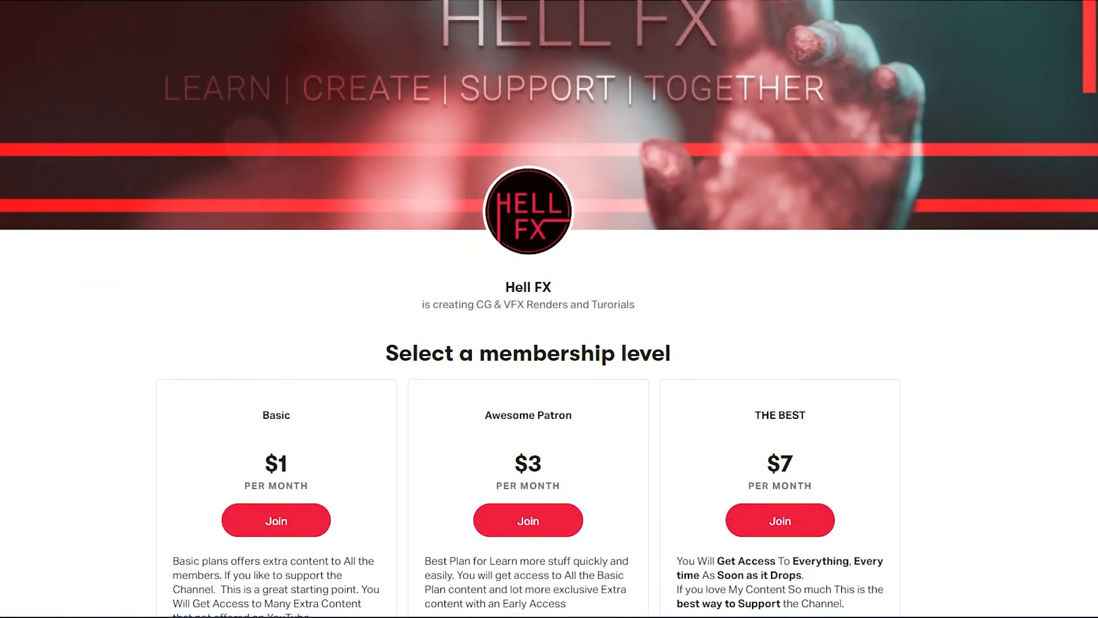
{"action": "scroll", "scroll_direction": "down", "scroll_amount": 3}
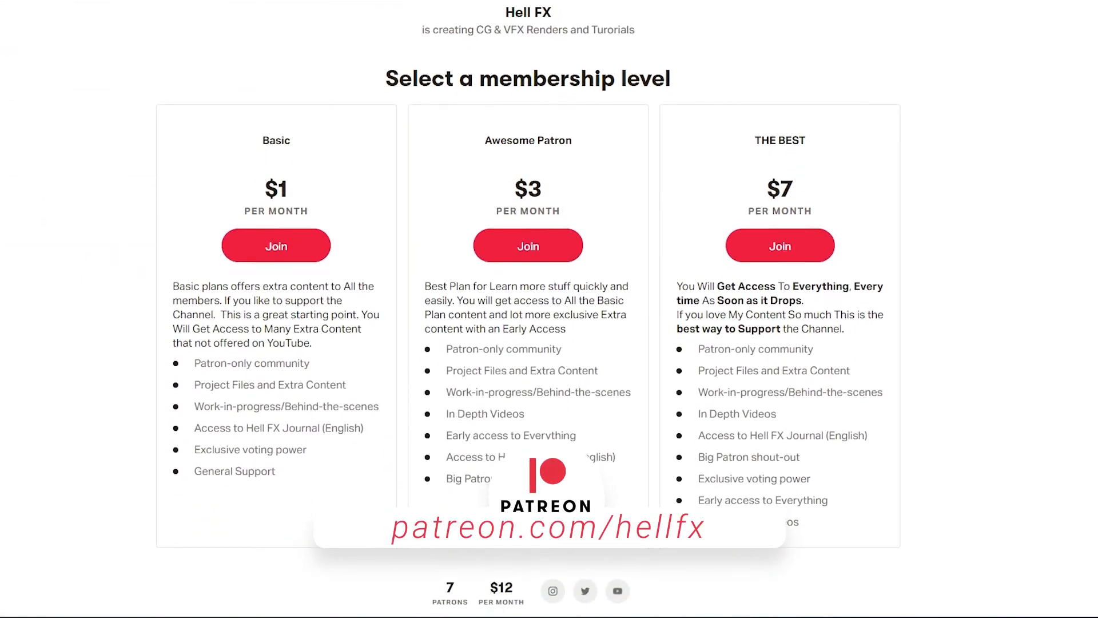
{"action": "scroll", "scroll_direction": "down", "scroll_amount": 3}
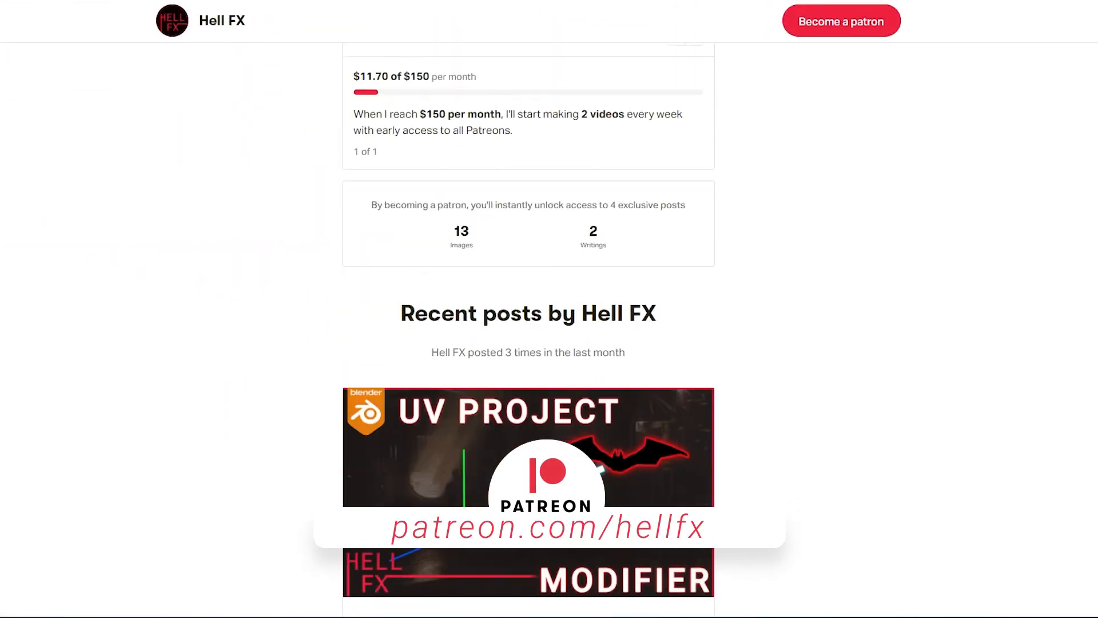